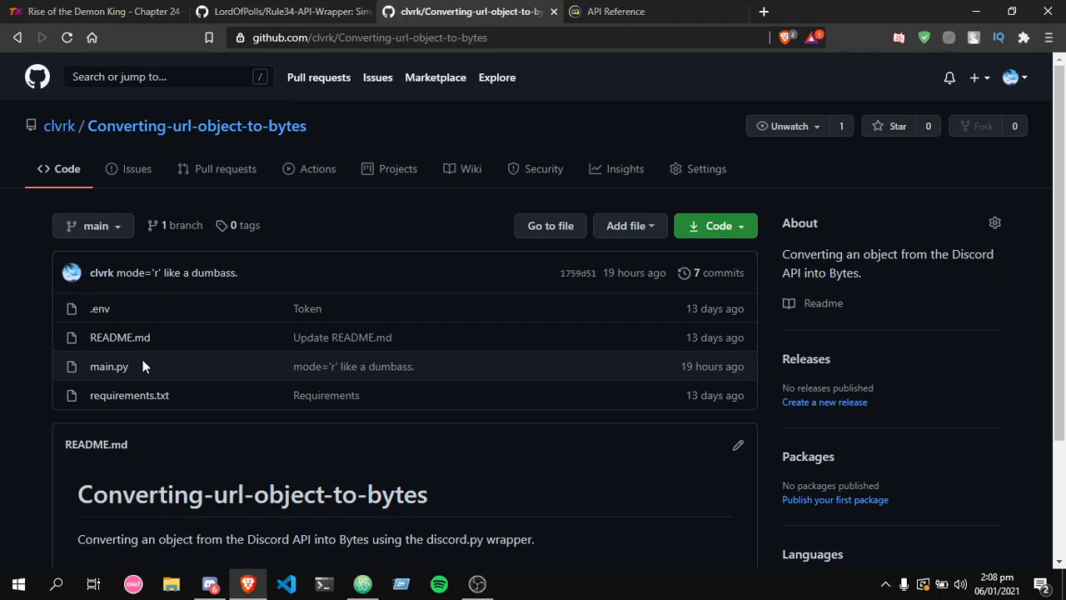
pyautogui.moveTo(224, 134)
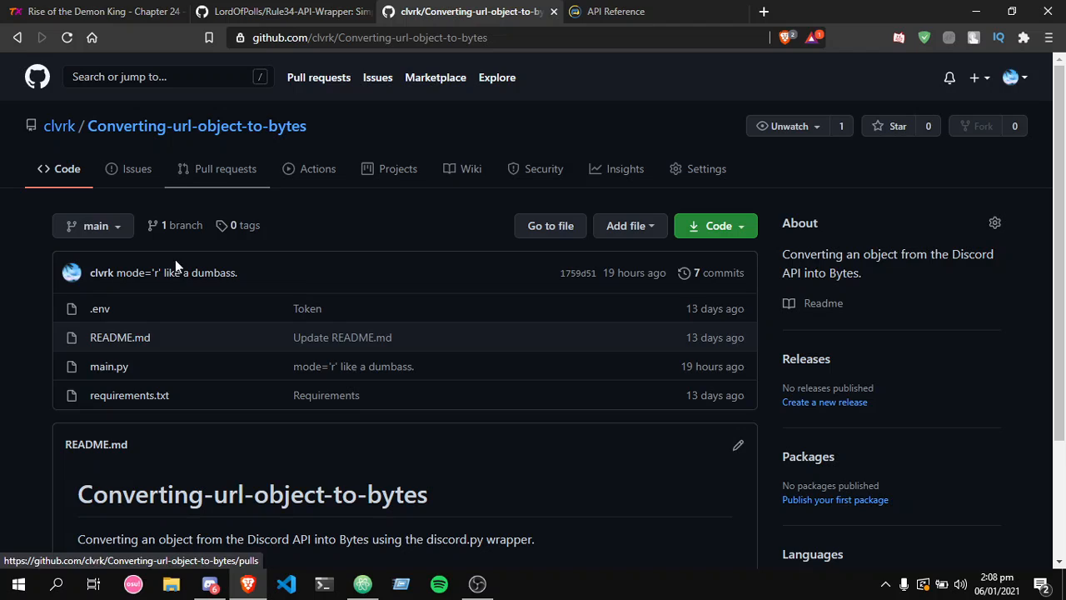
pyautogui.moveTo(109, 367)
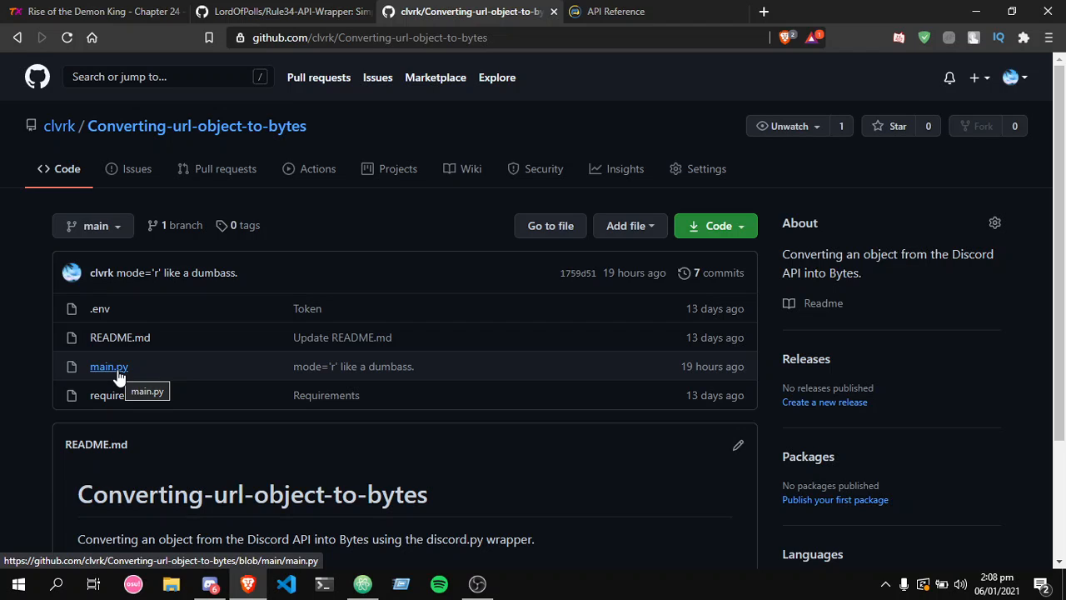
pyautogui.moveTo(20, 393)
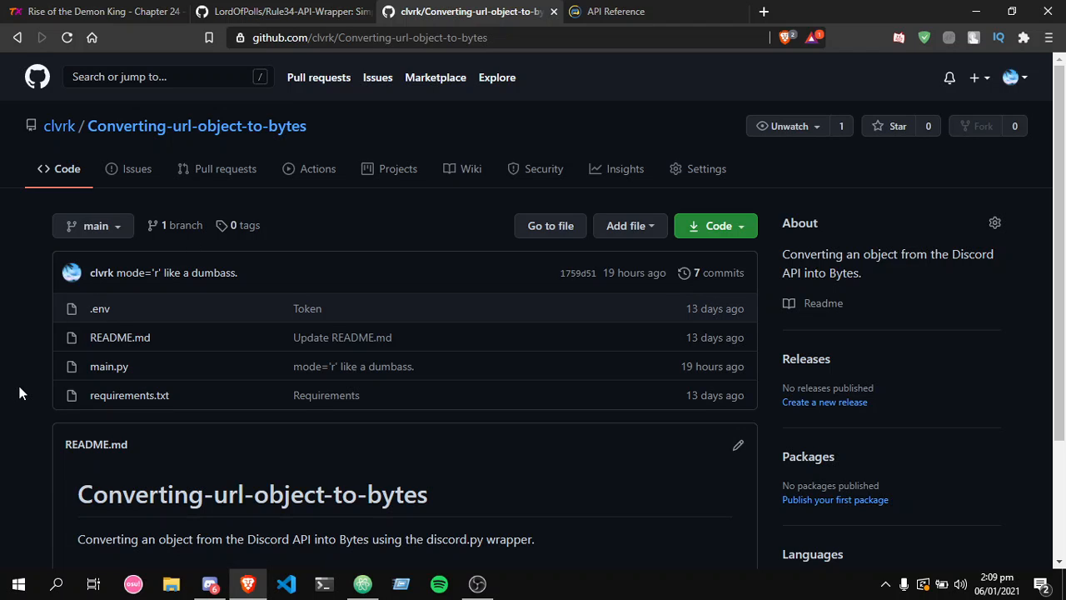
pyautogui.moveTo(58, 426)
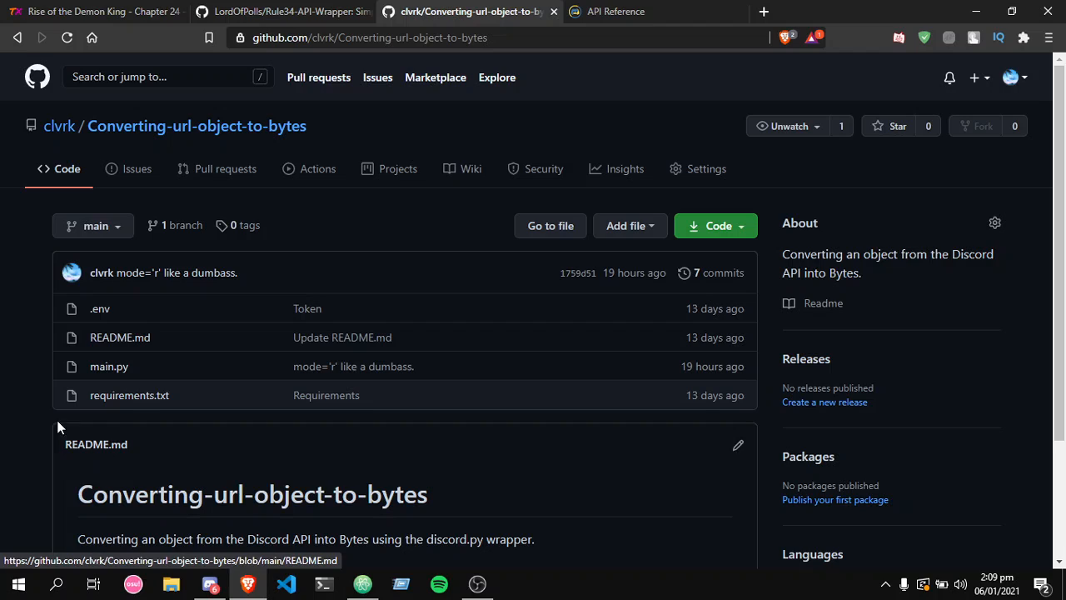
pyautogui.moveTo(174, 367)
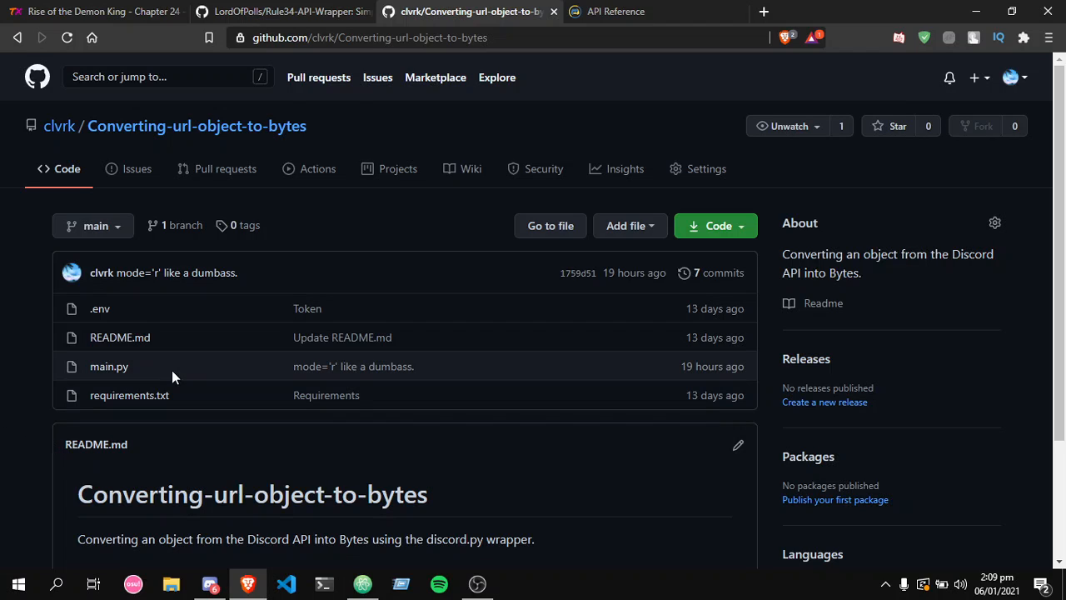
pyautogui.moveTo(3, 377)
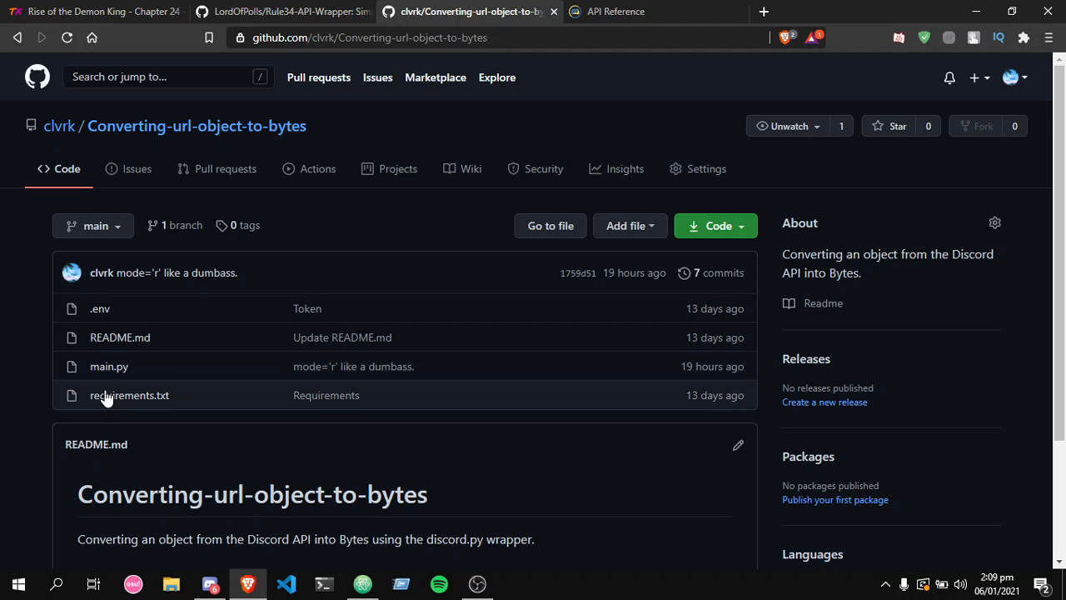
pyautogui.moveTo(120, 309)
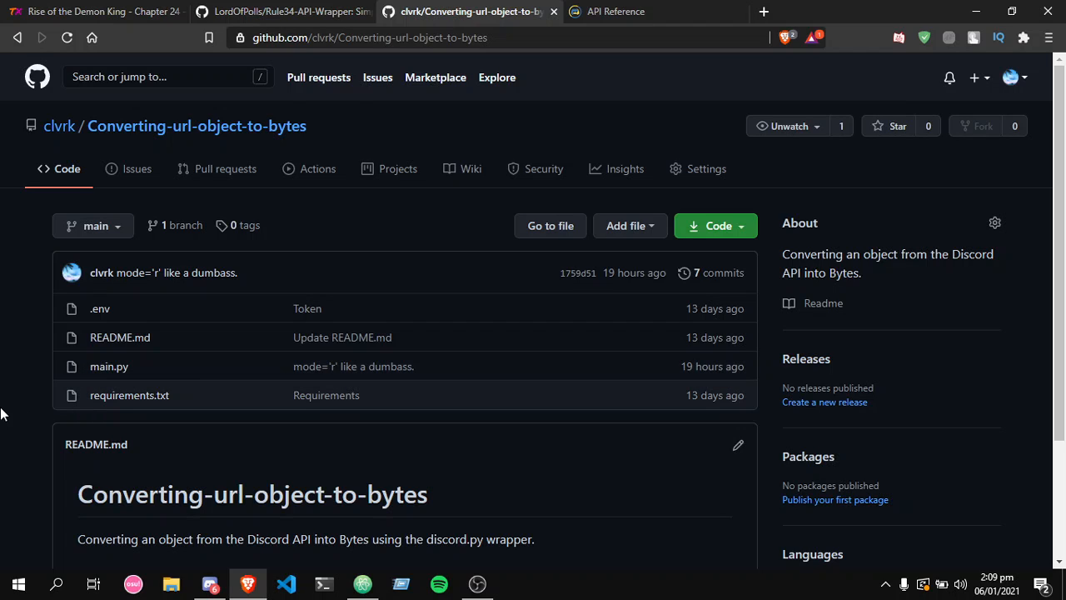
pyautogui.moveTo(109, 366)
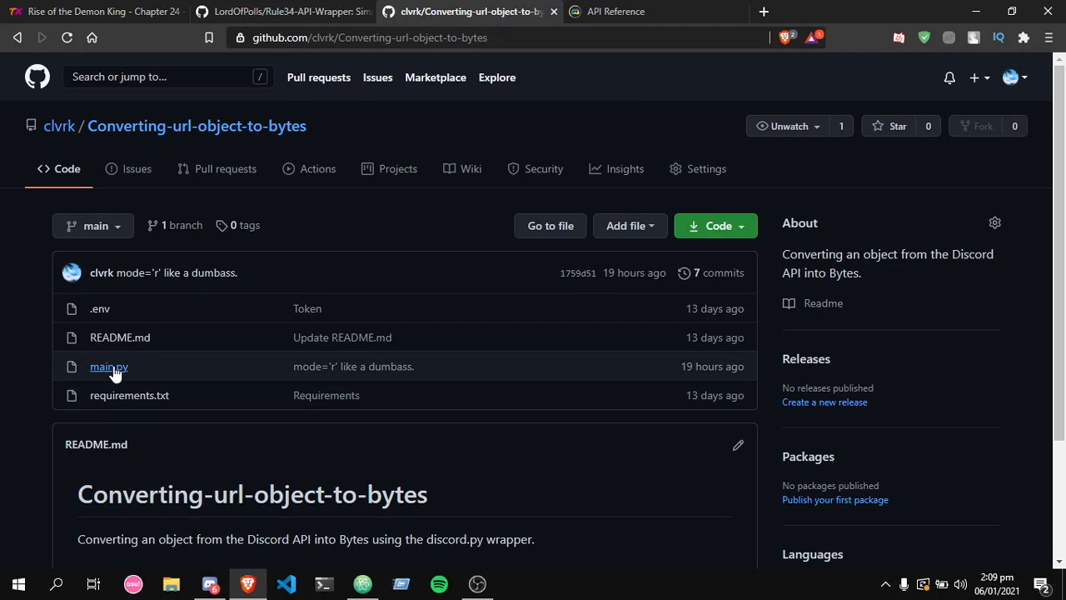
# - View main.py, then requirements.txt listing discord, python-dotenv, requests and pillow
pyautogui.click(108, 366)
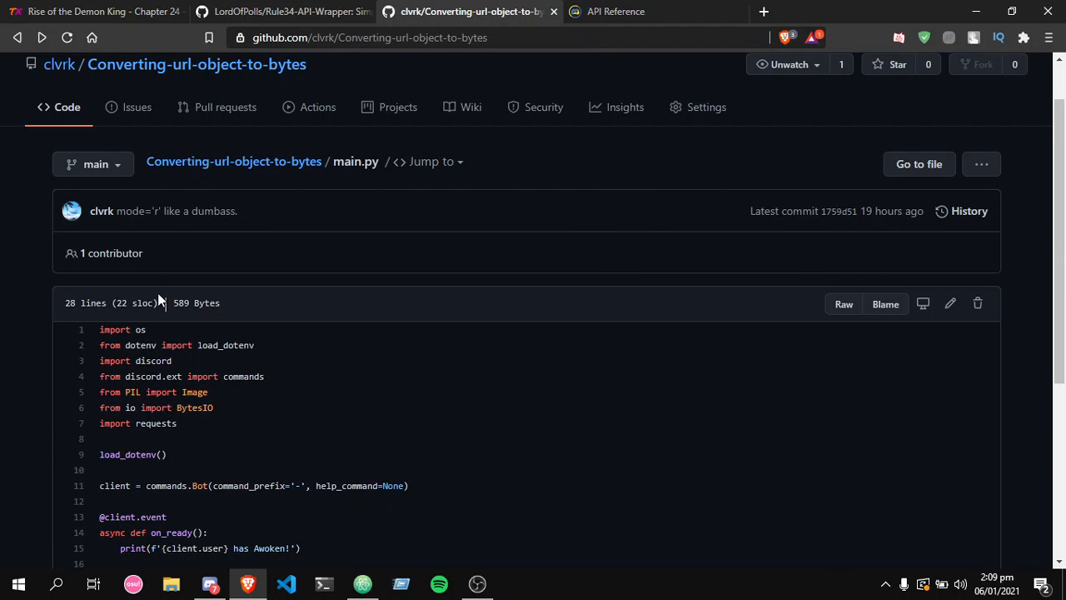
pyautogui.click(233, 160)
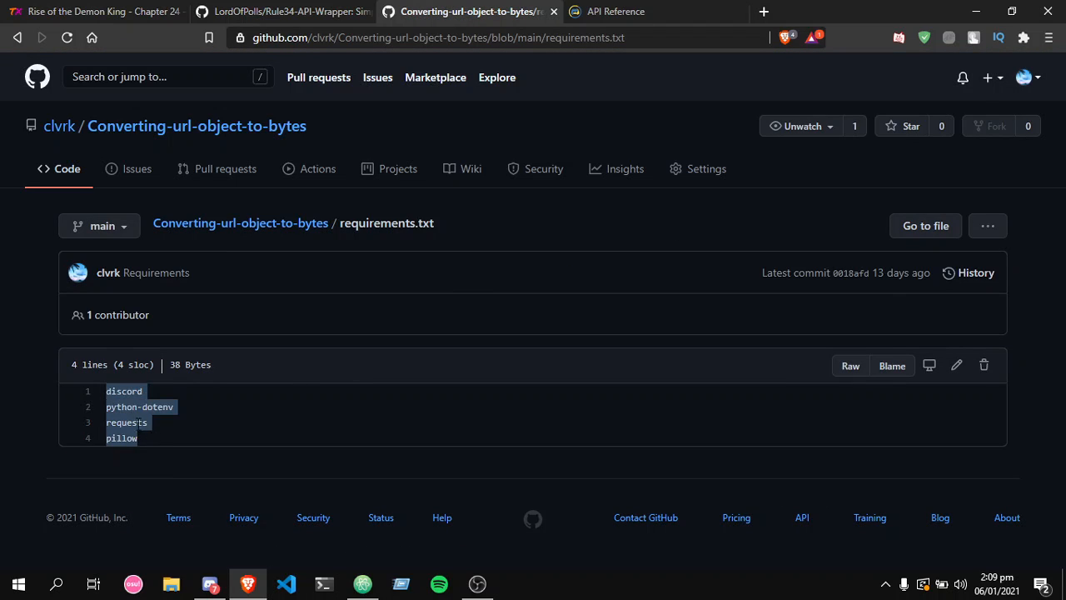
pyautogui.click(337, 344)
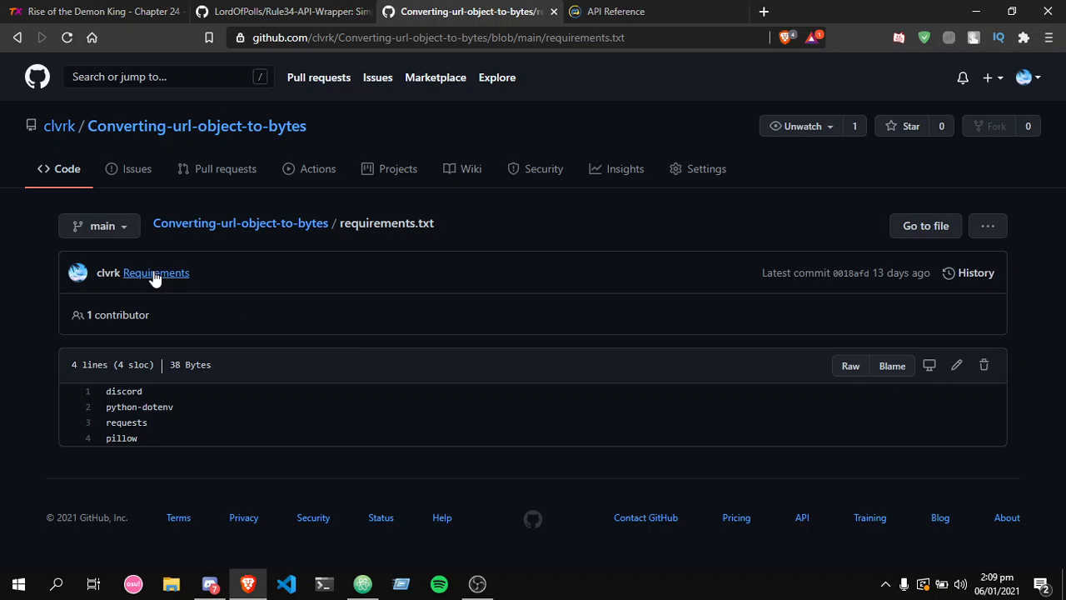
pyautogui.moveTo(524, 203)
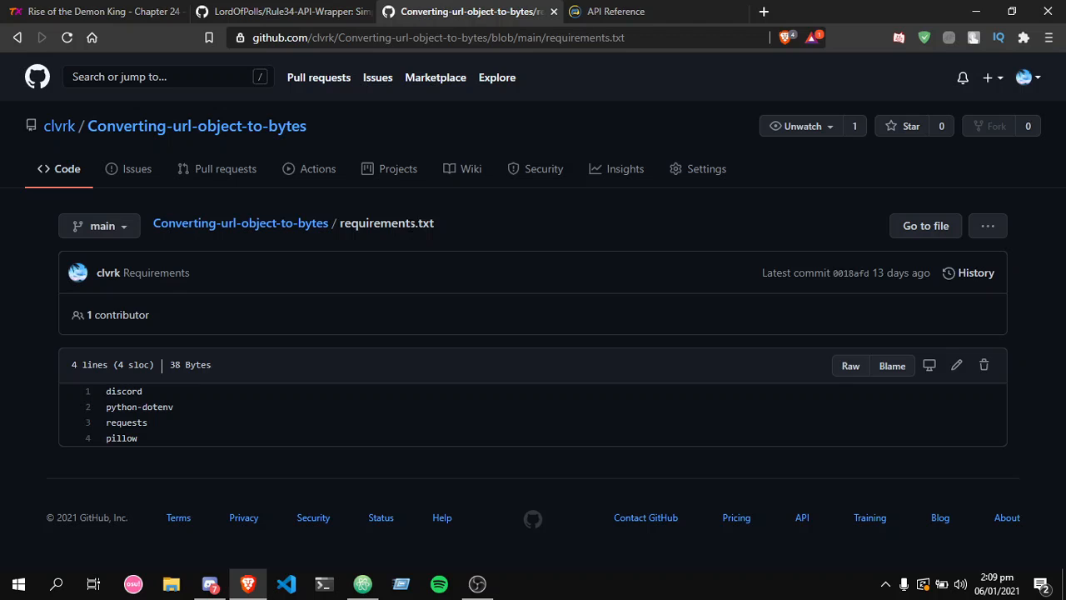
# - Switch to Discord's Clark's Chamber server and open its #coding channel
pyautogui.click(210, 583)
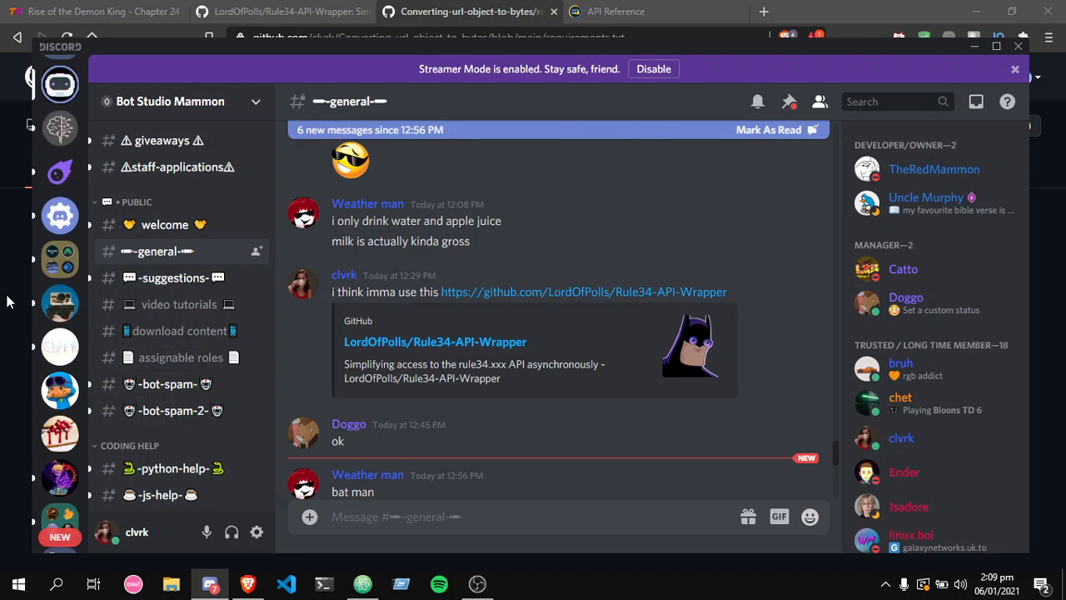
pyautogui.moveTo(60, 346)
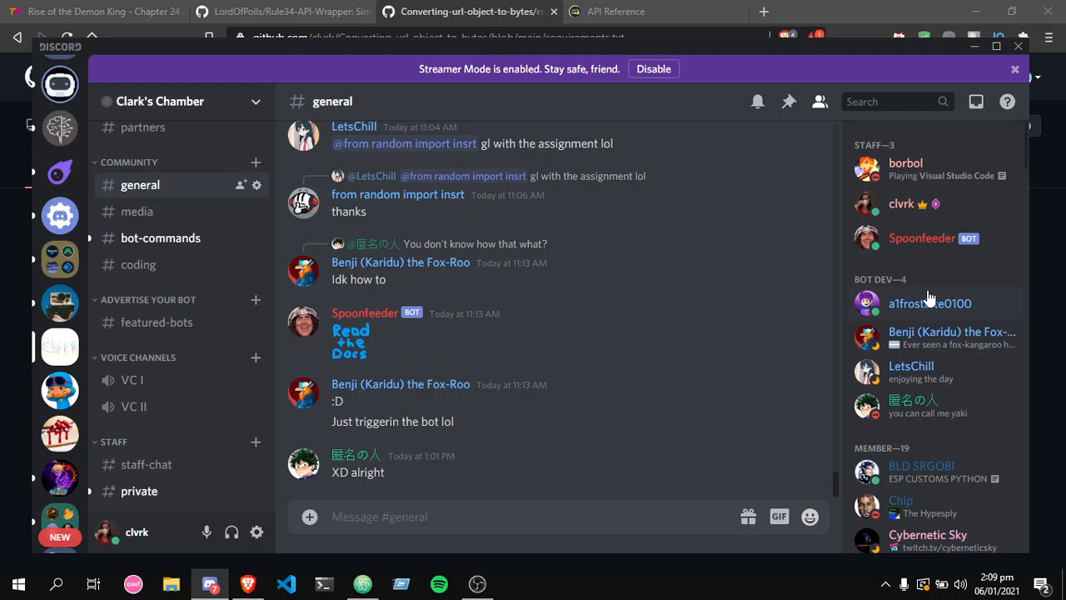
pyautogui.scroll(-3)
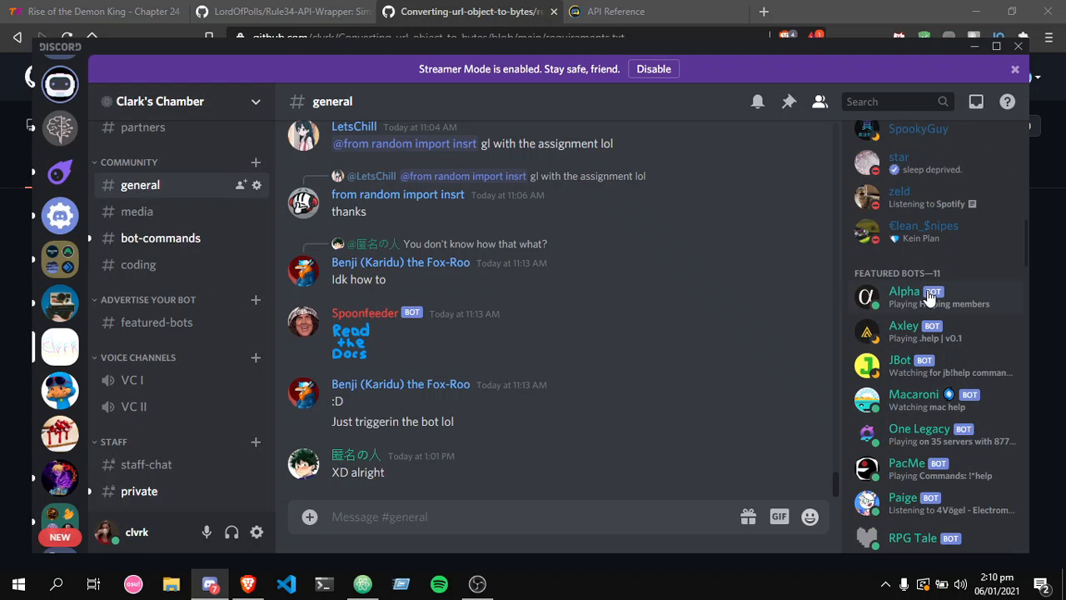
pyautogui.moveTo(510, 315)
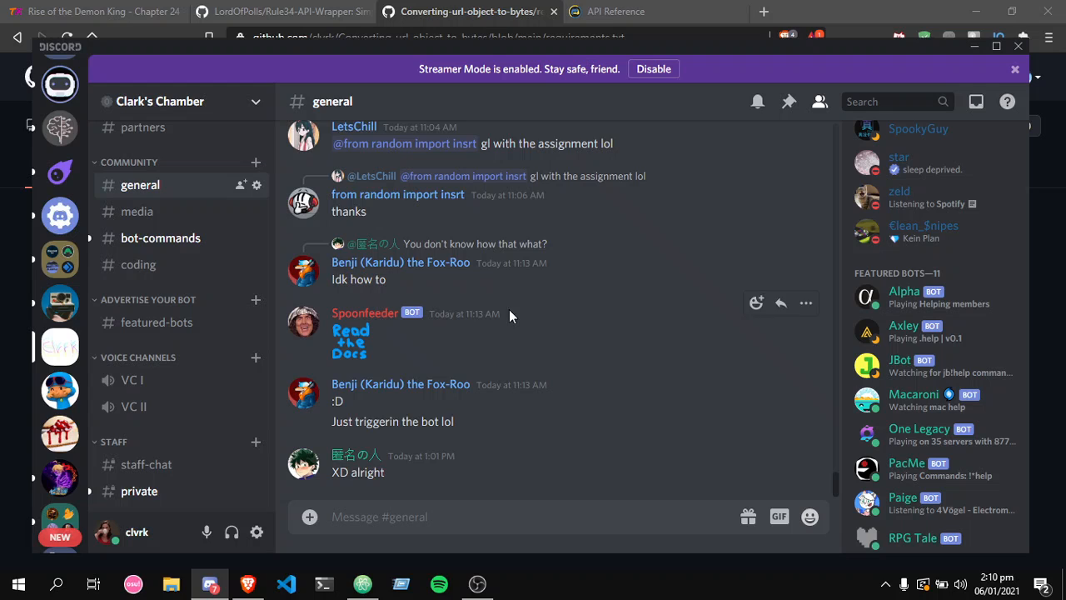
pyautogui.moveTo(174, 308)
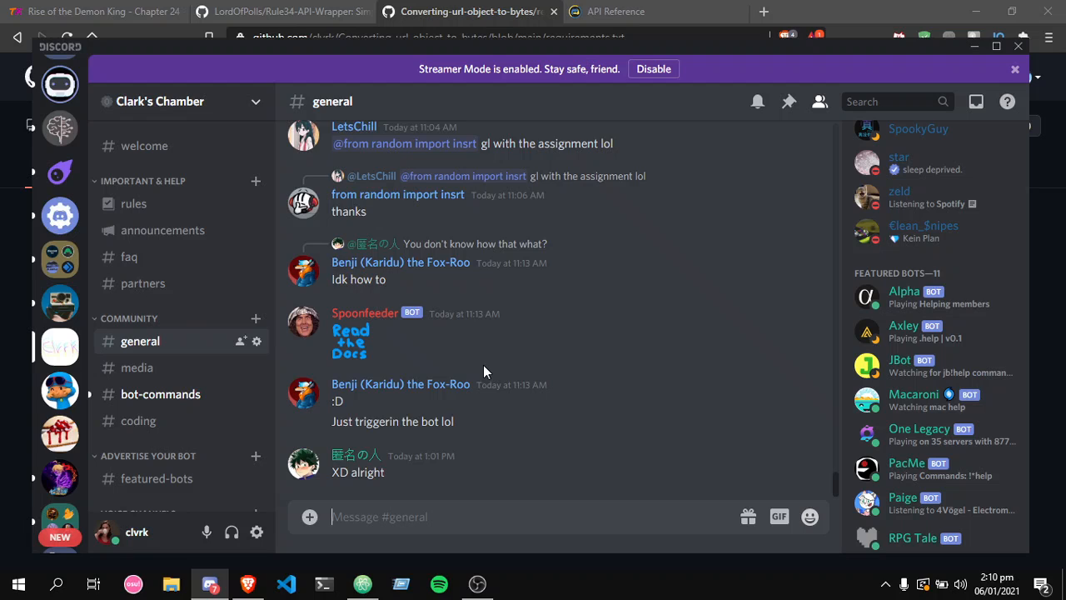
pyautogui.moveTo(350, 342)
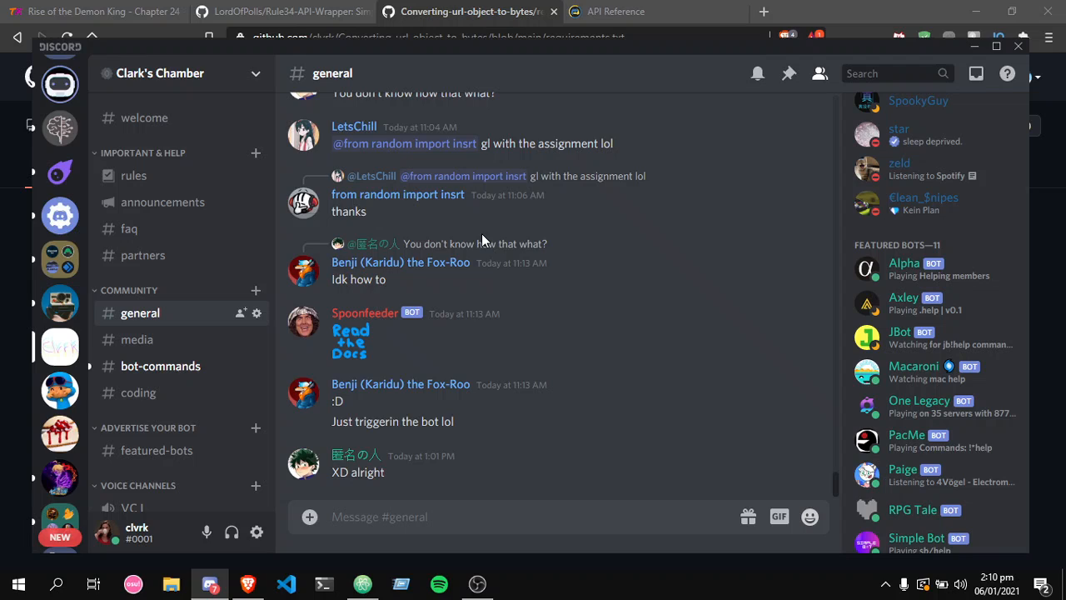
pyautogui.moveTo(476, 325)
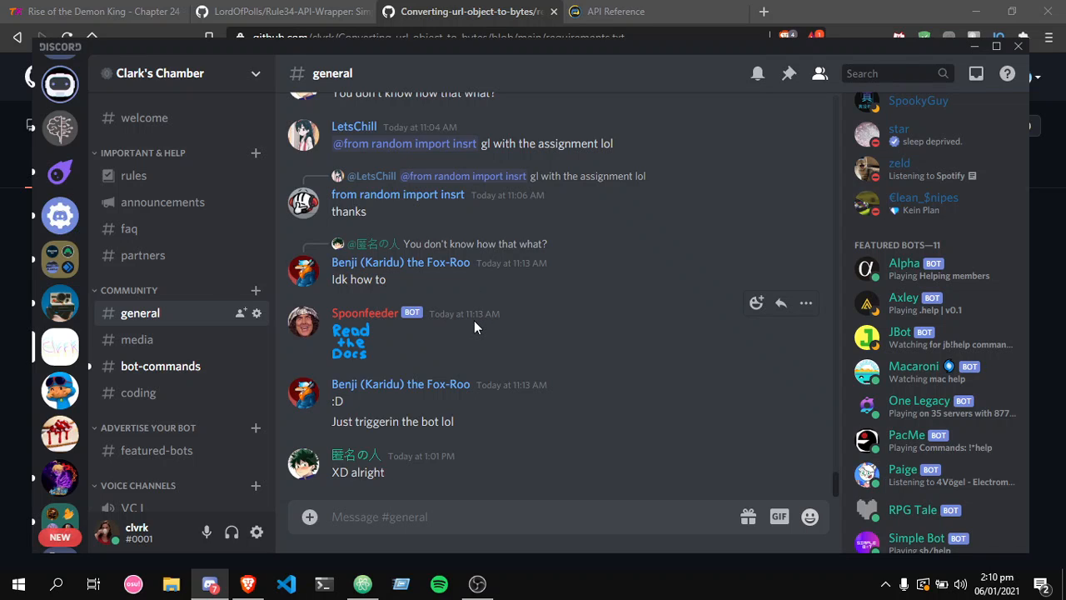
pyautogui.moveTo(476, 293)
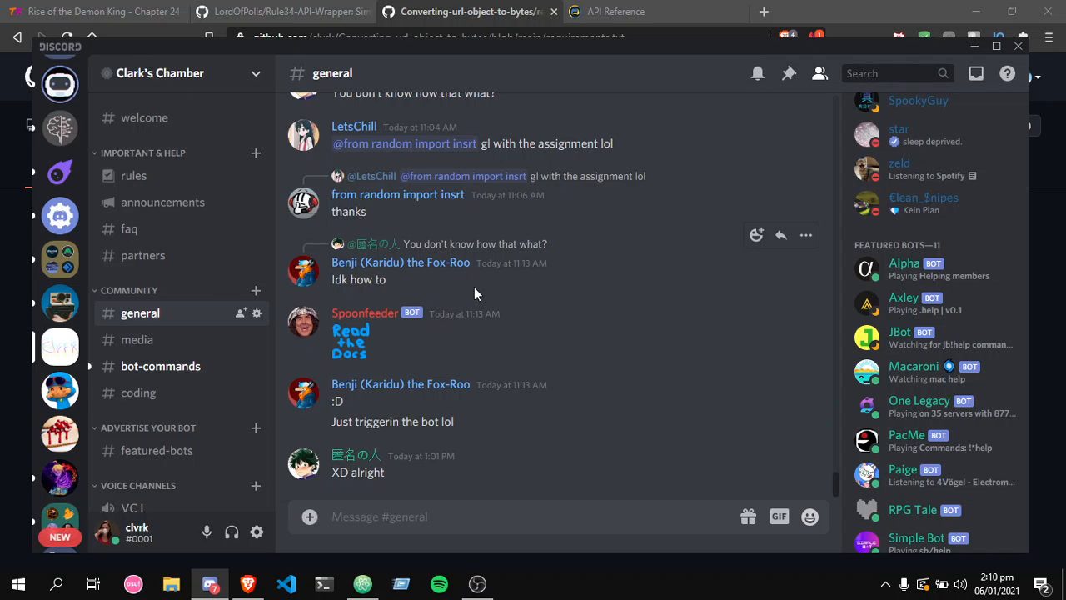
pyautogui.moveTo(375, 280)
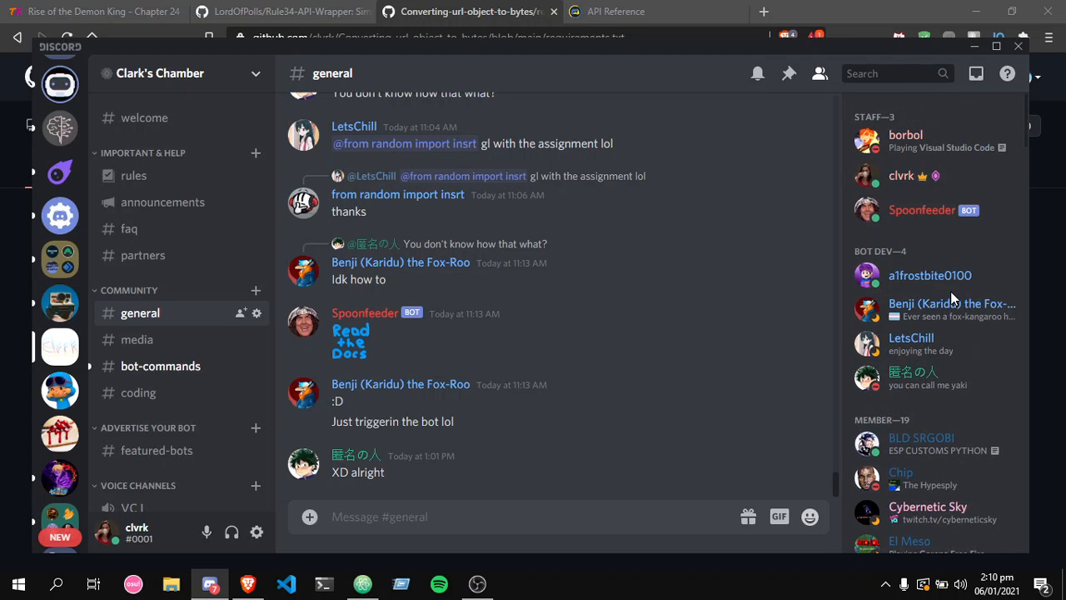
pyautogui.moveTo(139, 393)
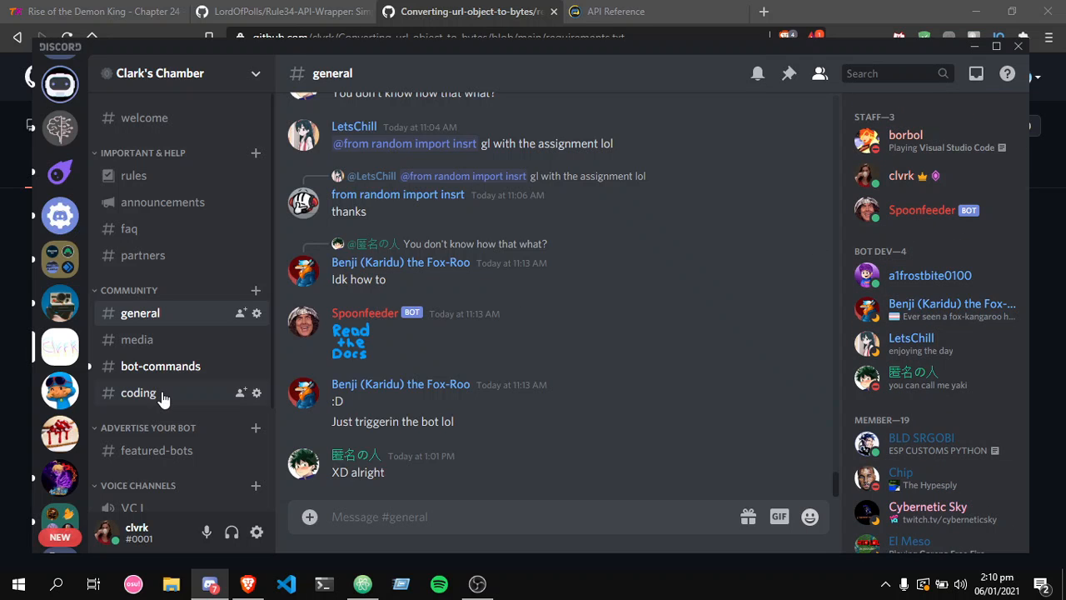
pyautogui.click(138, 393)
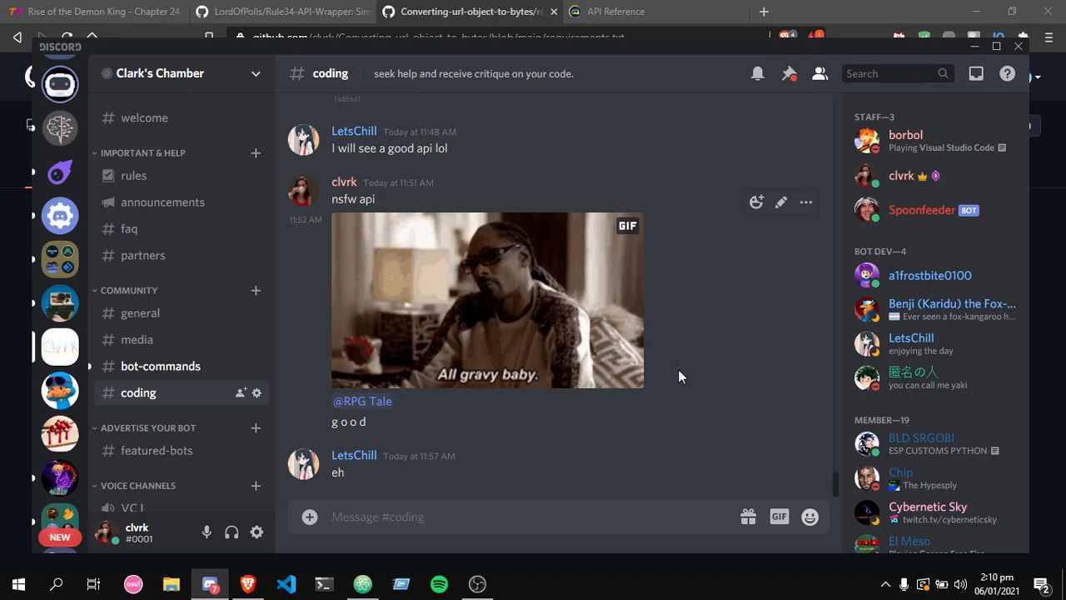
pyautogui.moveTo(417, 425)
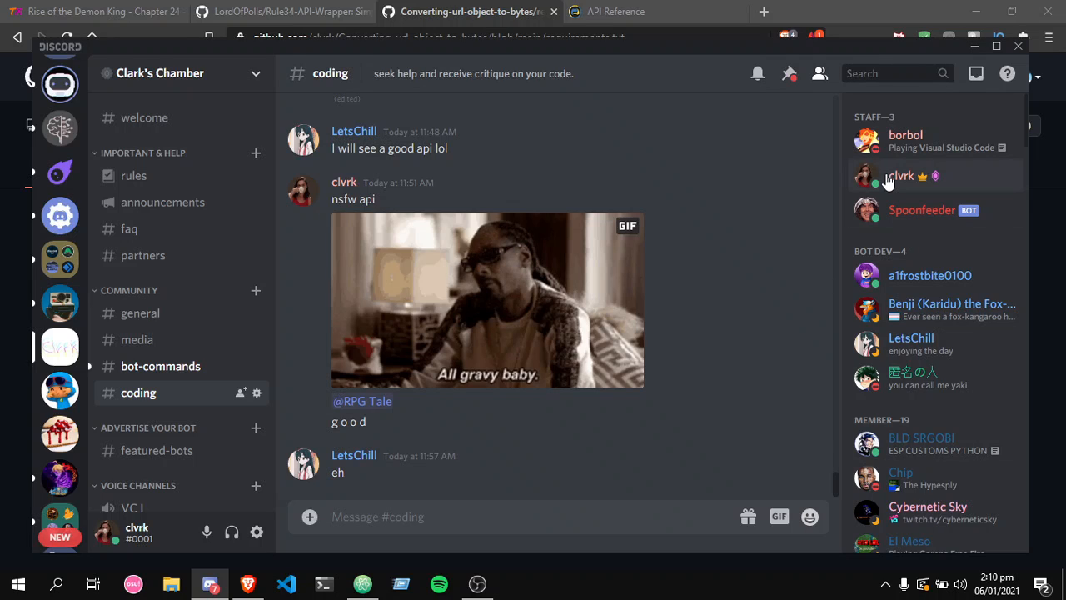
pyautogui.click(904, 176)
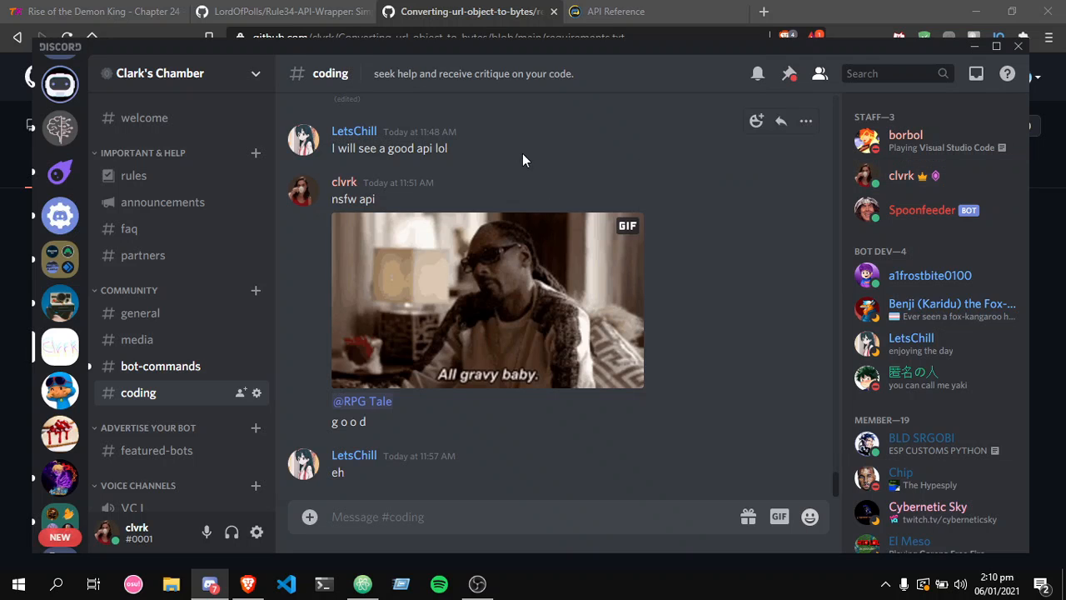
# - Review create_webhook's bytes-like avatar parameter in the docs, then return to tests.py in Atom
pyautogui.click(470, 10)
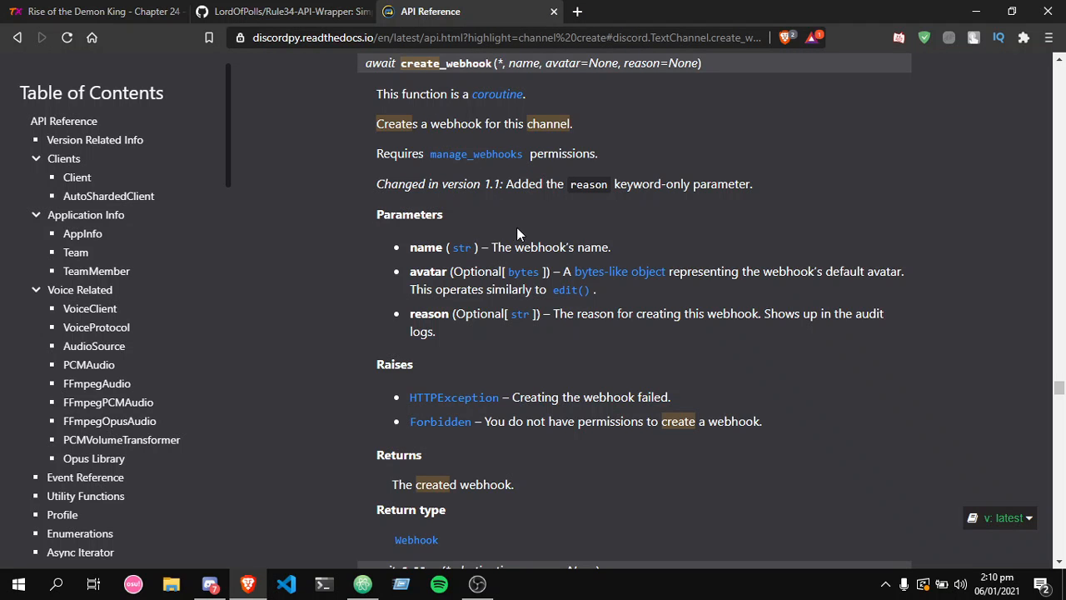
pyautogui.moveTo(567, 275)
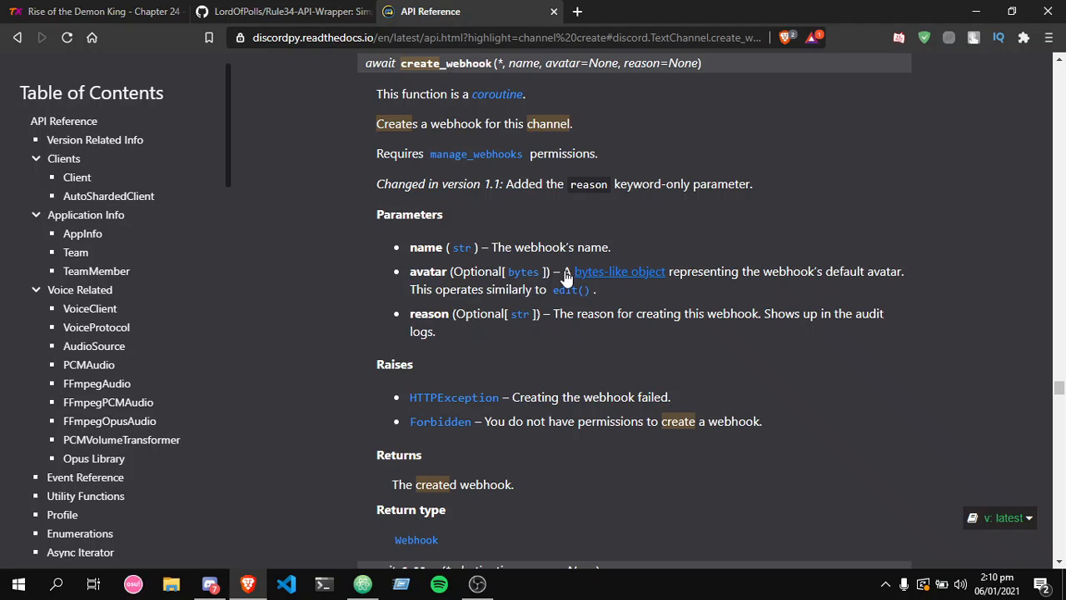
pyautogui.doubleClick(426, 270)
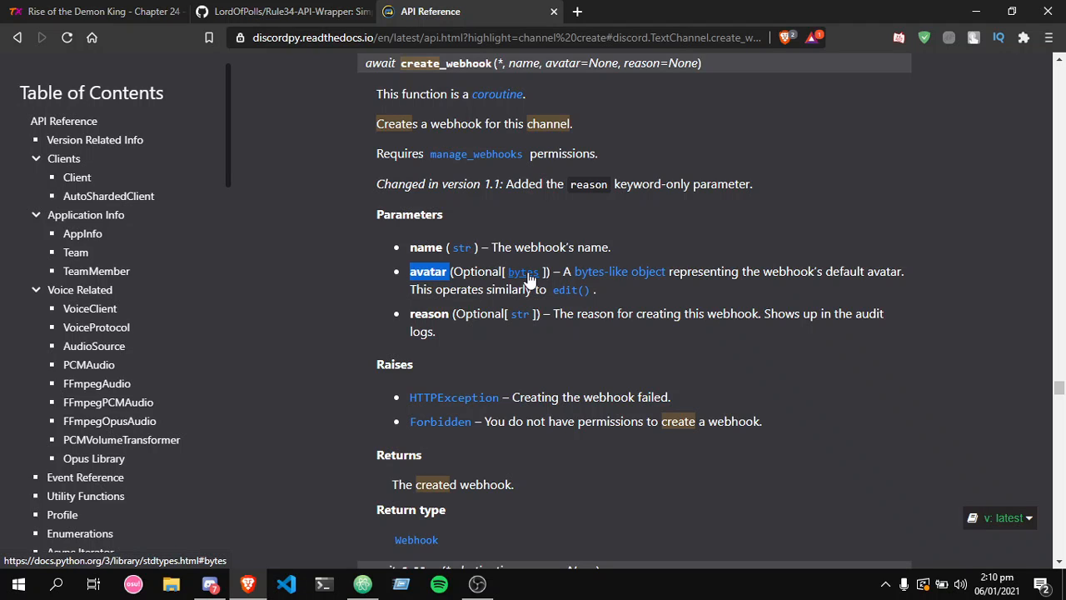
pyautogui.moveTo(570, 290)
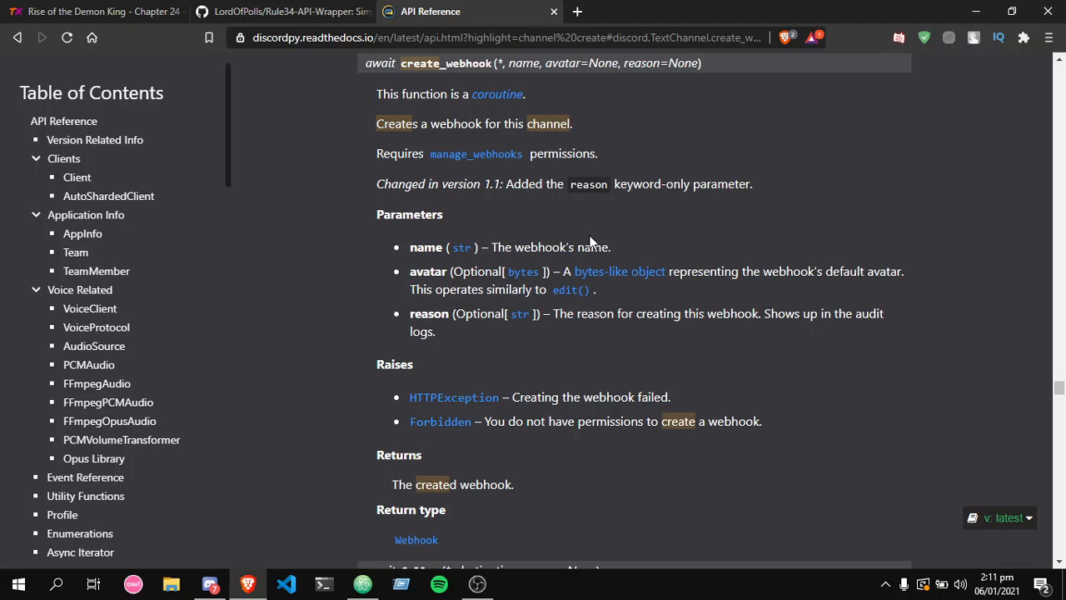
pyautogui.click(363, 583)
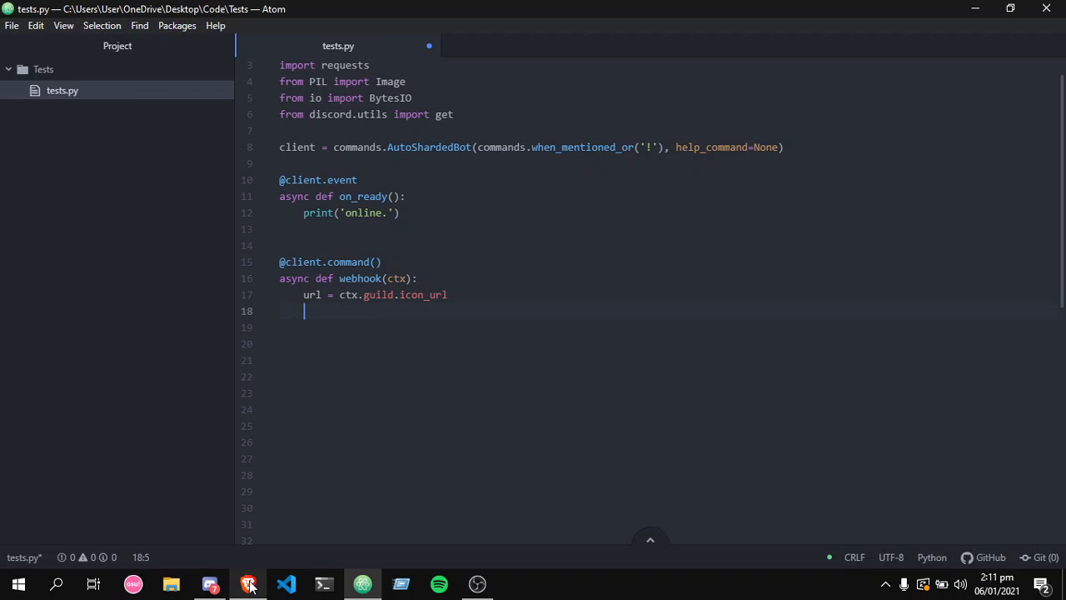
pyautogui.click(249, 583)
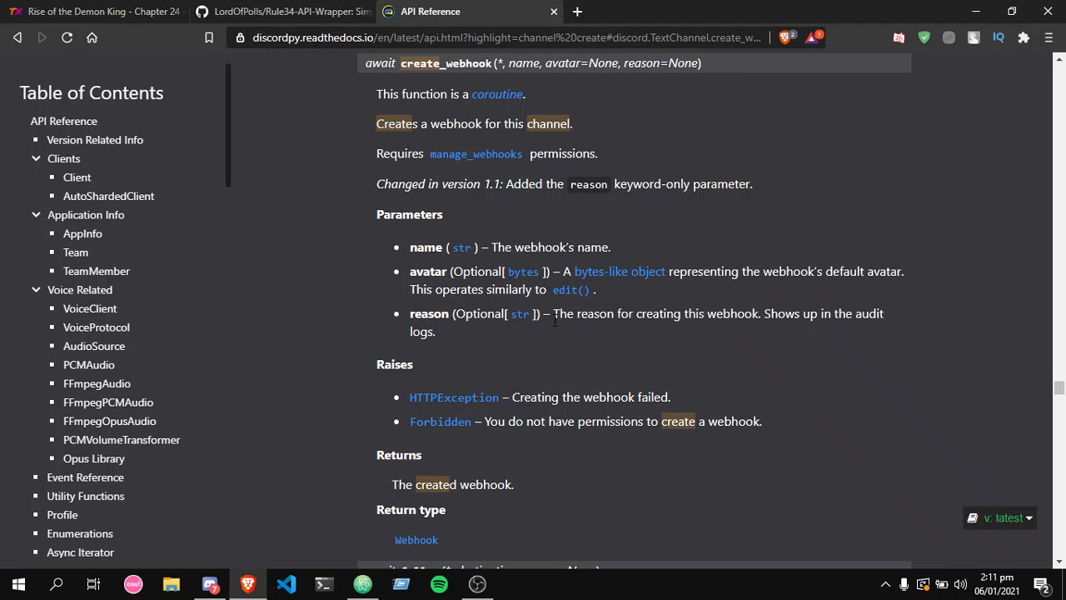
pyautogui.moveTo(667, 224)
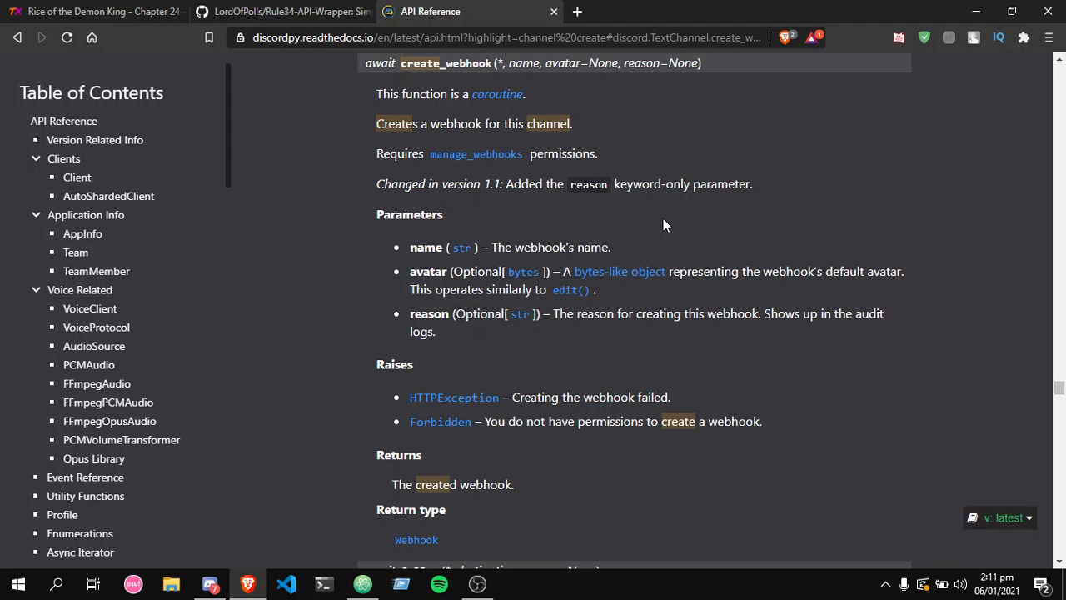
pyautogui.moveTo(765, 217)
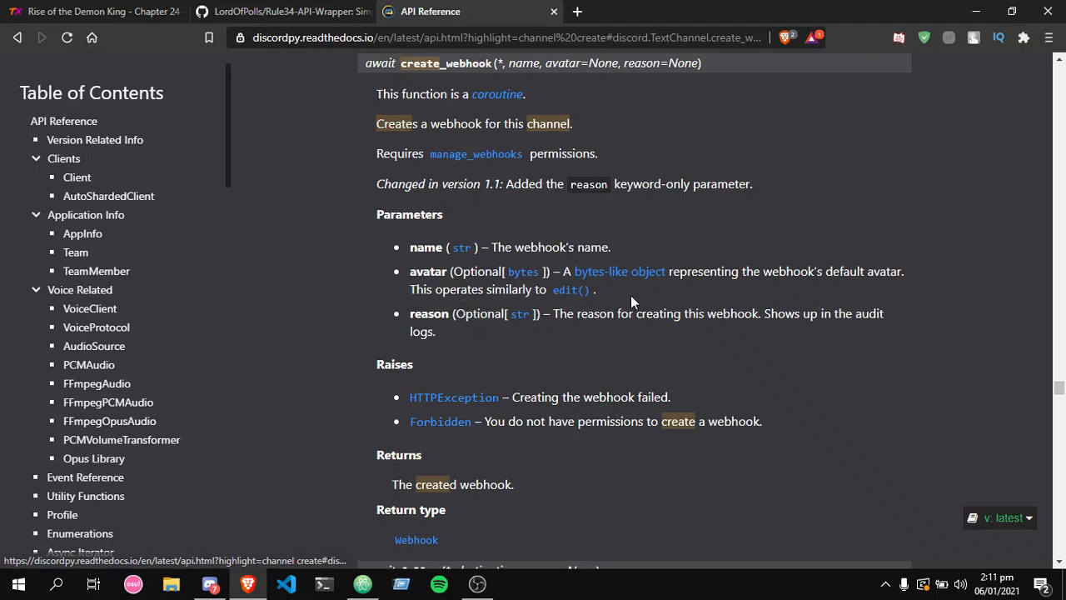
pyautogui.moveTo(520, 315)
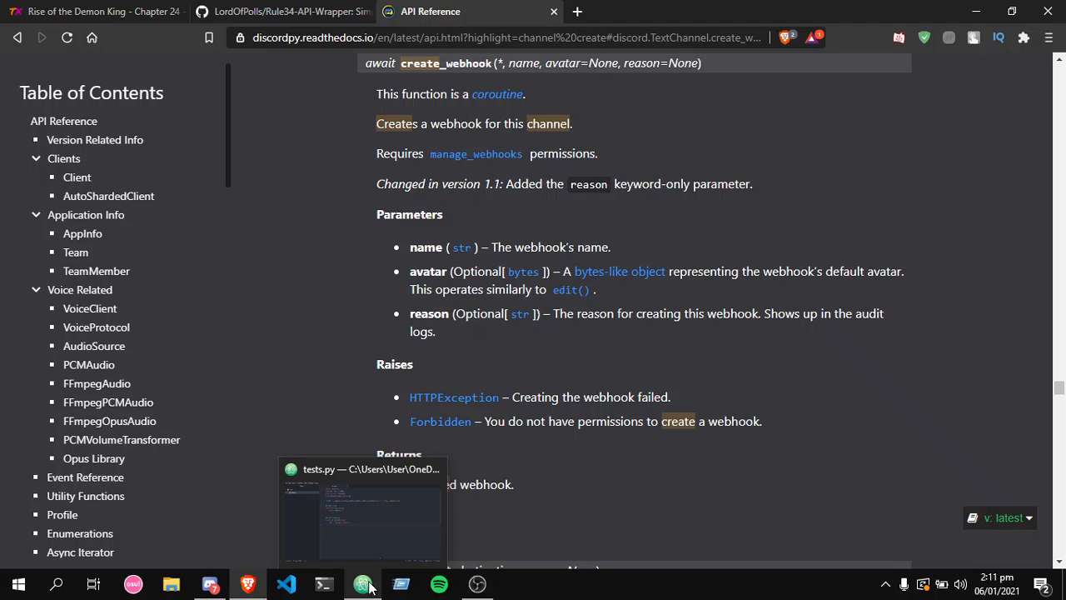
pyautogui.click(476, 583)
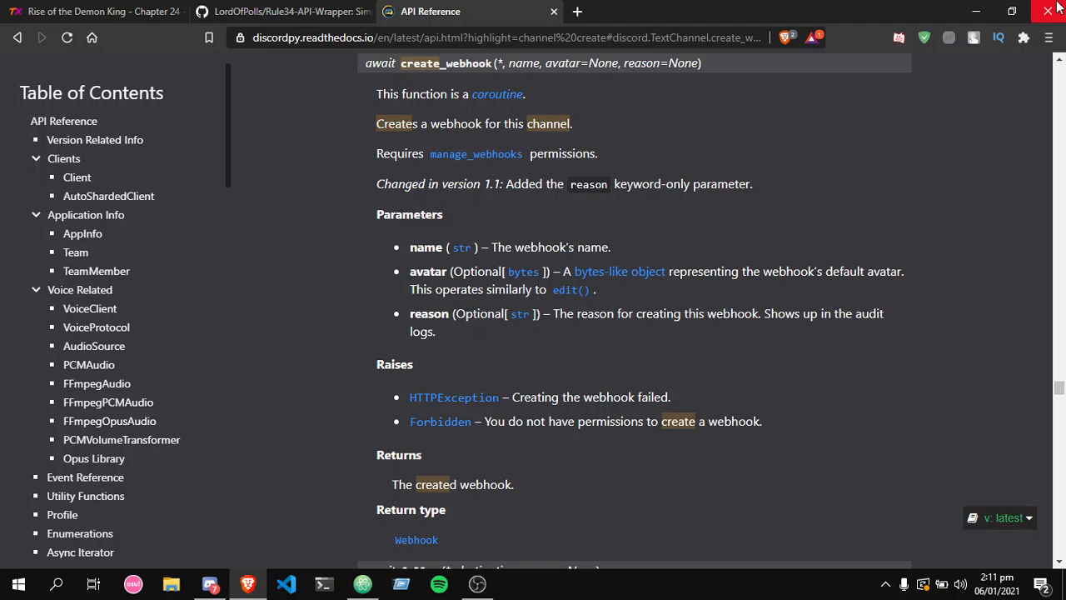
pyautogui.moveTo(361, 583)
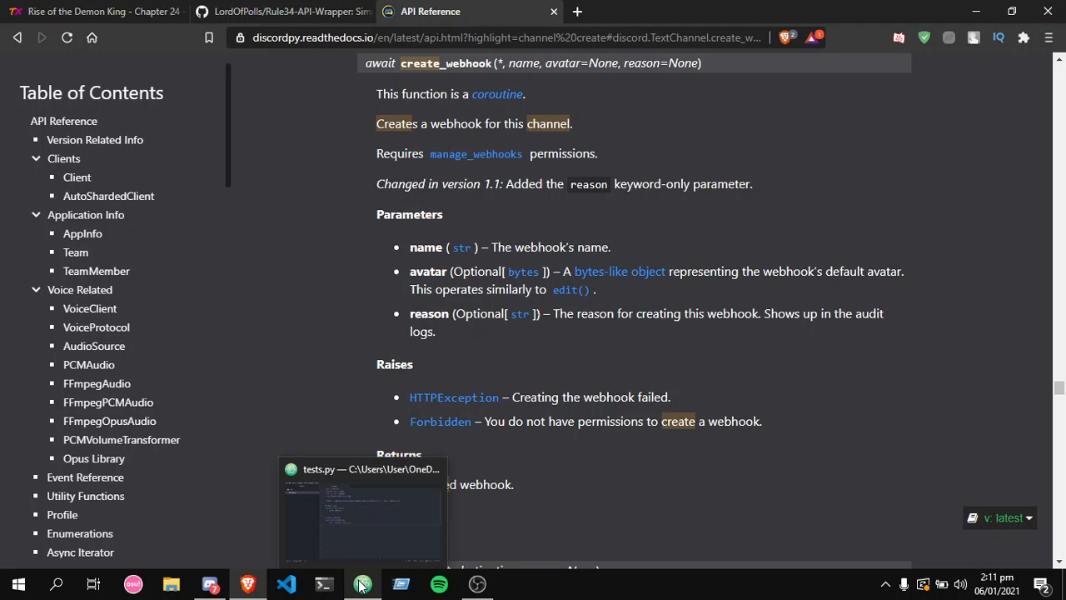
pyautogui.click(361, 583)
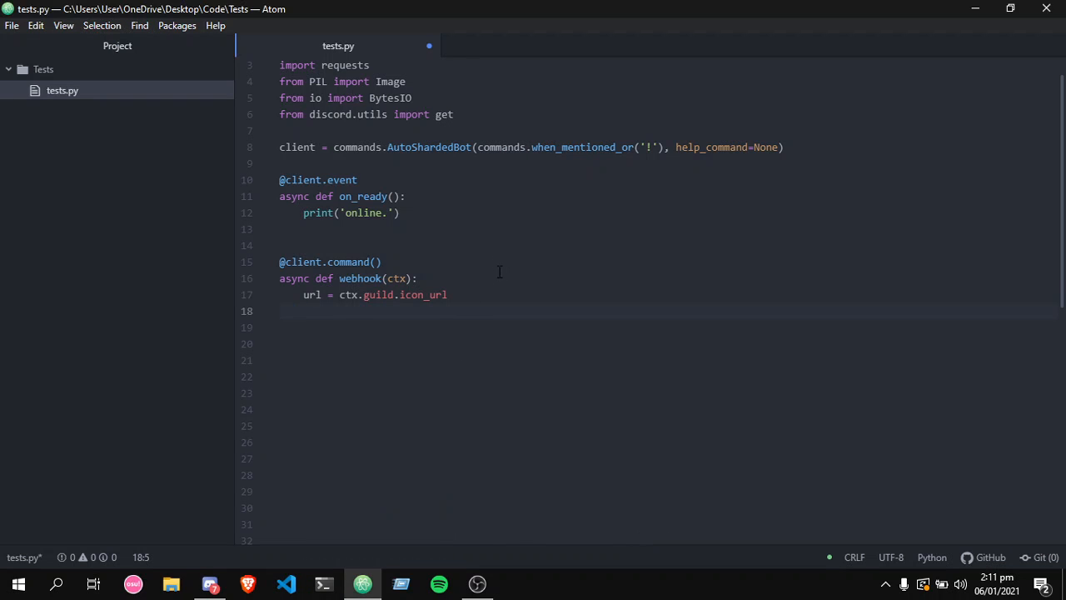
# - Hide Atom's project tree, place the caret on line 18, then check Discord's #coding channel
pyautogui.click(12, 25)
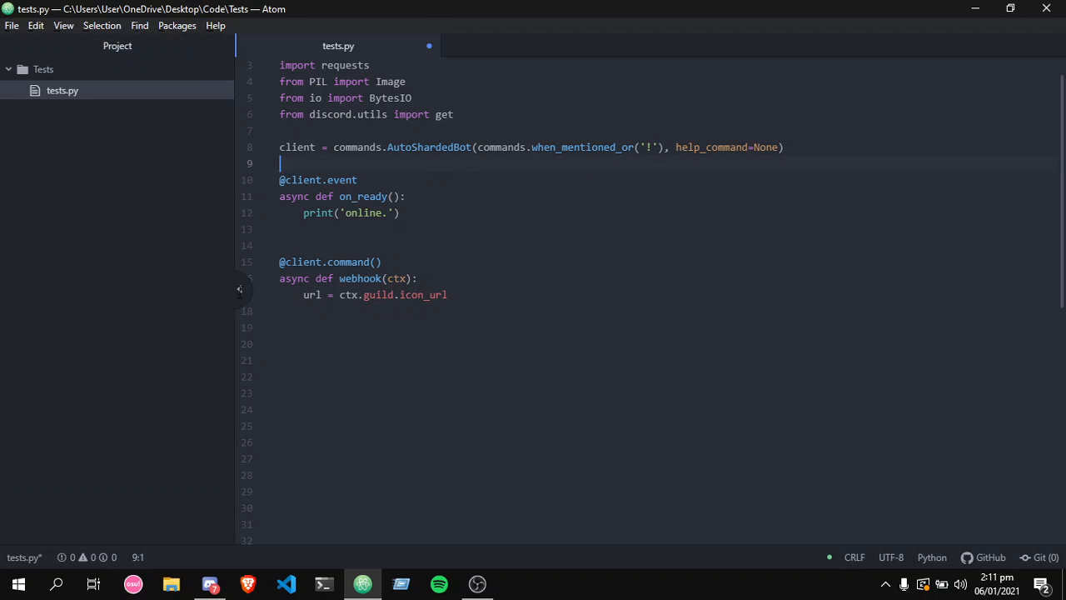
pyautogui.click(240, 290)
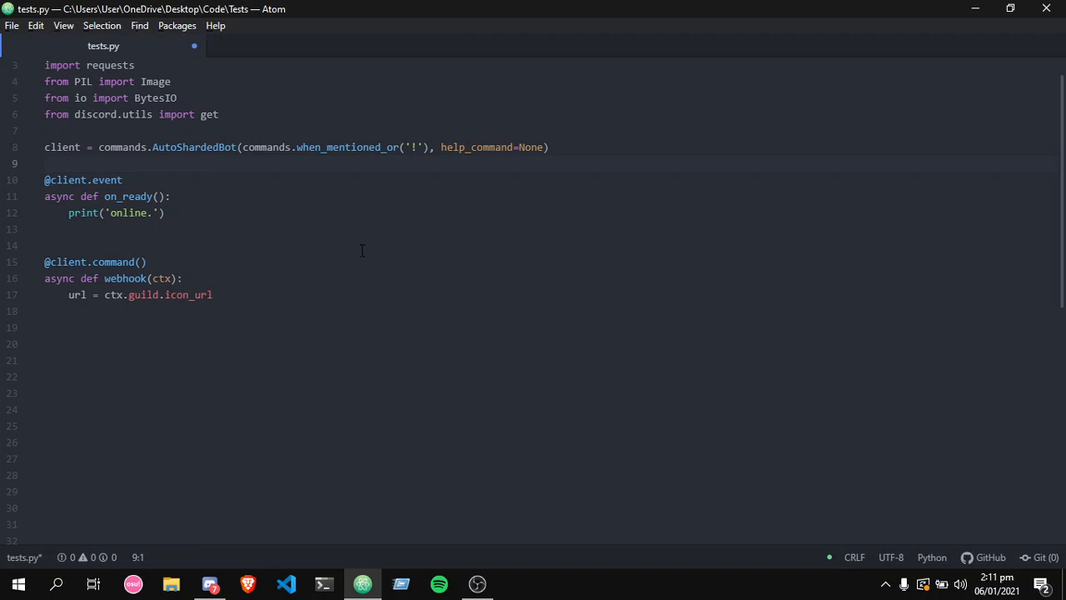
pyautogui.click(47, 163)
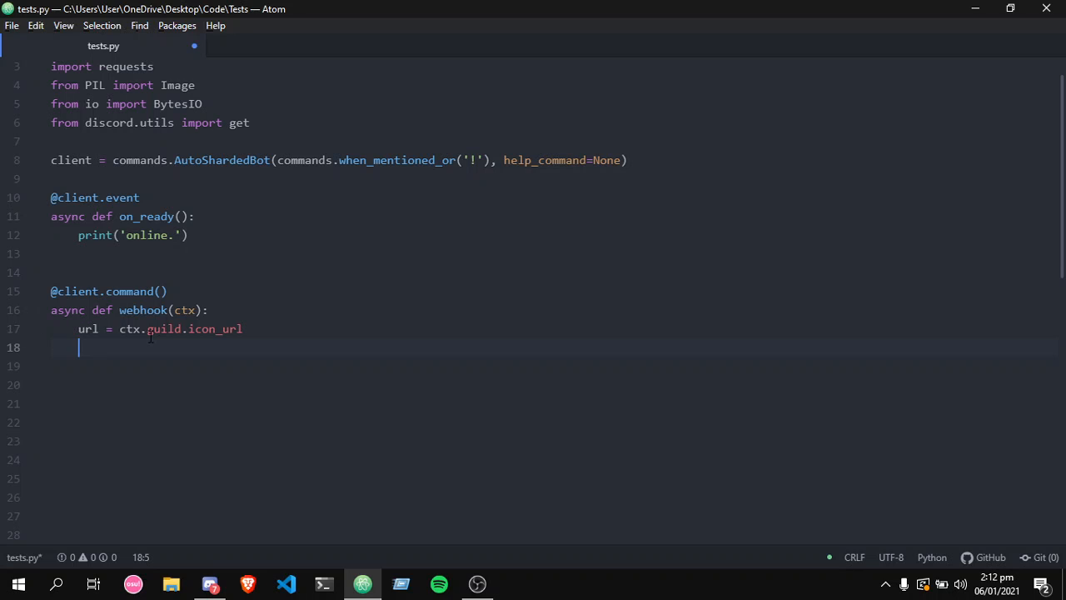
pyautogui.moveTo(374, 343)
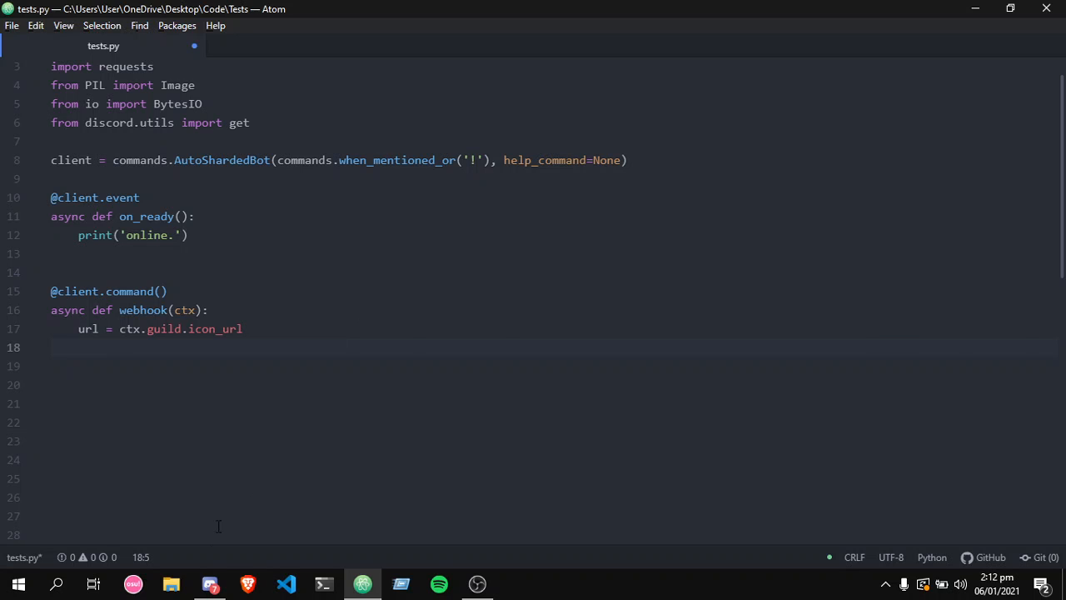
pyautogui.click(210, 583)
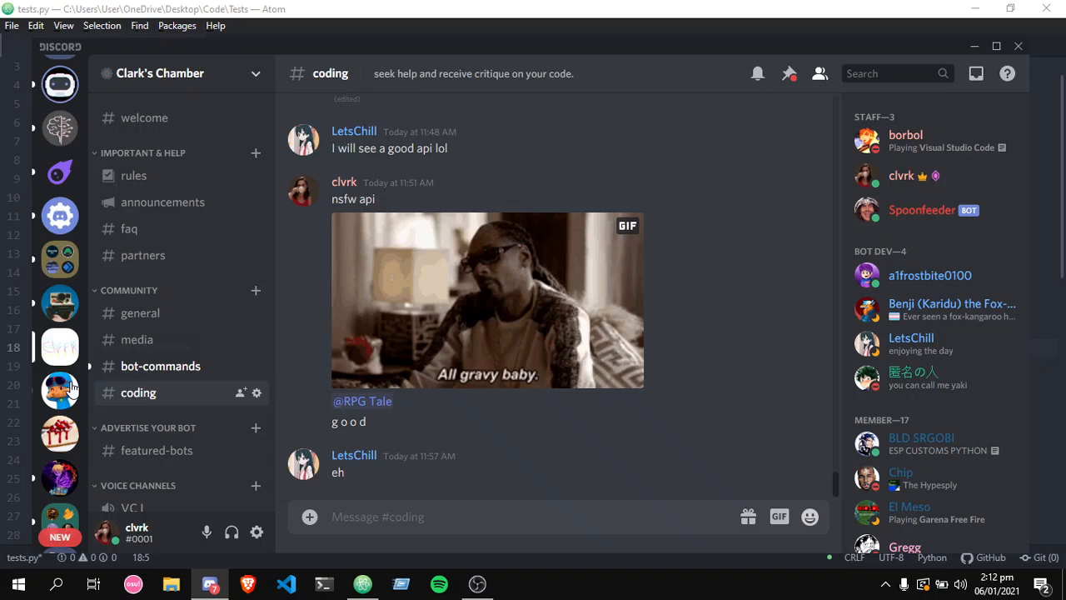
pyautogui.moveTo(60, 390)
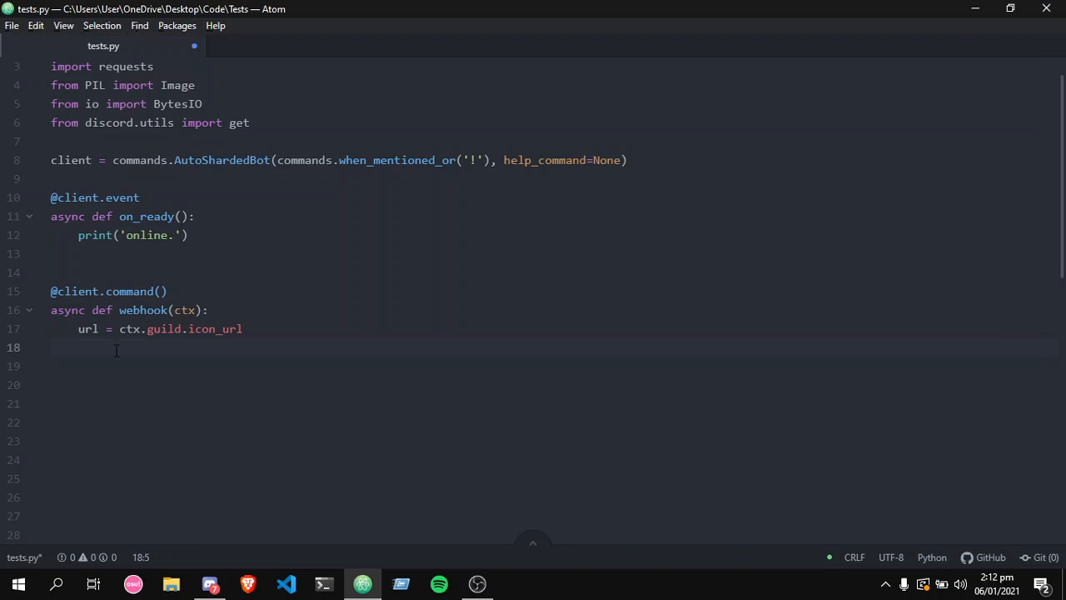
pyautogui.moveTo(195, 362)
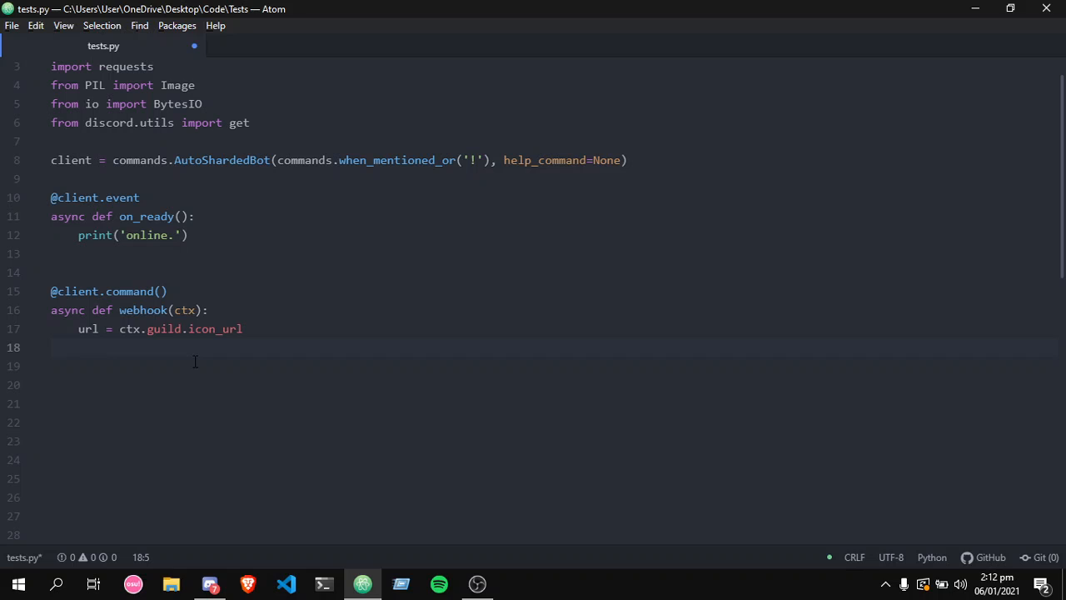
# - Add icon = requests.get(url) to the webhook command and check the requests import
pyautogui.write('icon =')
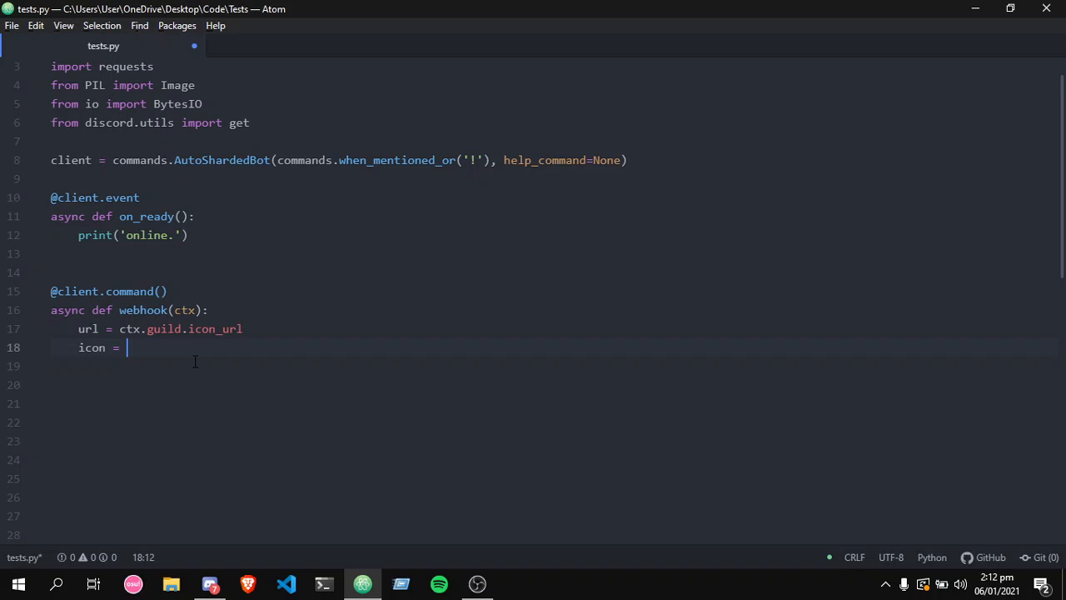
pyautogui.write('requests.')
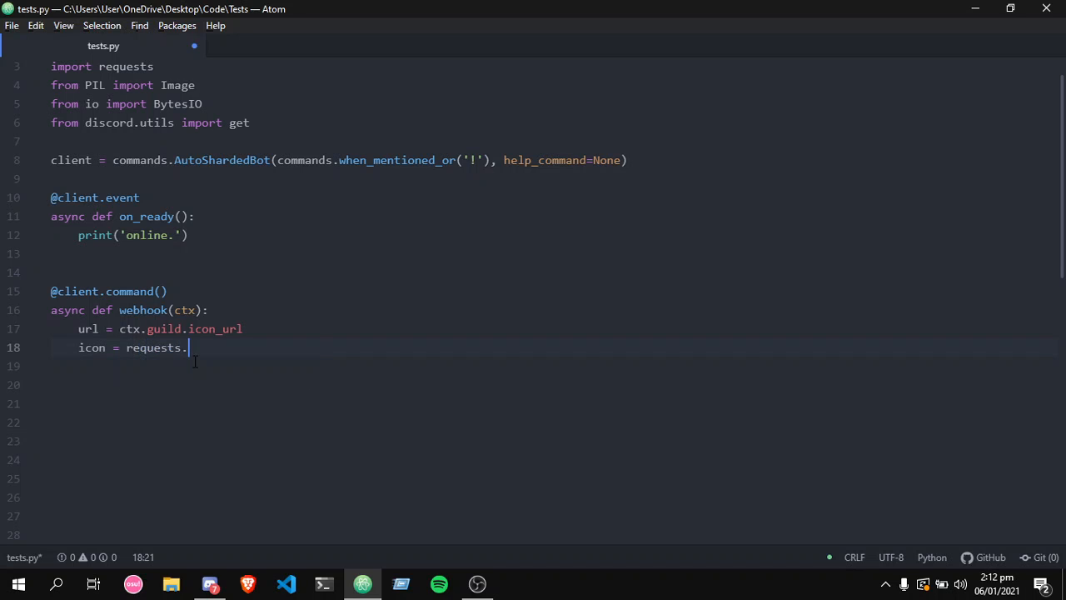
pyautogui.write('get(url)')
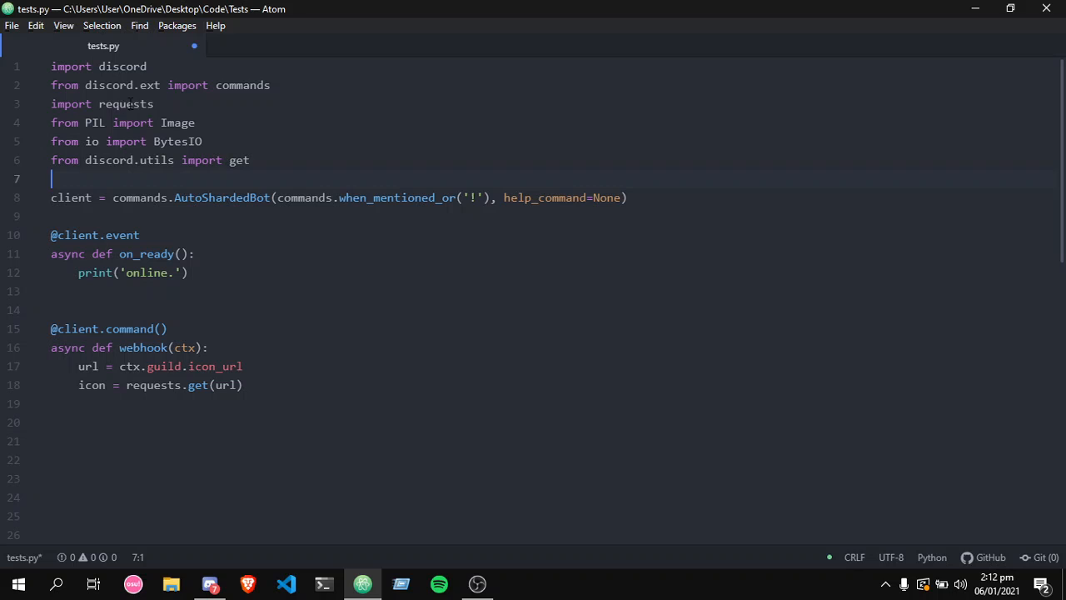
pyautogui.click(153, 104)
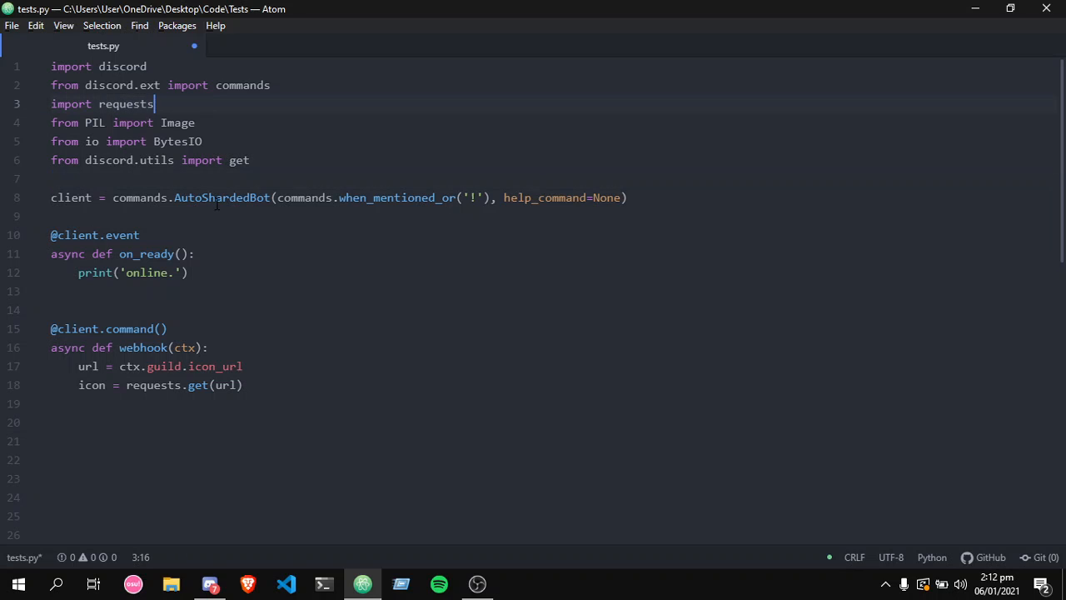
pyautogui.click(243, 385)
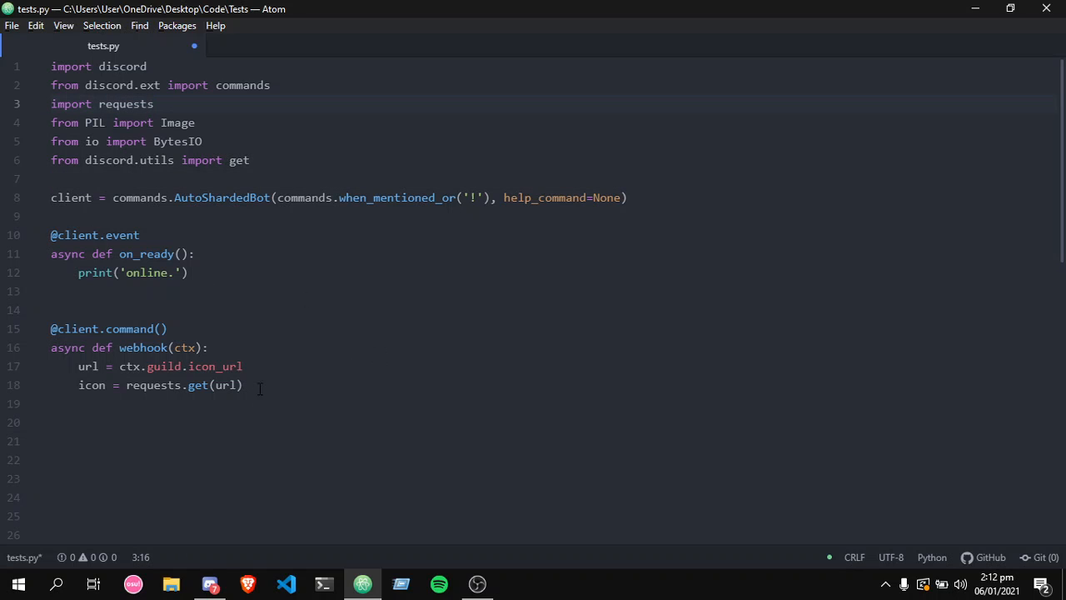
pyautogui.click(243, 385)
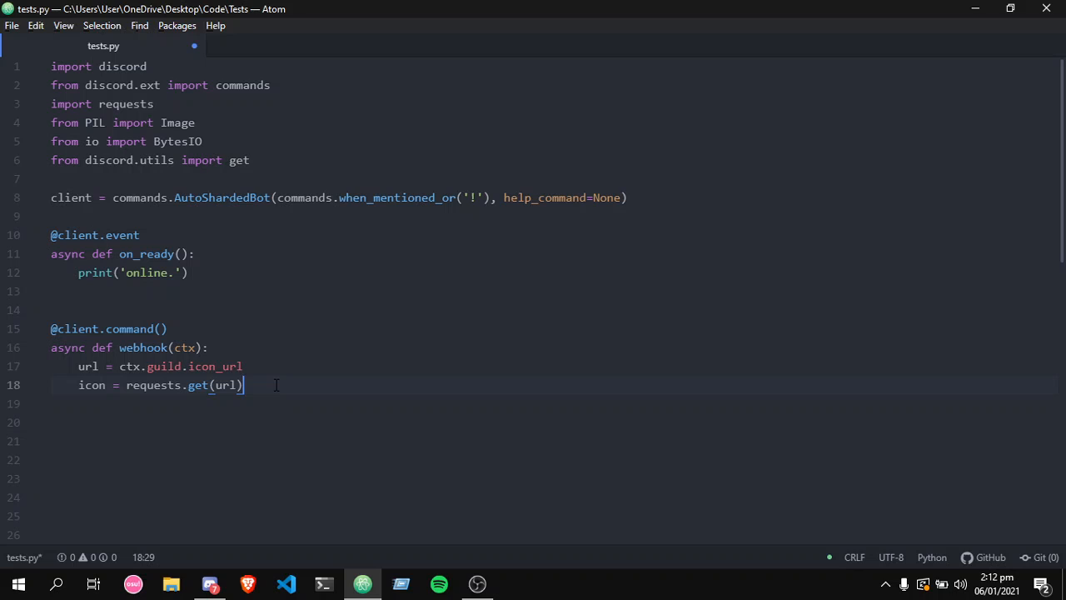
pyautogui.moveTo(369, 395)
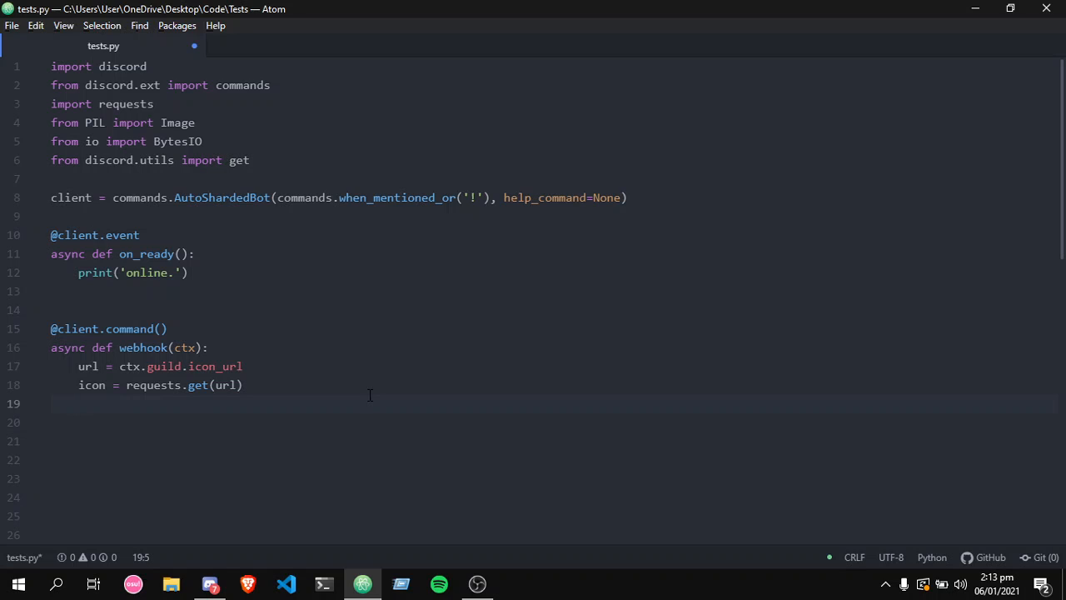
# - Begin line 19 as img = Image.open()
pyautogui.write('img')
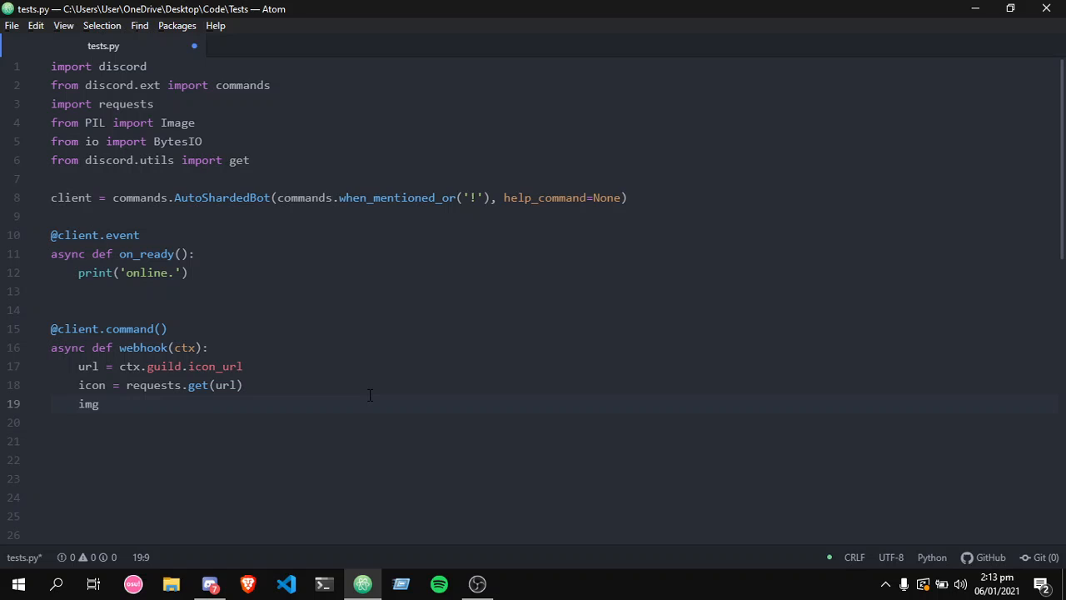
pyautogui.write('=')
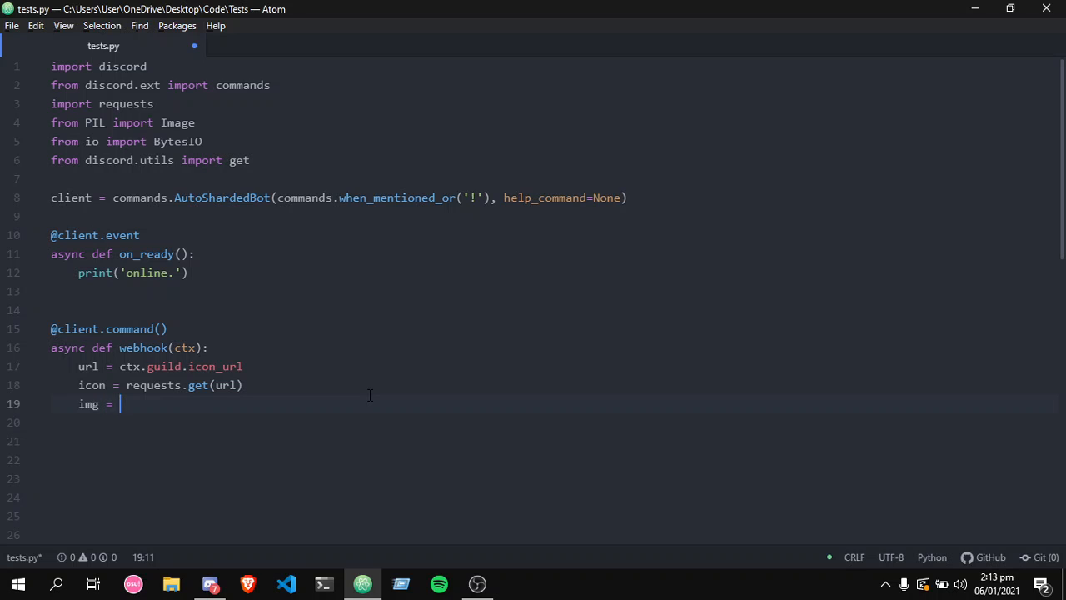
pyautogui.write('Im')
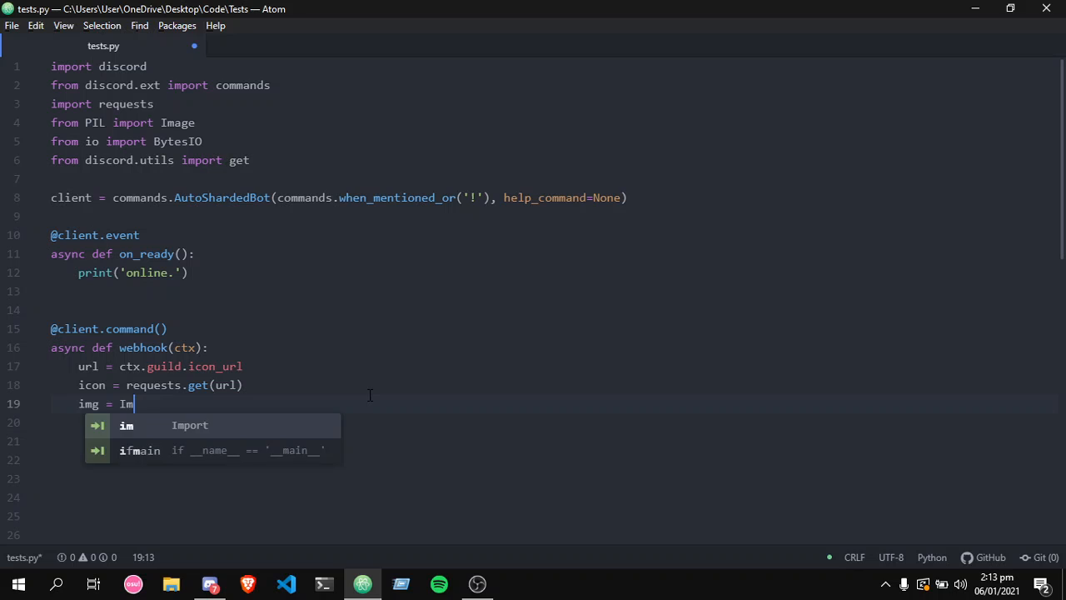
pyautogui.write('age.open')
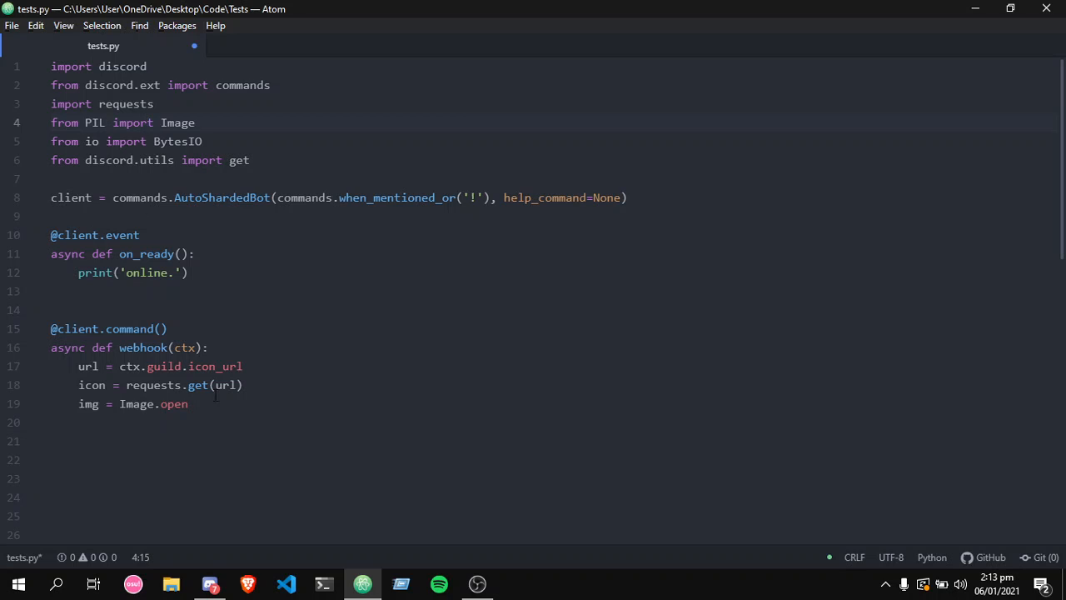
pyautogui.click(188, 404)
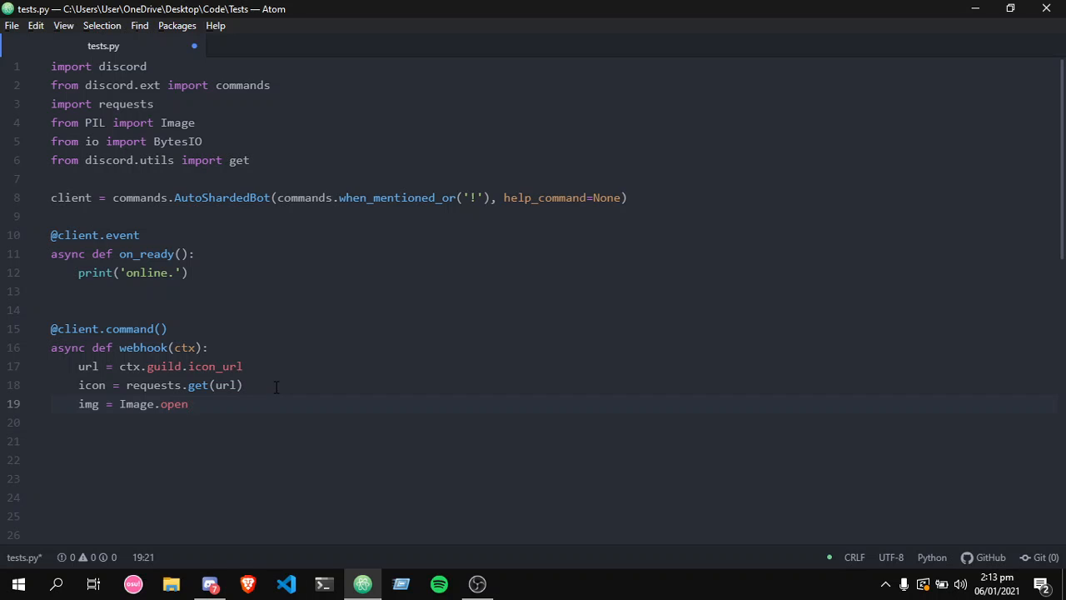
pyautogui.write('()')
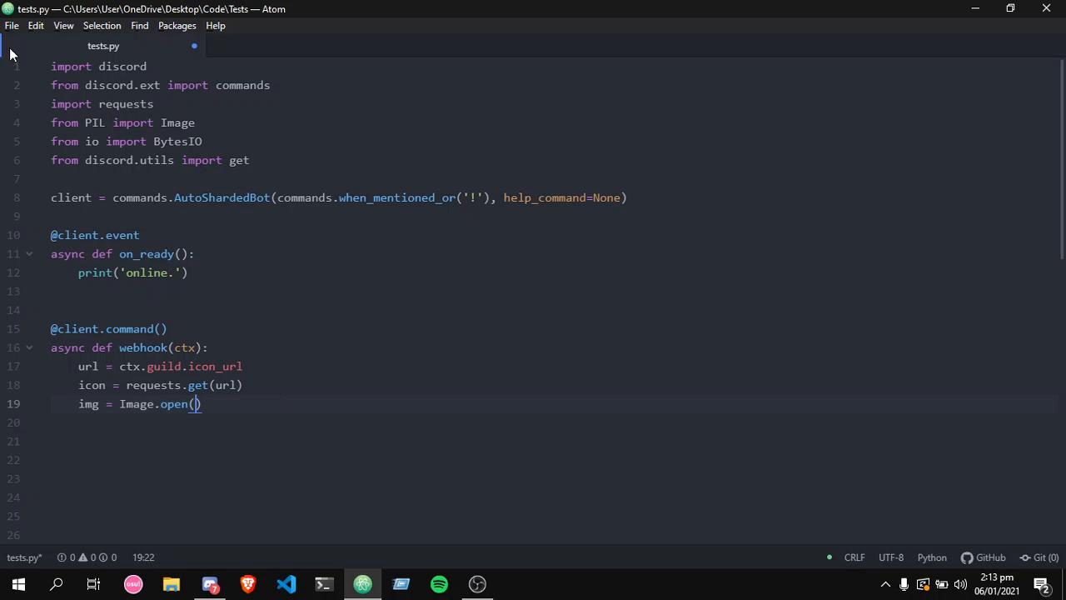
pyautogui.moveTo(391, 424)
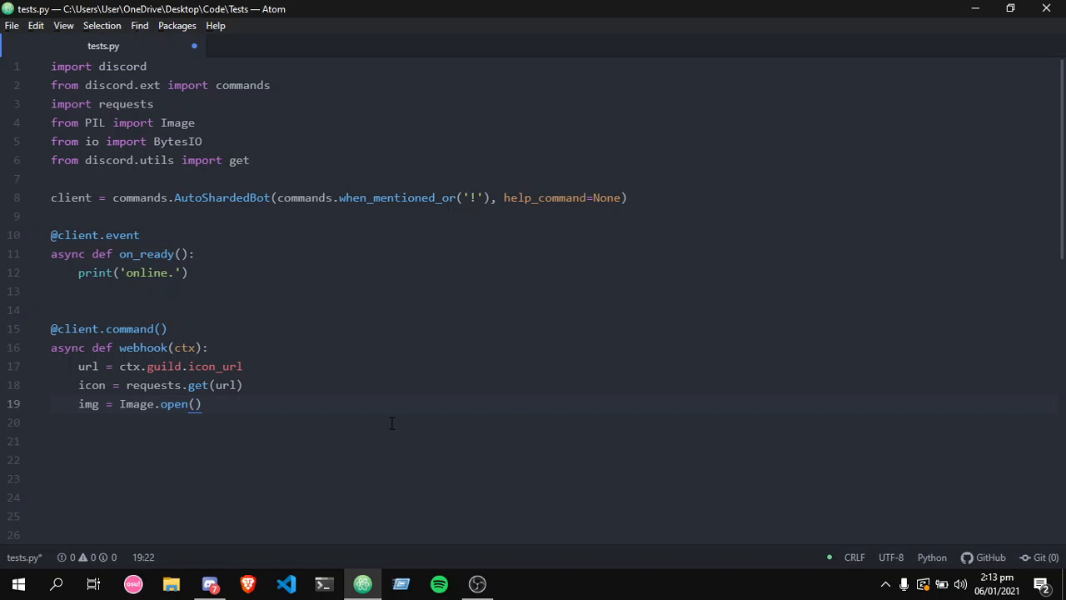
# - Complete it as img = Image.open(BytesIO(icon.content), mode='r')
pyautogui.write('B')
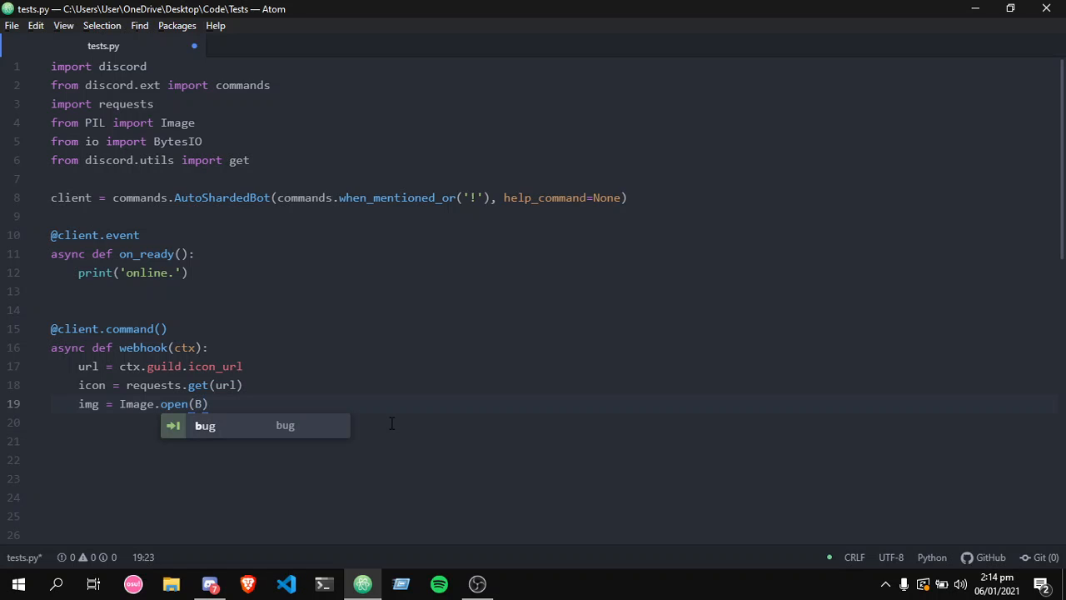
pyautogui.write('B')
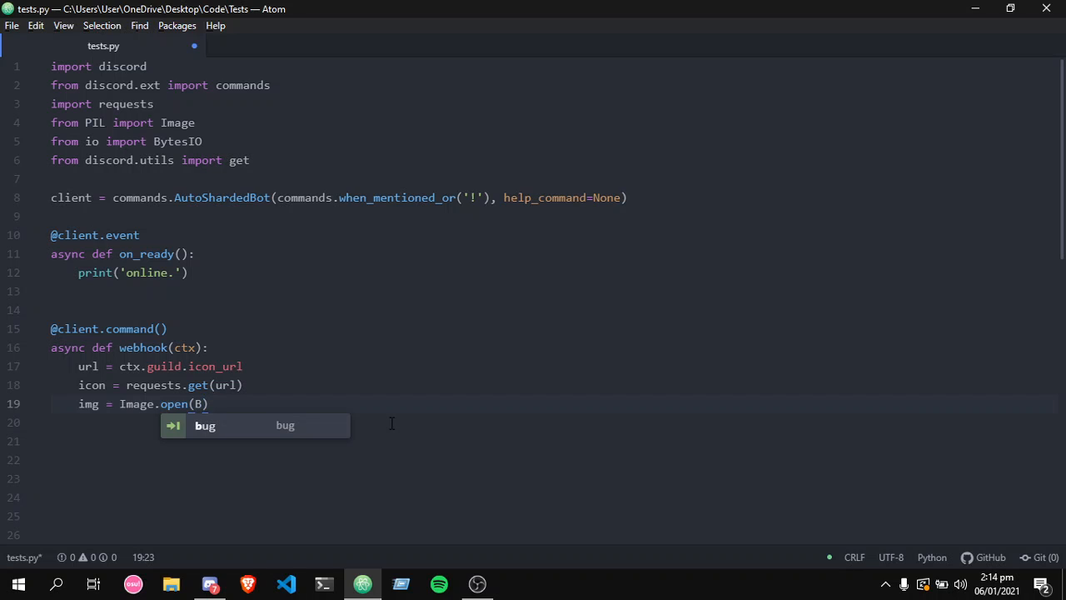
pyautogui.write('BytesIO')
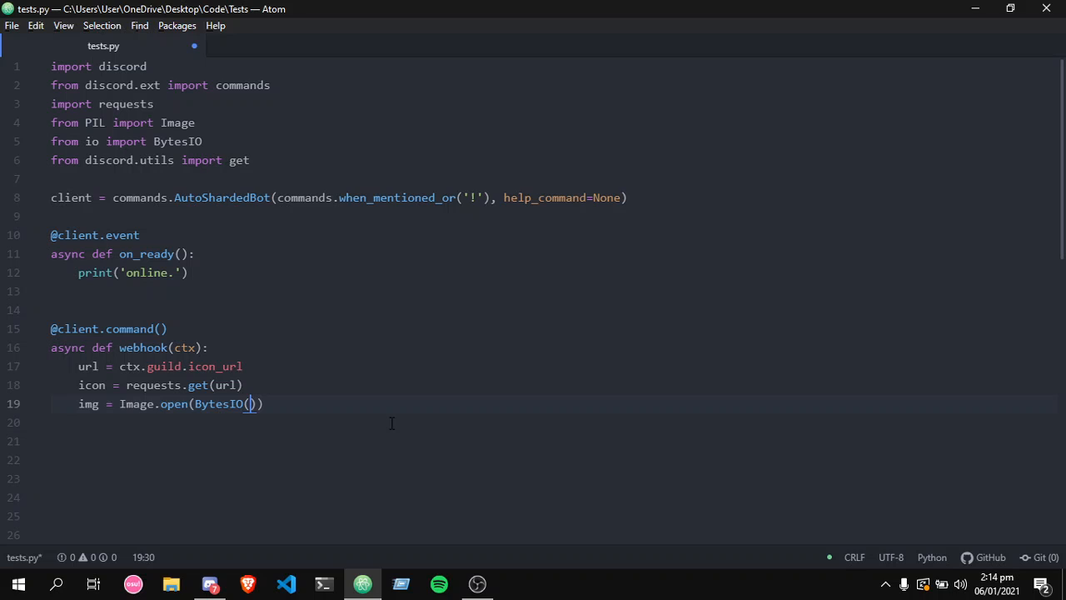
pyautogui.write('(')
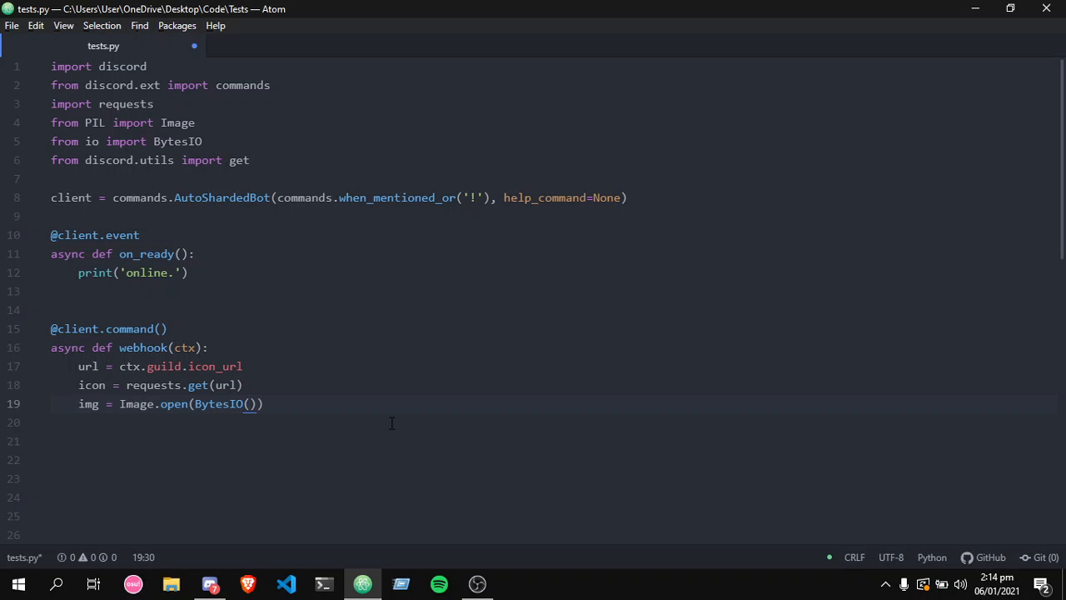
pyautogui.click(250, 405)
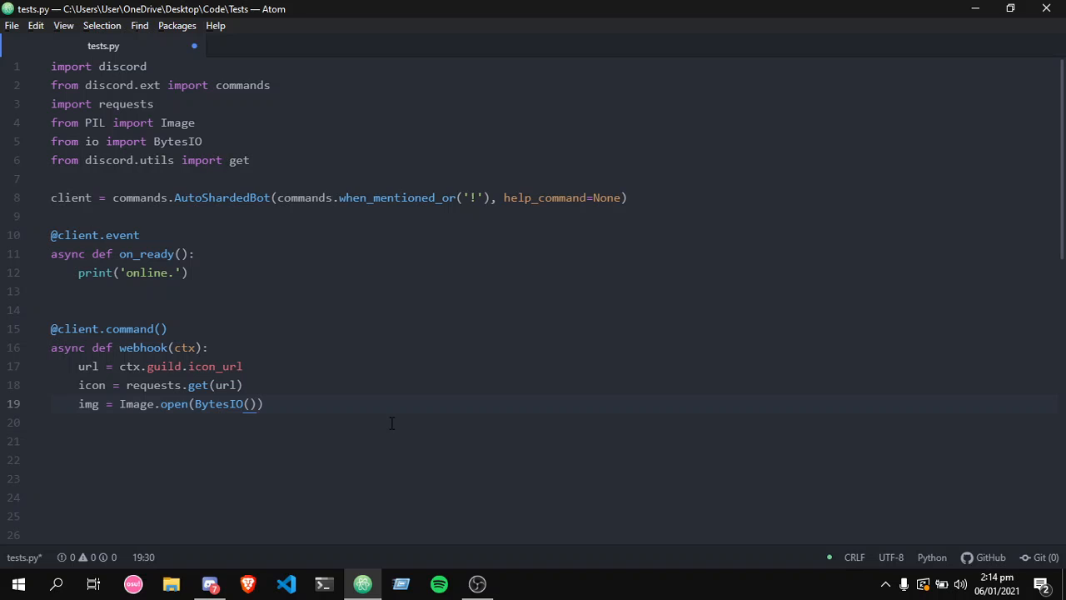
pyautogui.write('icon.content')
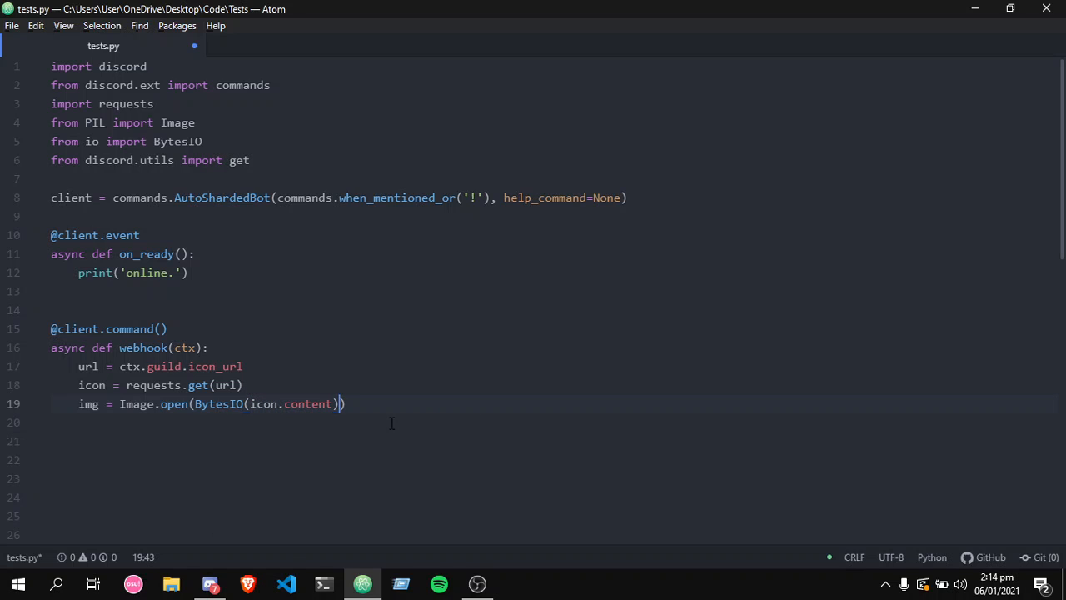
pyautogui.write(', mode')
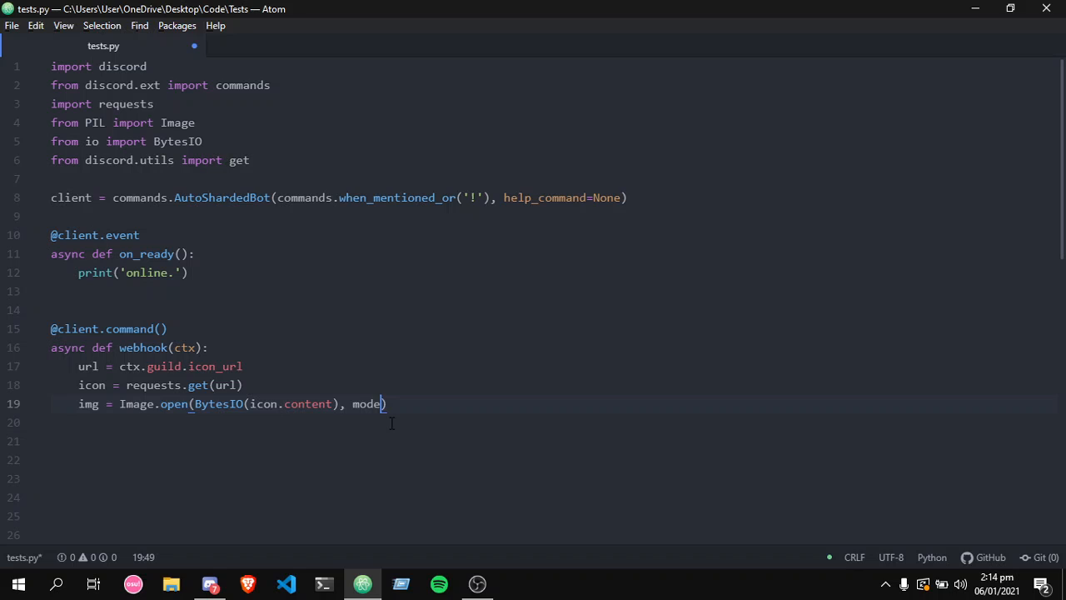
pyautogui.write("='r'")
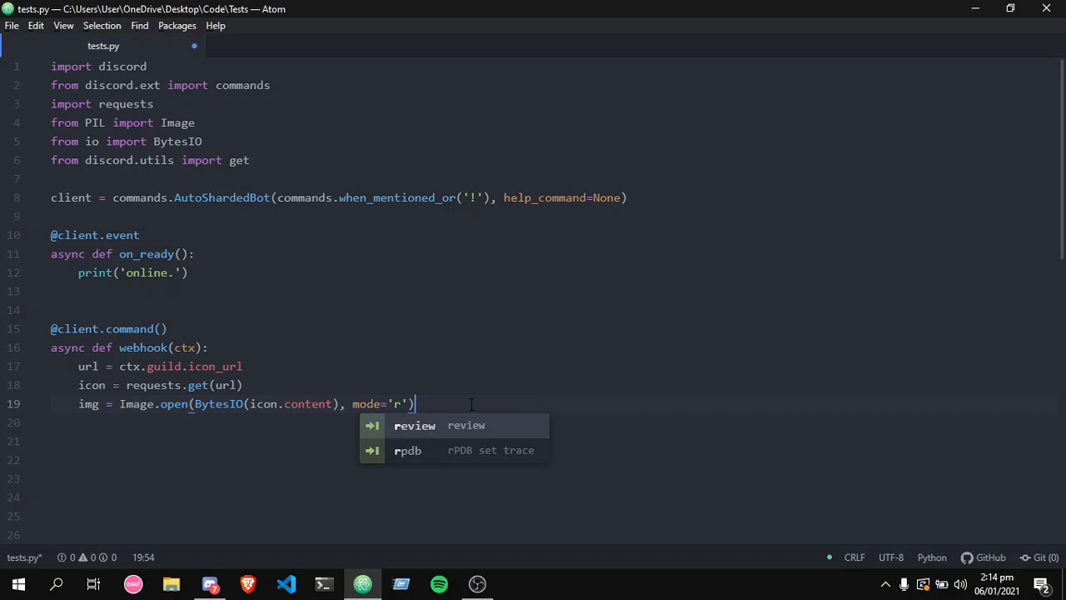
pyautogui.press('enter')
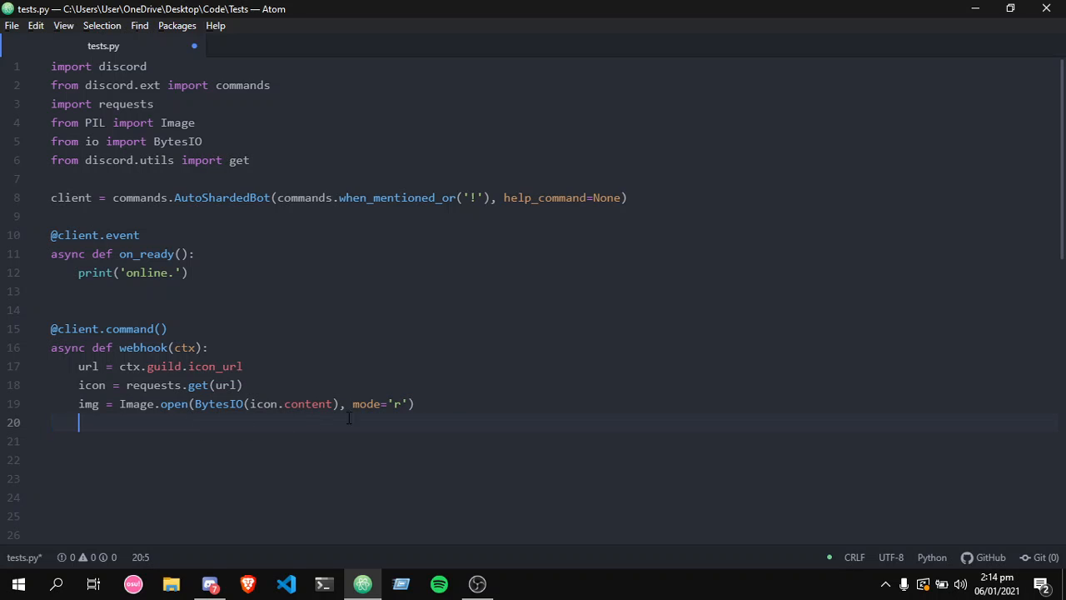
# - Add the line b = BytesIO()
pyautogui.write('b =')
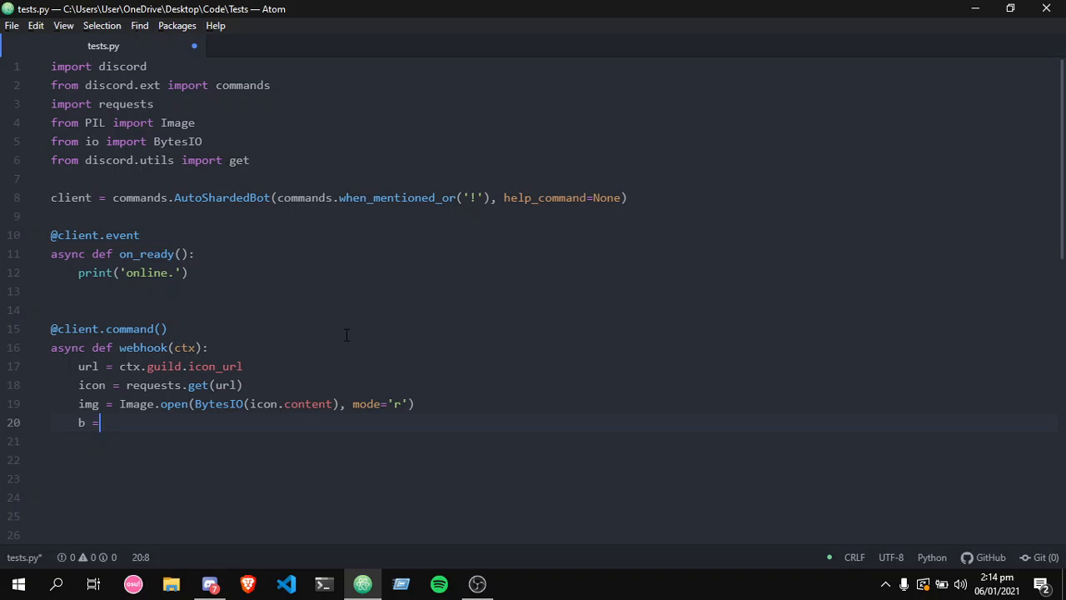
pyautogui.write('" "')
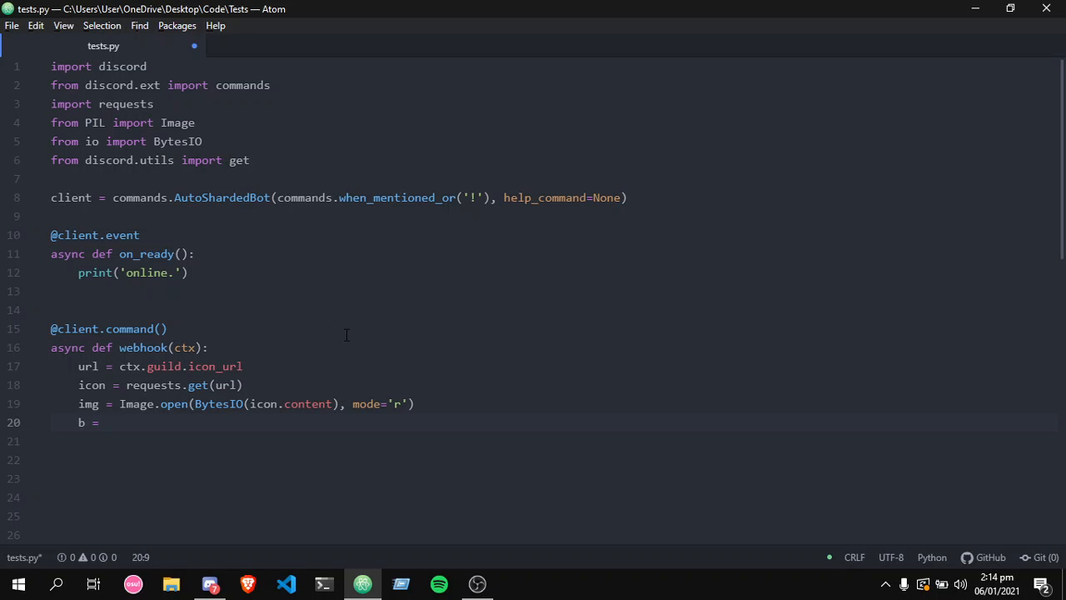
pyautogui.write('B')
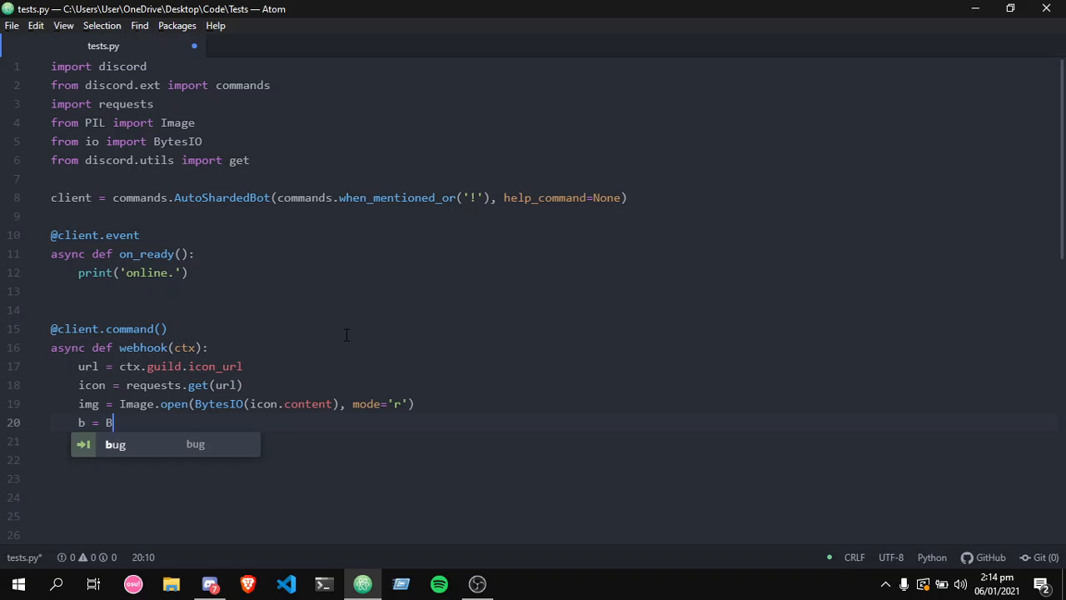
pyautogui.write('ytesIO(')
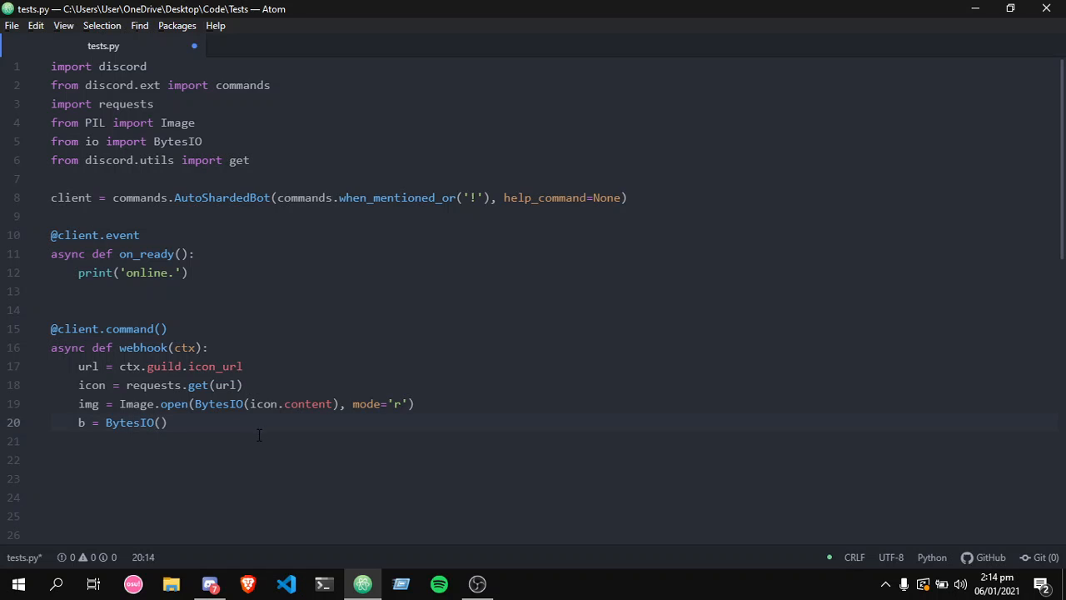
pyautogui.press('enter')
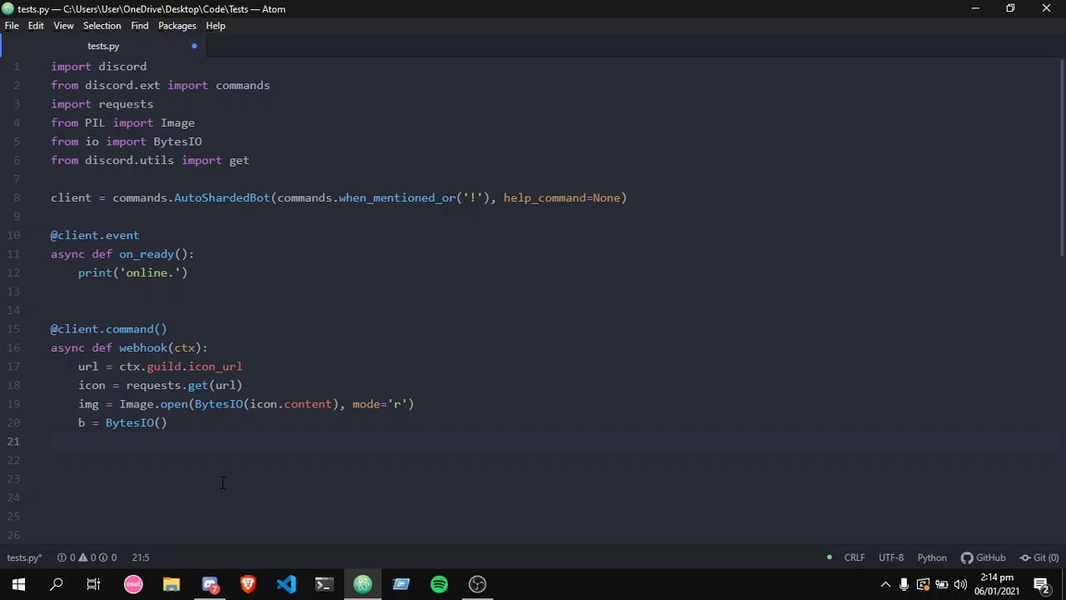
# - Add the line img.save(b, format='JPEG')
pyautogui.write('I')
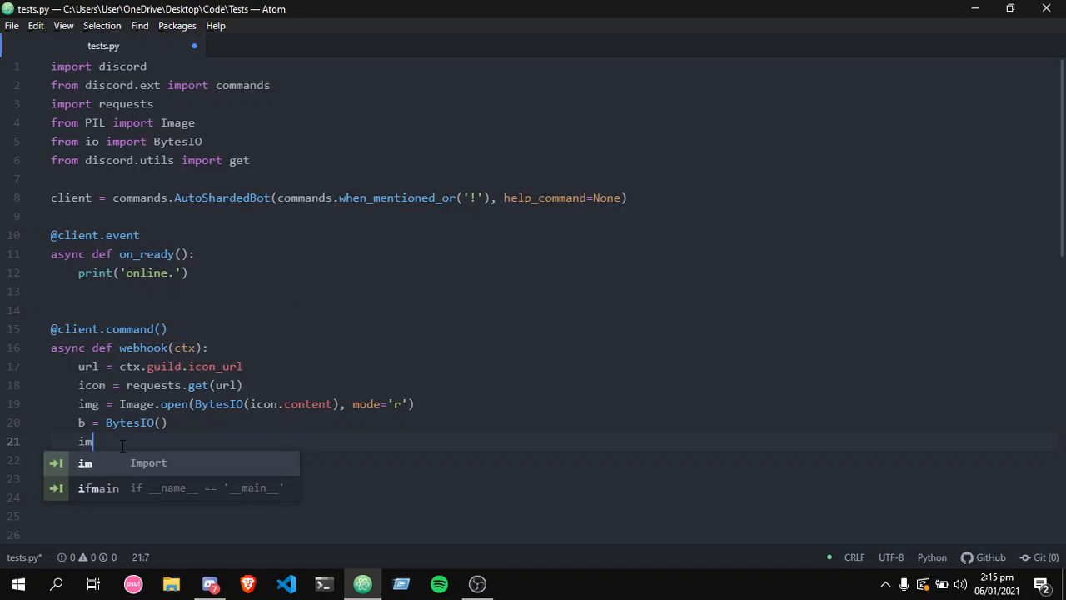
pyautogui.write('g')
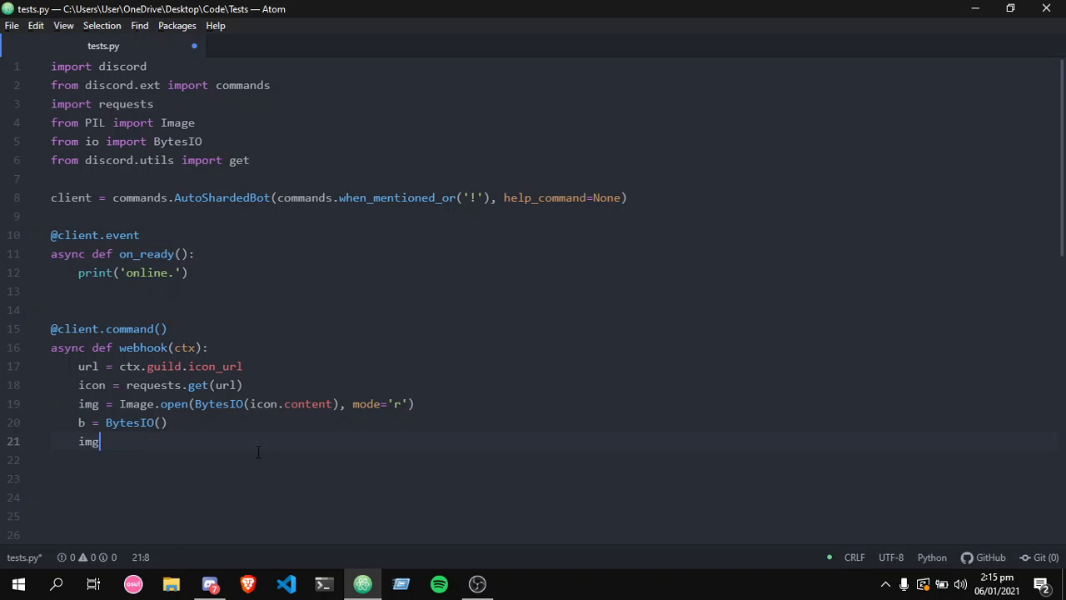
pyautogui.write('.save()')
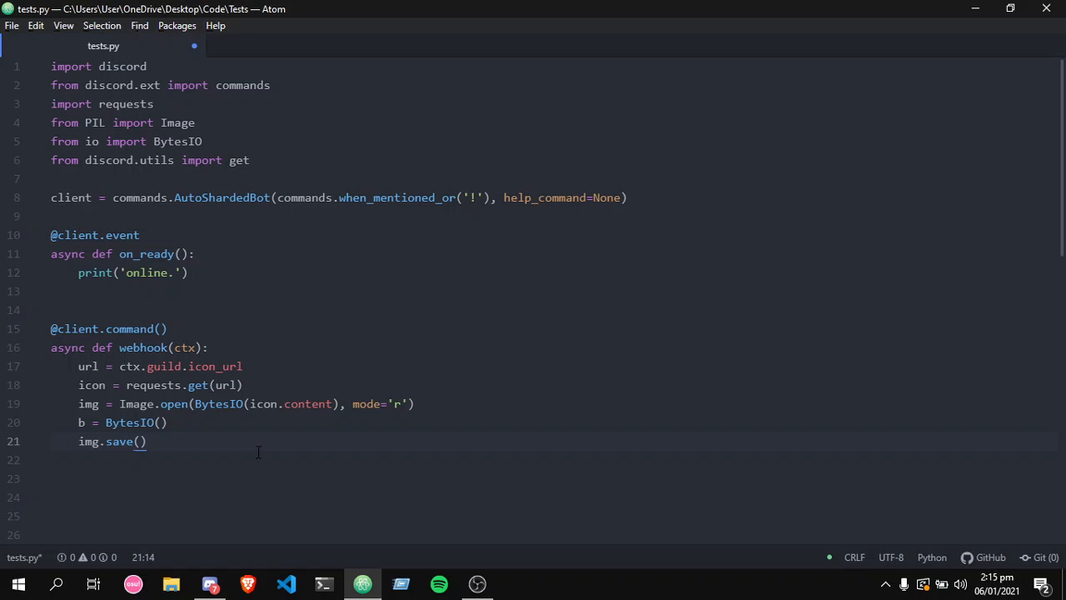
pyautogui.write('b,')
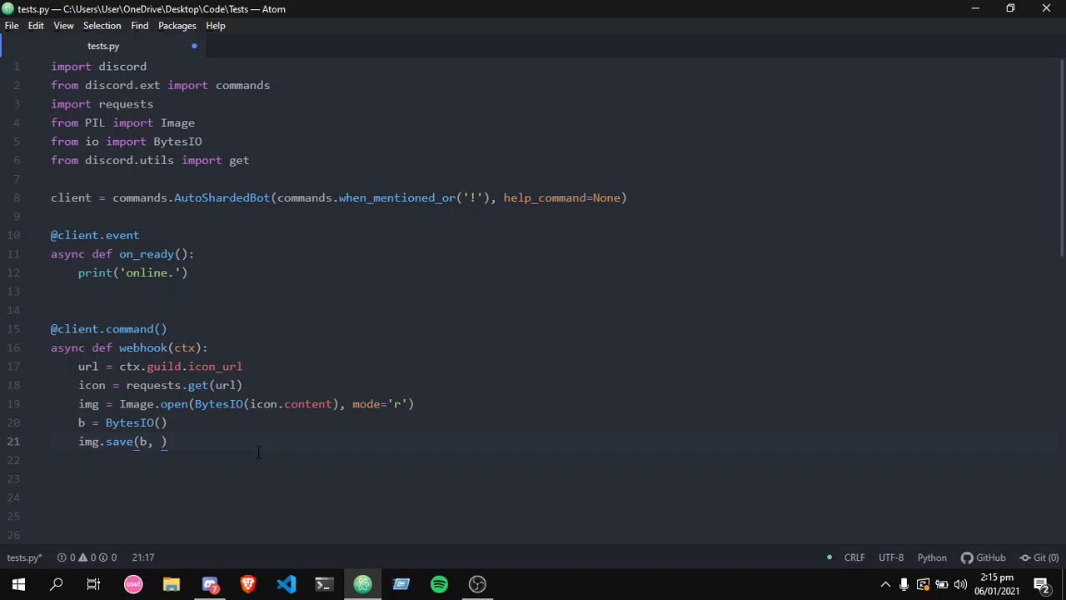
pyautogui.write("format='J")
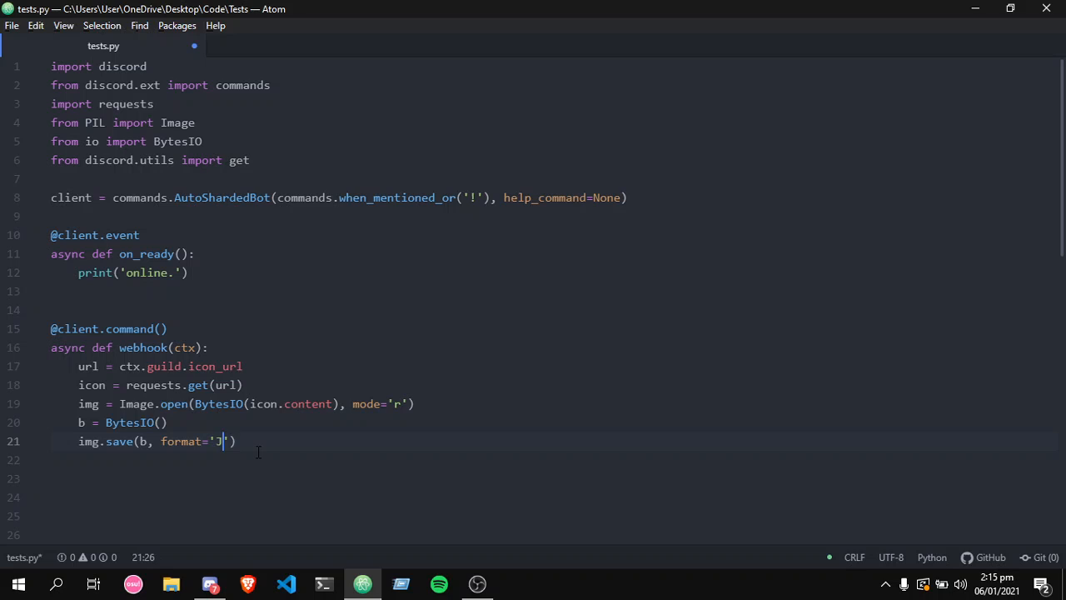
pyautogui.write('PEG')
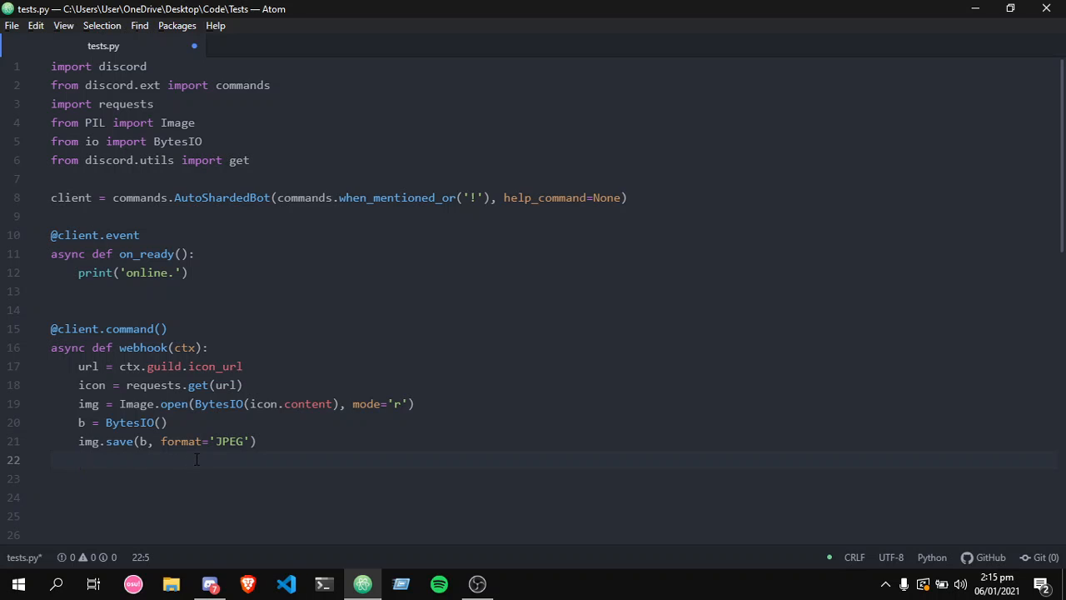
# - Add b_value = b.getvalue(), then start a print(b_value) line
pyautogui.write('B_')
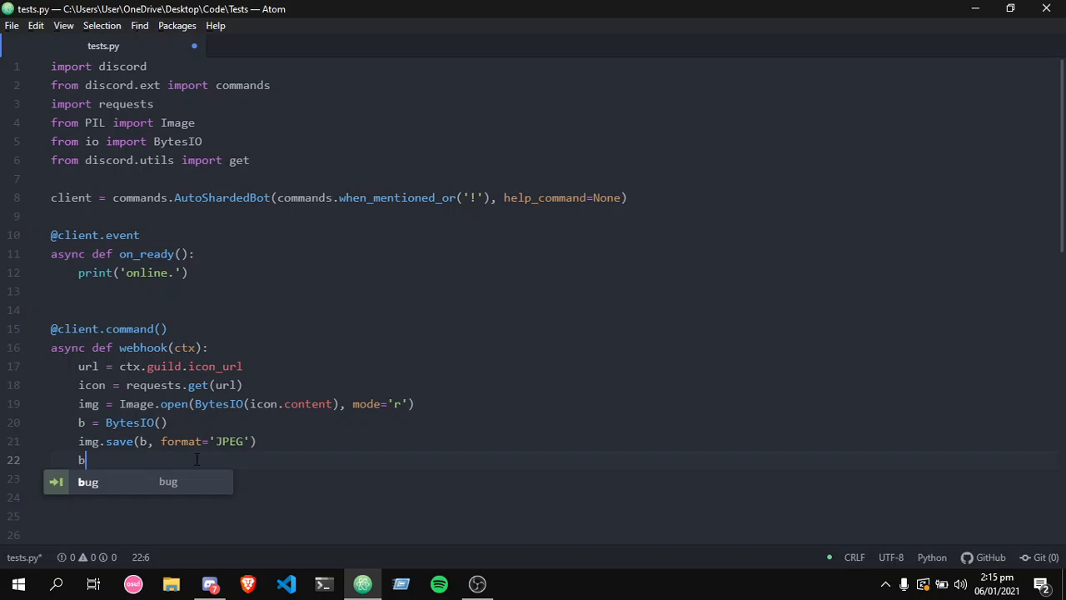
pyautogui.write('_value')
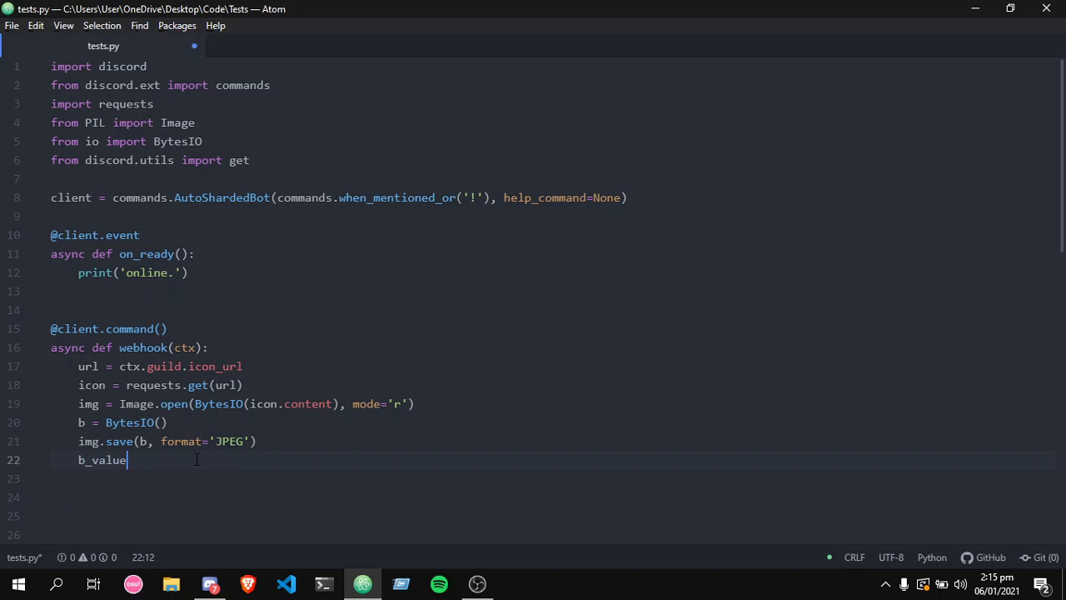
pyautogui.write('=')
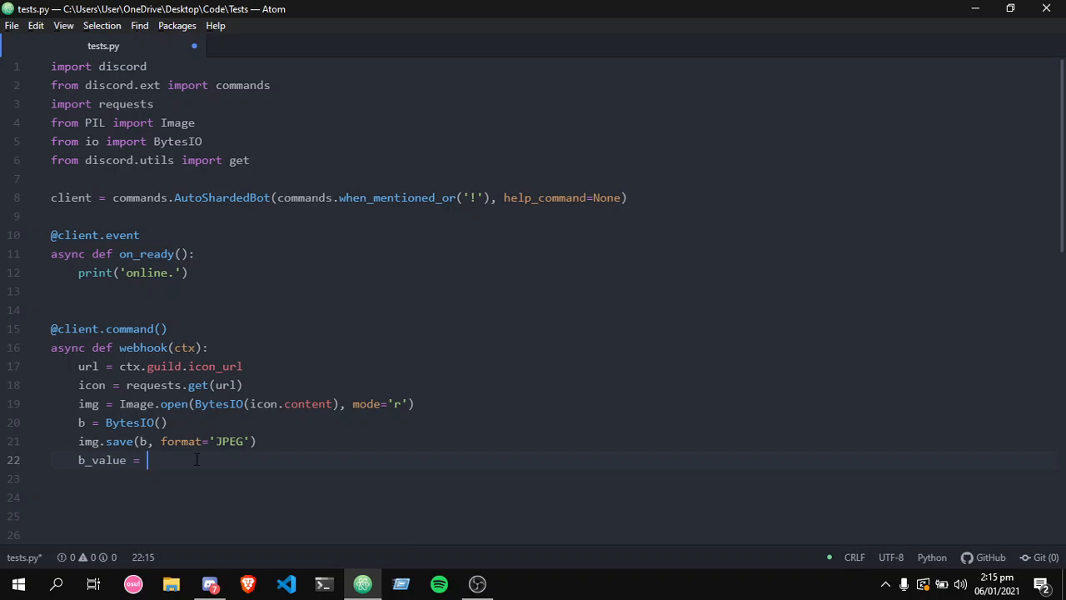
pyautogui.write('b')
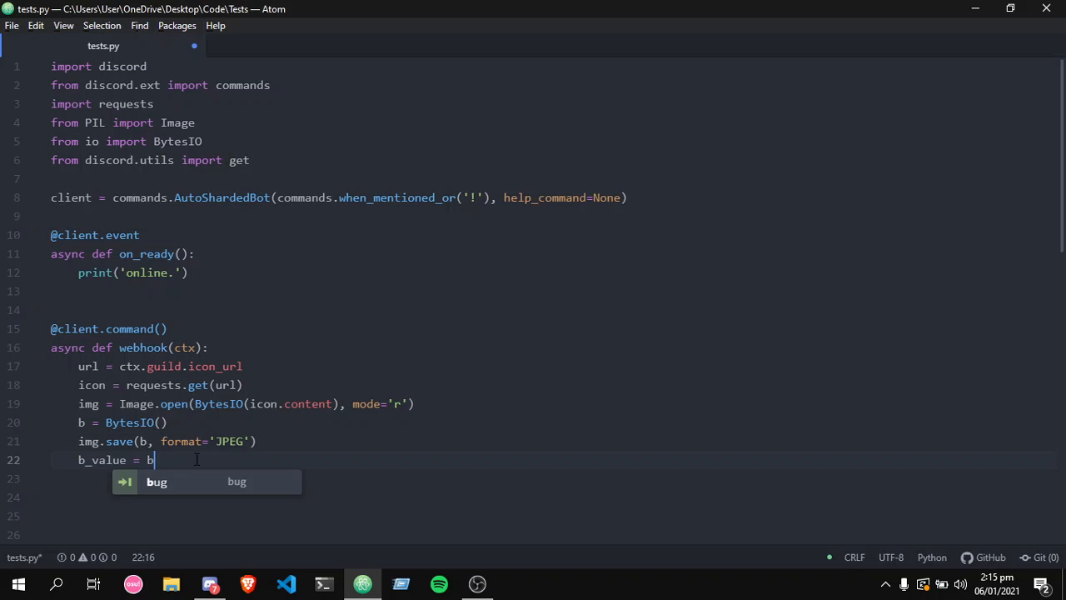
pyautogui.write('.getvalue(')
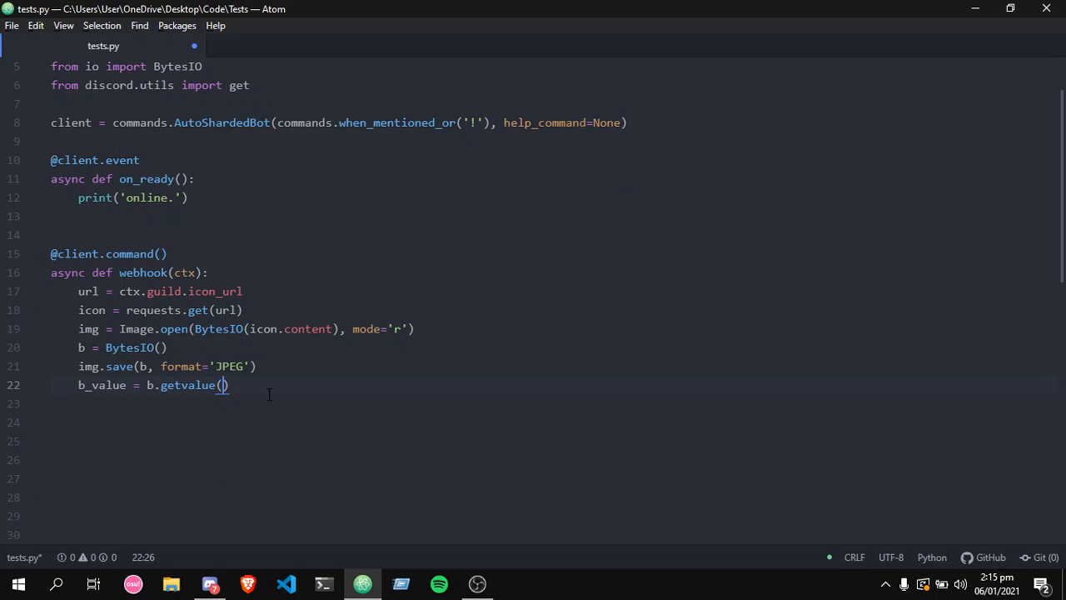
pyautogui.press('enter')
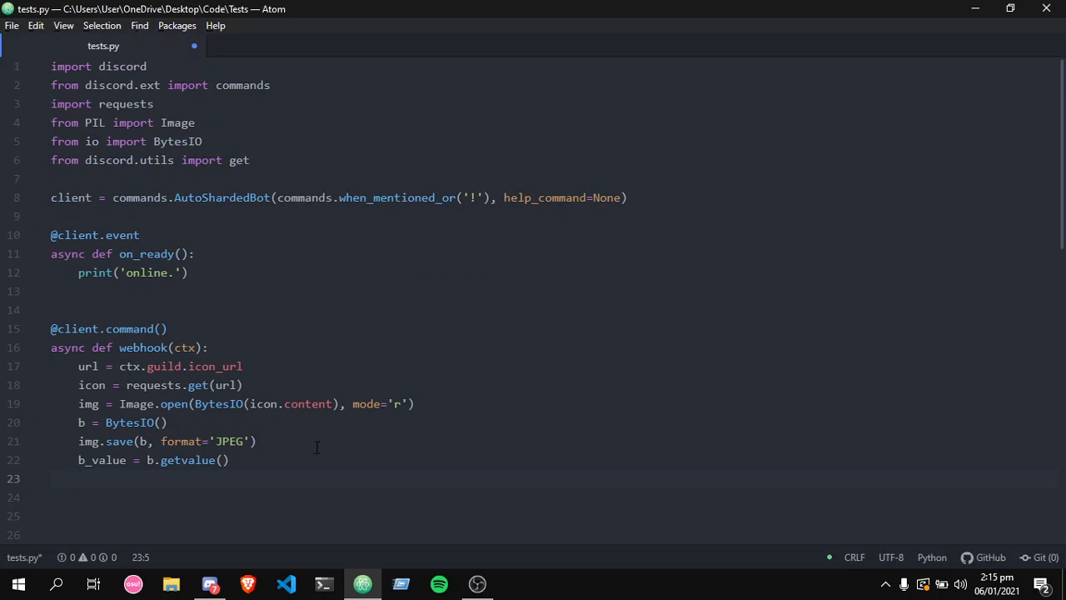
pyautogui.write('print(')
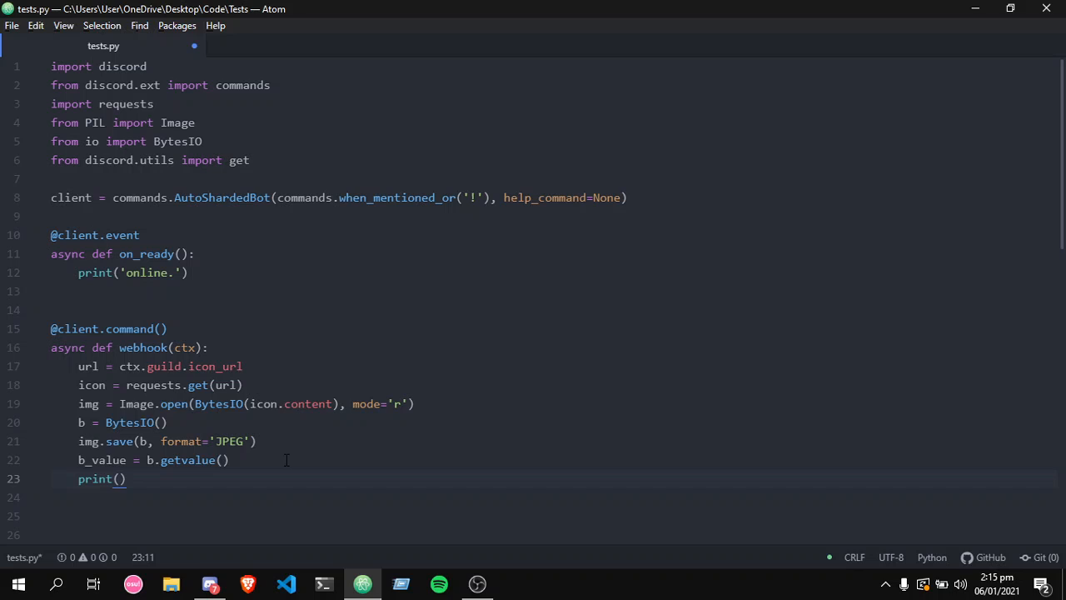
pyautogui.write('b_value')
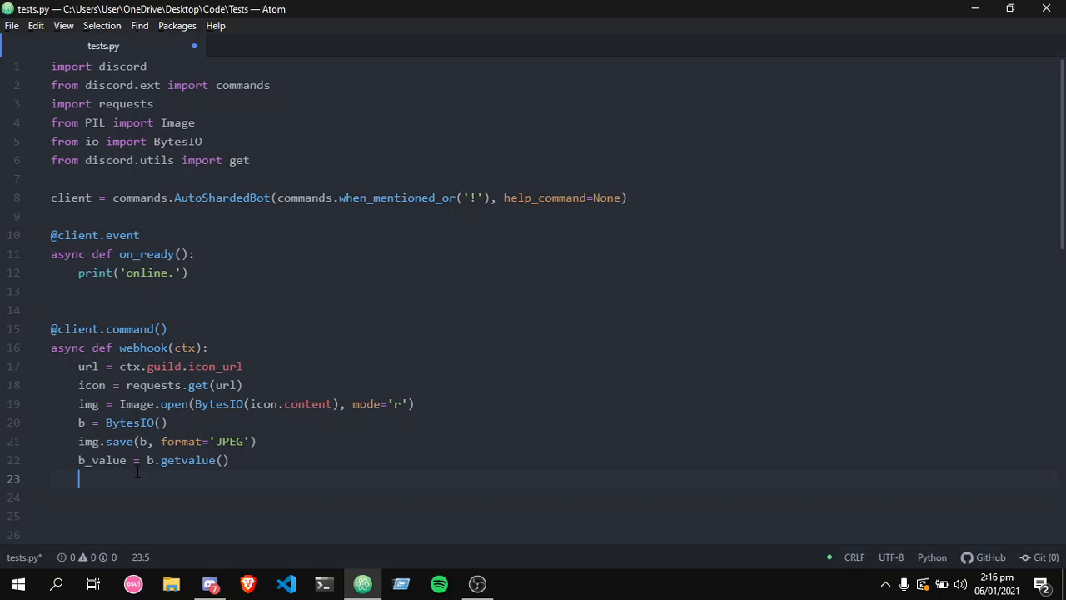
pyautogui.moveTo(336, 440)
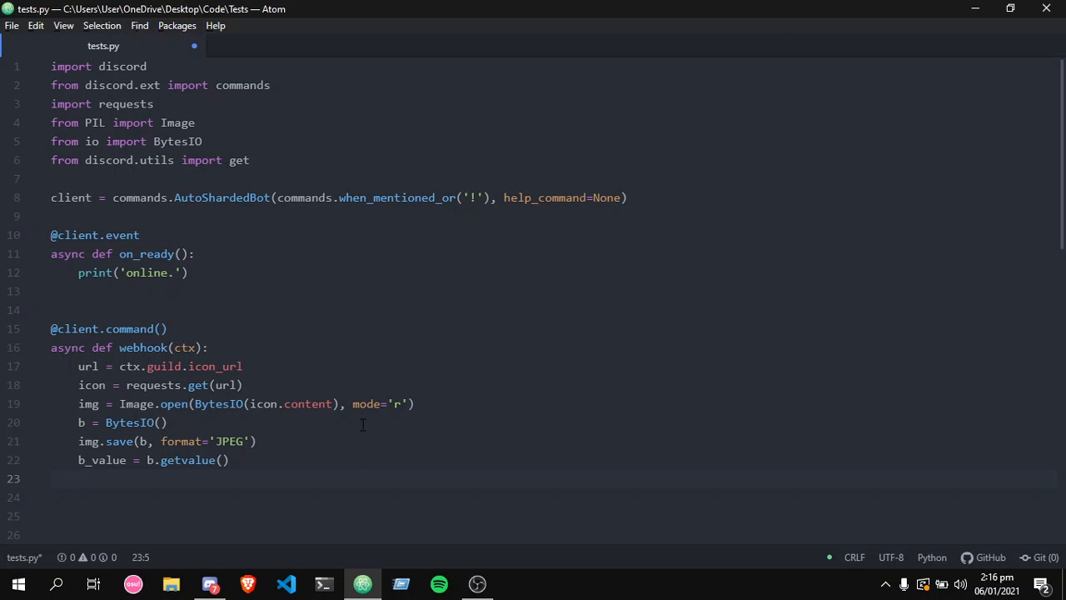
# - Begin line 23 with channel = get()
pyautogui.write('channel')
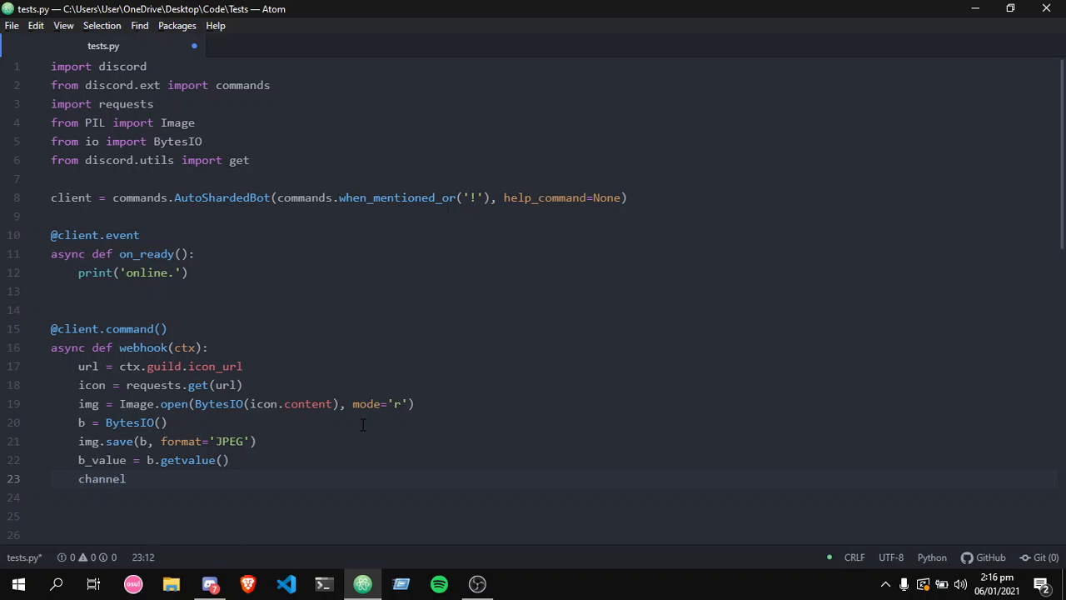
pyautogui.write('=')
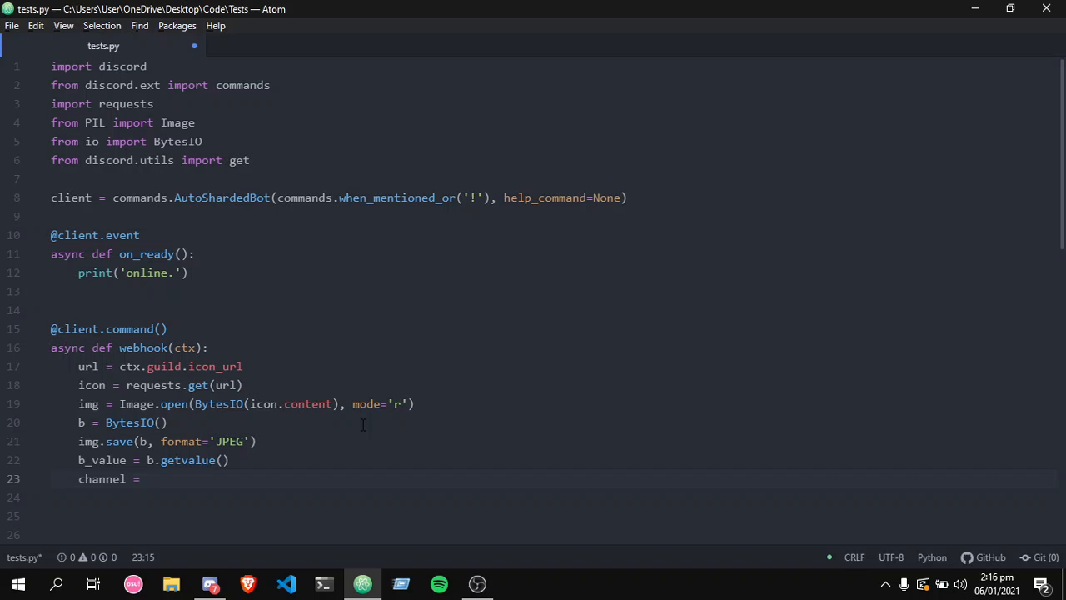
pyautogui.write('get()')
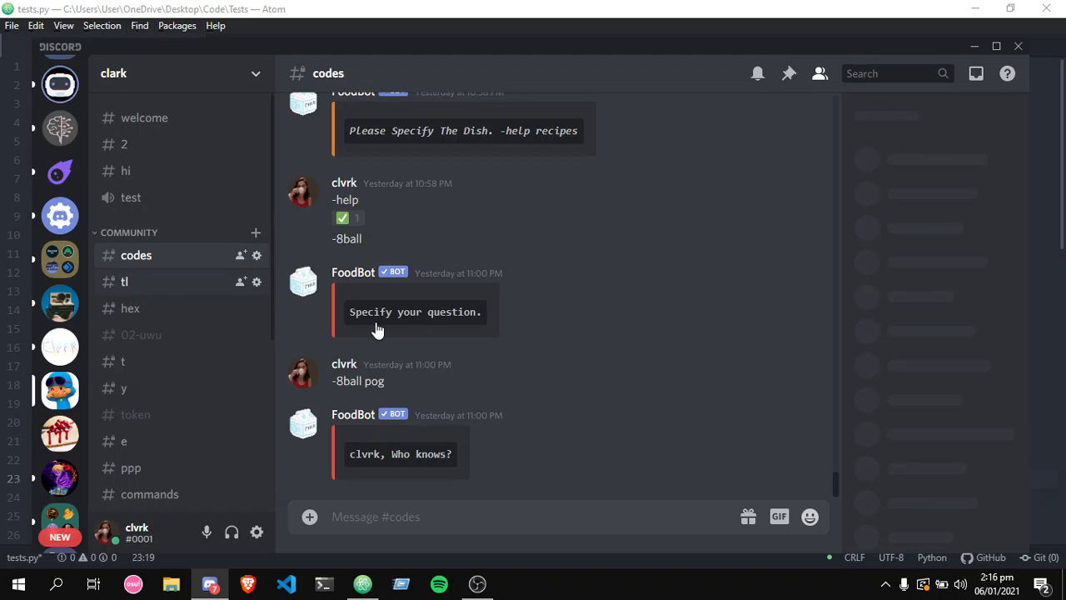
# - Check the #tl channel's name in Discord, then return to tests.py
pyautogui.click(123, 281)
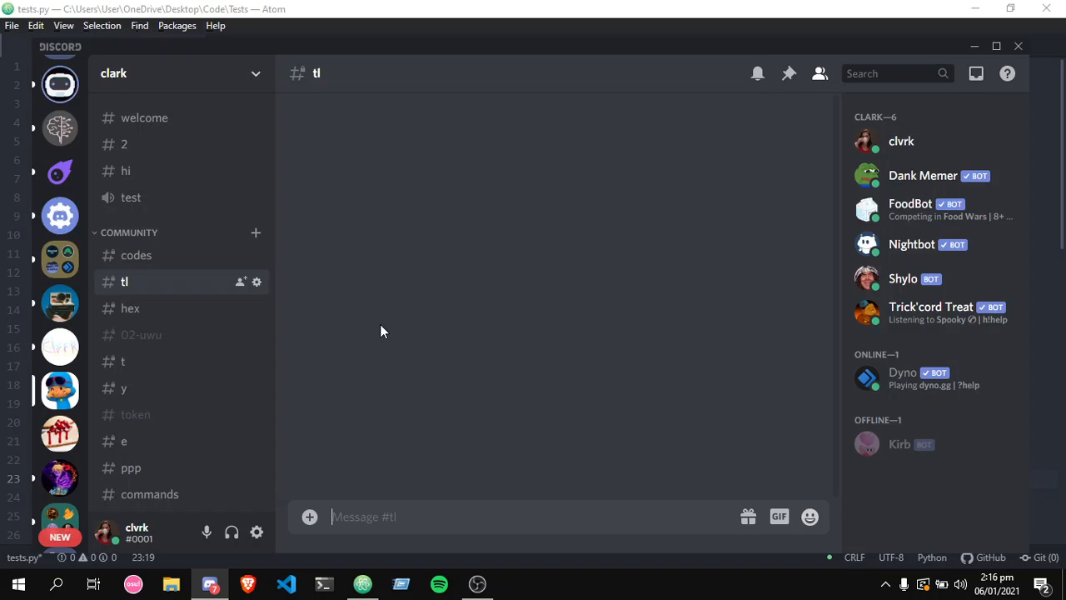
pyautogui.click(362, 583)
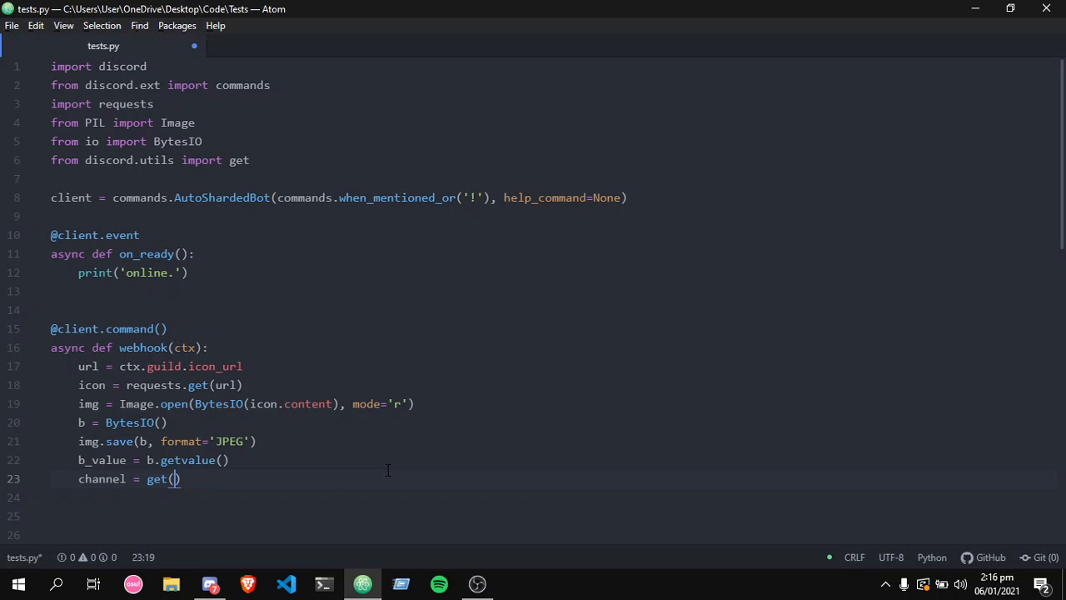
# - Finish line 23 as channel = get(ctx.guild.channels, name='tl') and start a new line
pyautogui.write('ctx.guild')
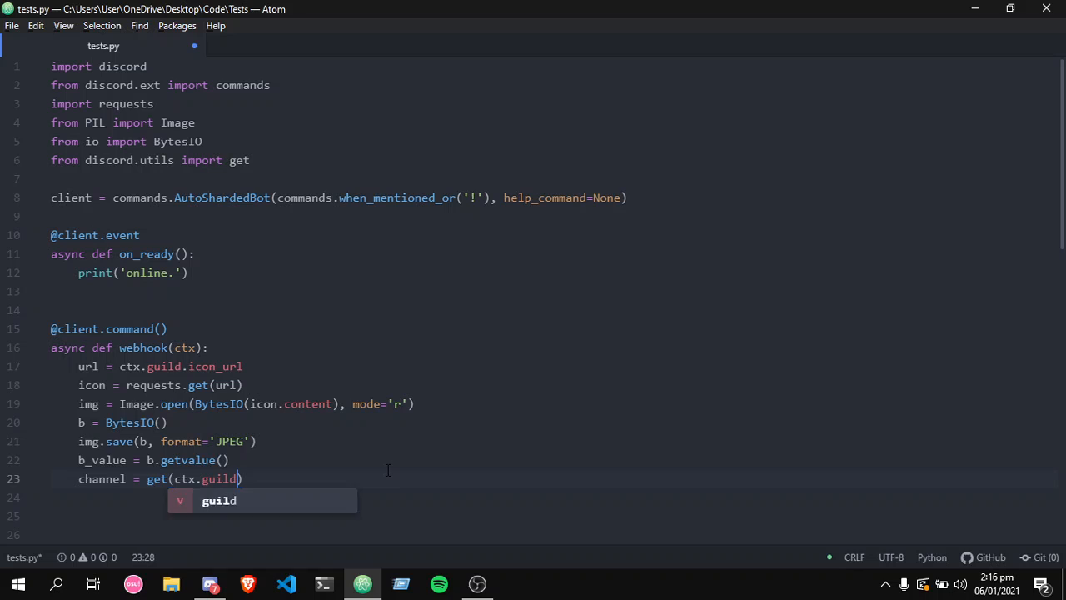
pyautogui.write(".channels, name='")
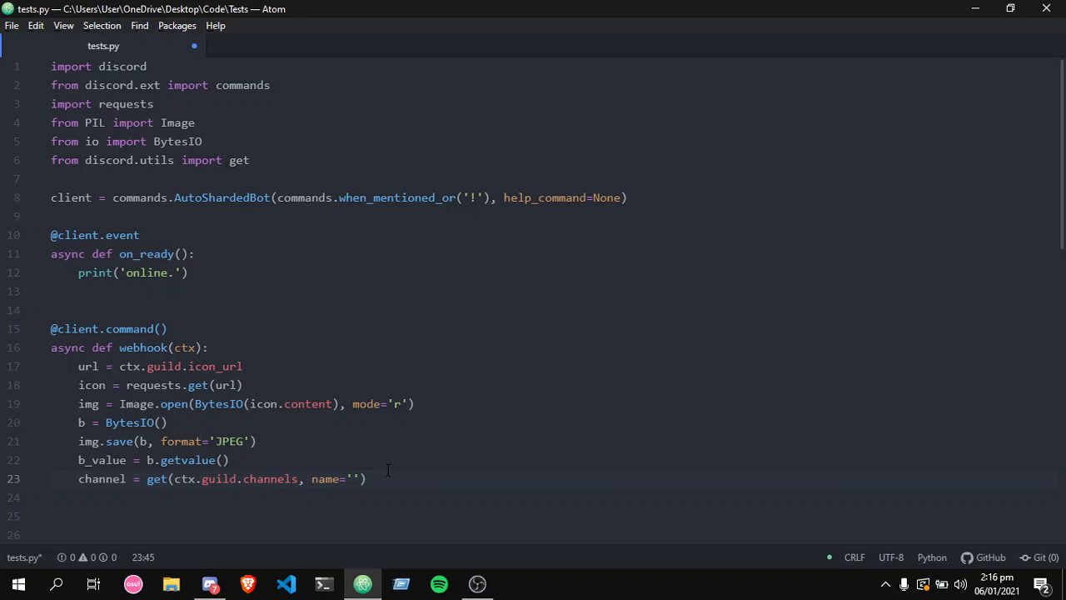
pyautogui.write('t1')
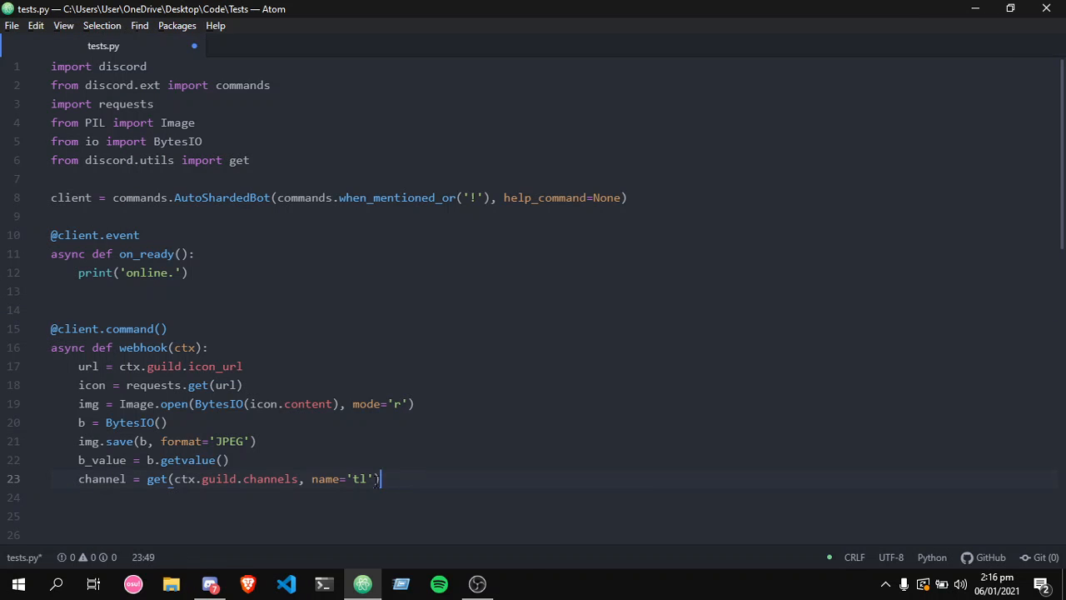
pyautogui.press('enter')
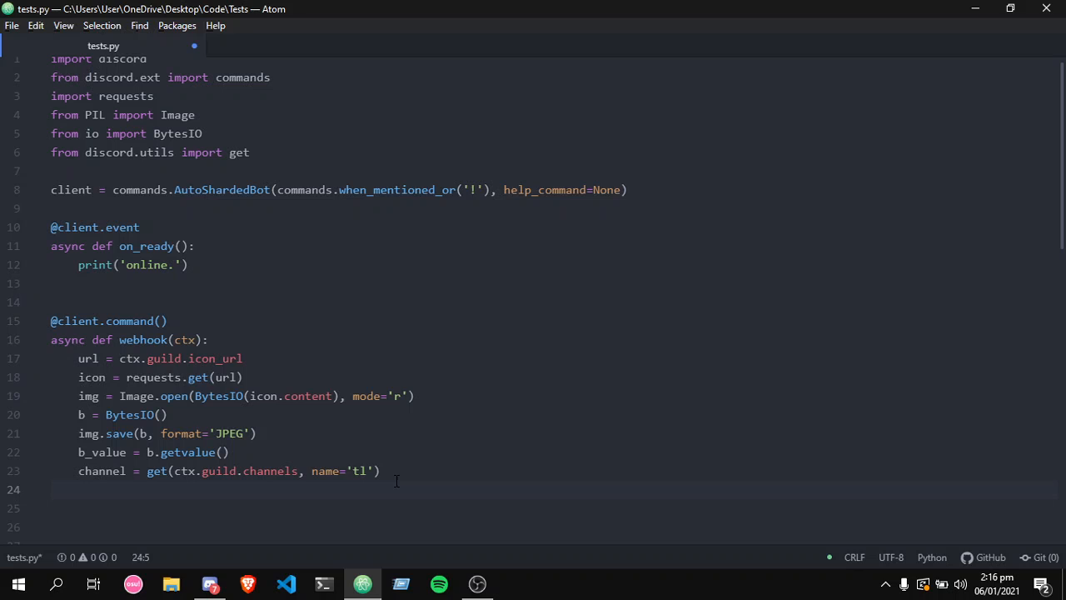
# - Write await channel.create_webhook(name=f'{ctx.guild.name}' on line 24
pyautogui.write('c')
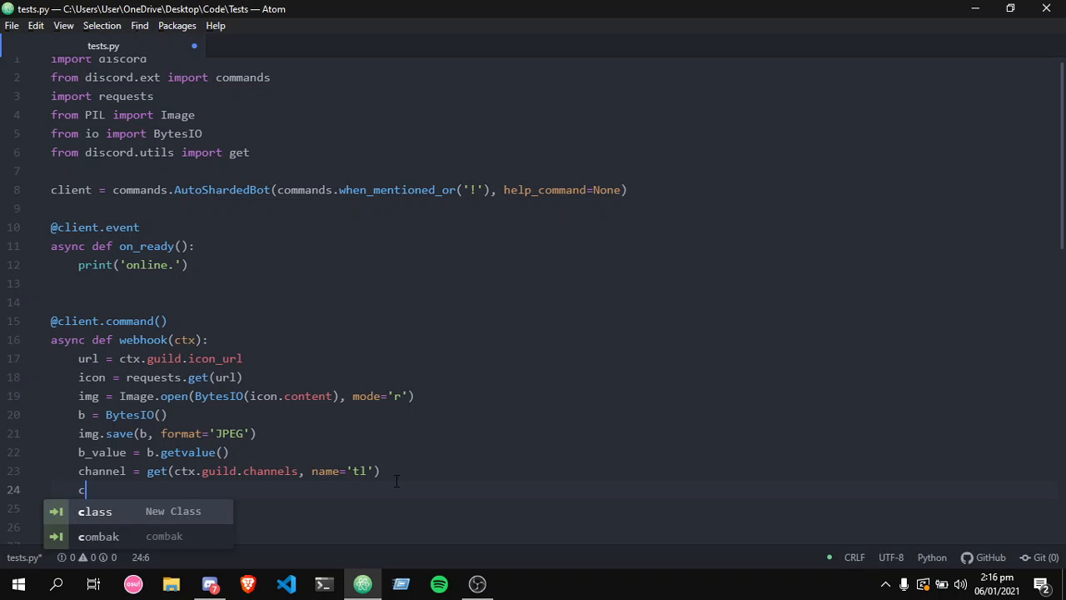
pyautogui.write('await channel.')
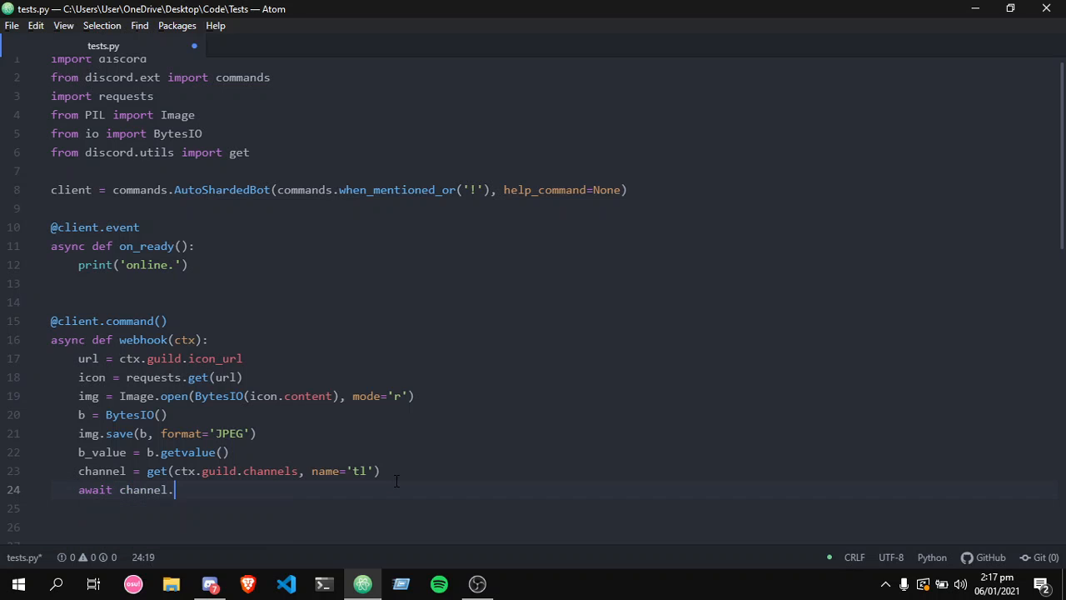
pyautogui.write('create_w')
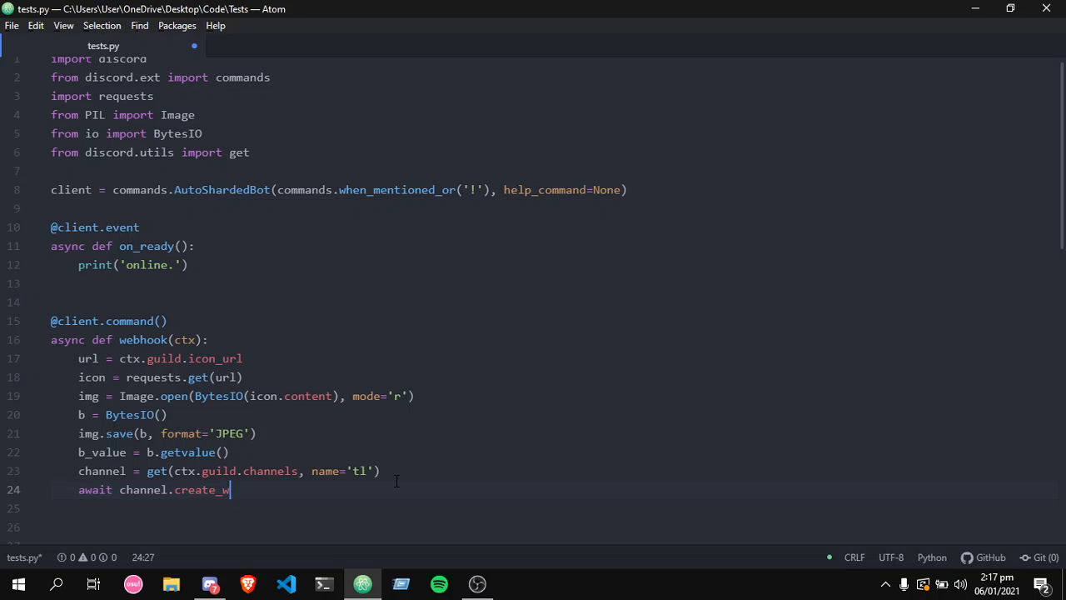
pyautogui.write('ebhook()')
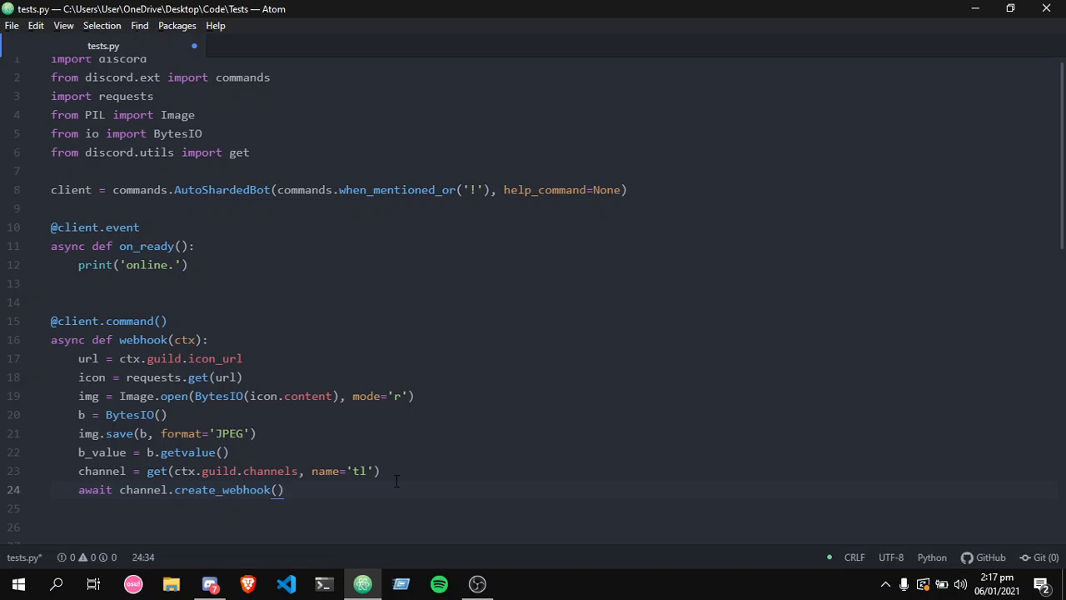
pyautogui.write('name=')
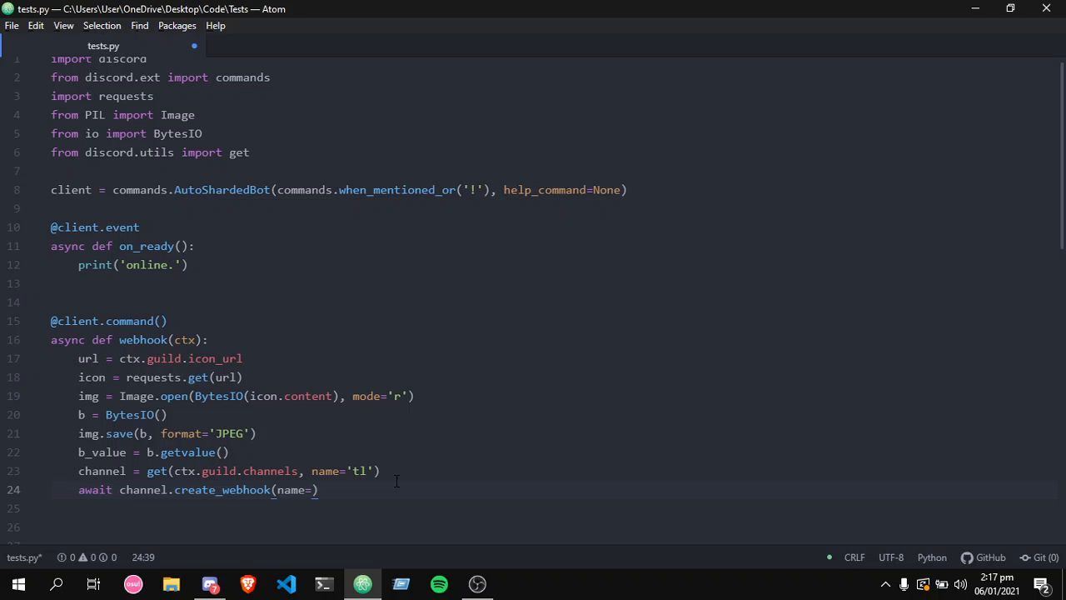
pyautogui.write("f'")
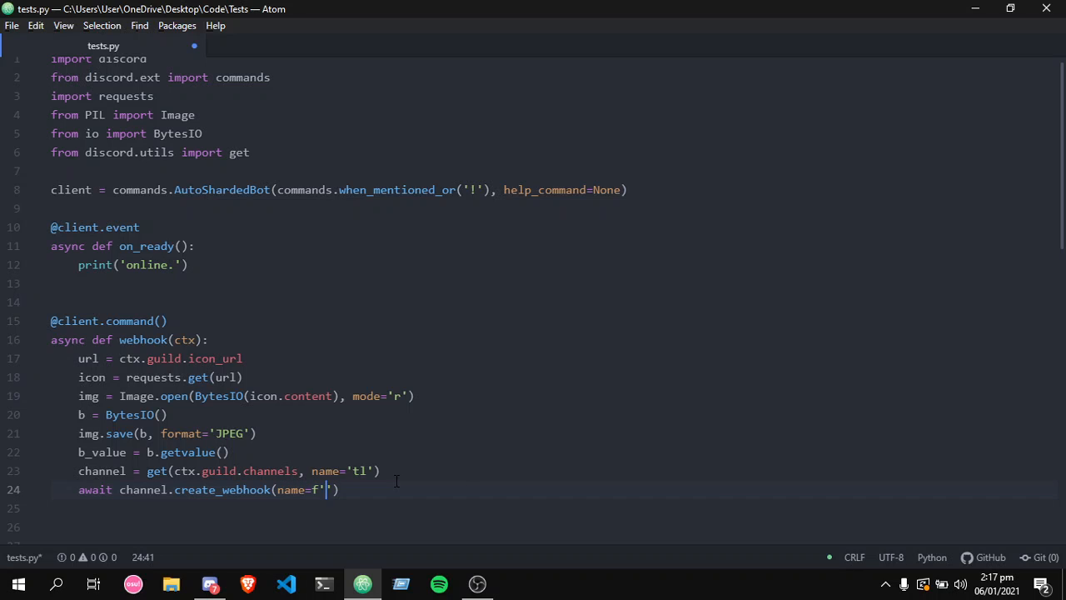
pyautogui.write('{ctx.guil')
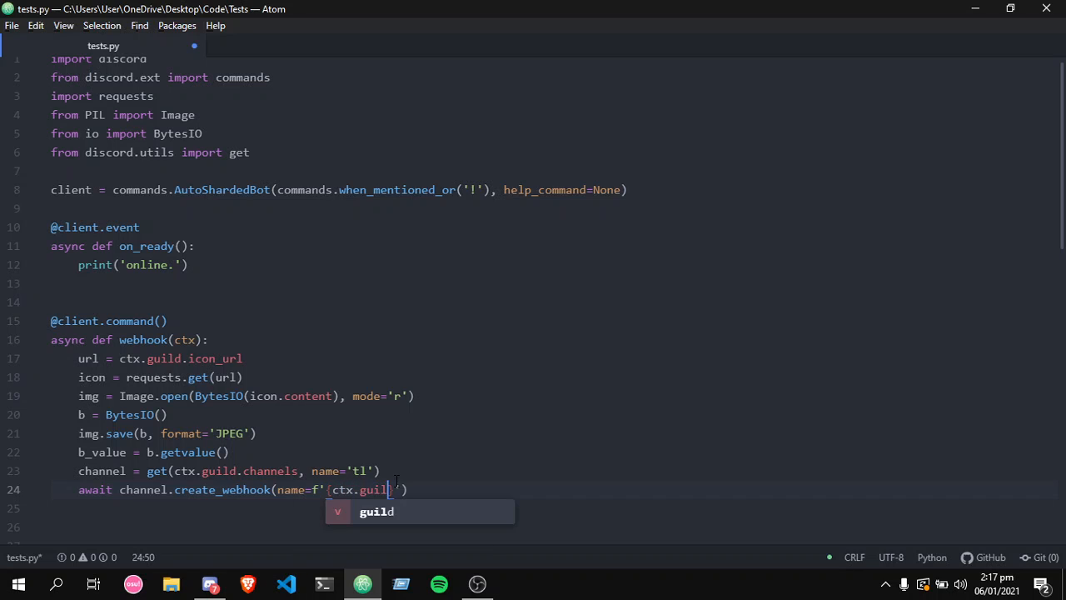
pyautogui.write('.channel')
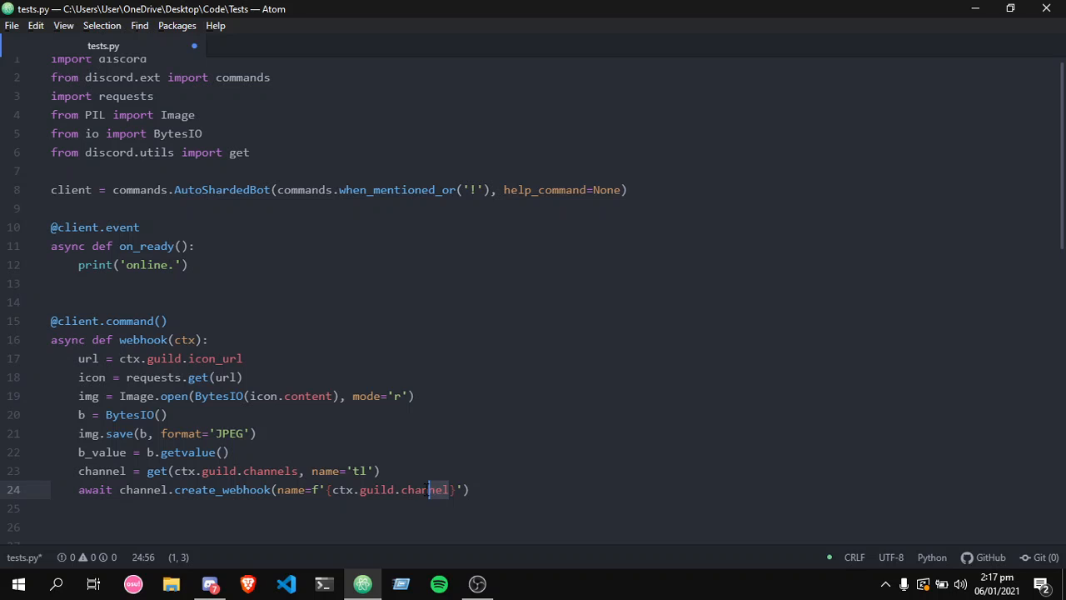
pyautogui.write('name')
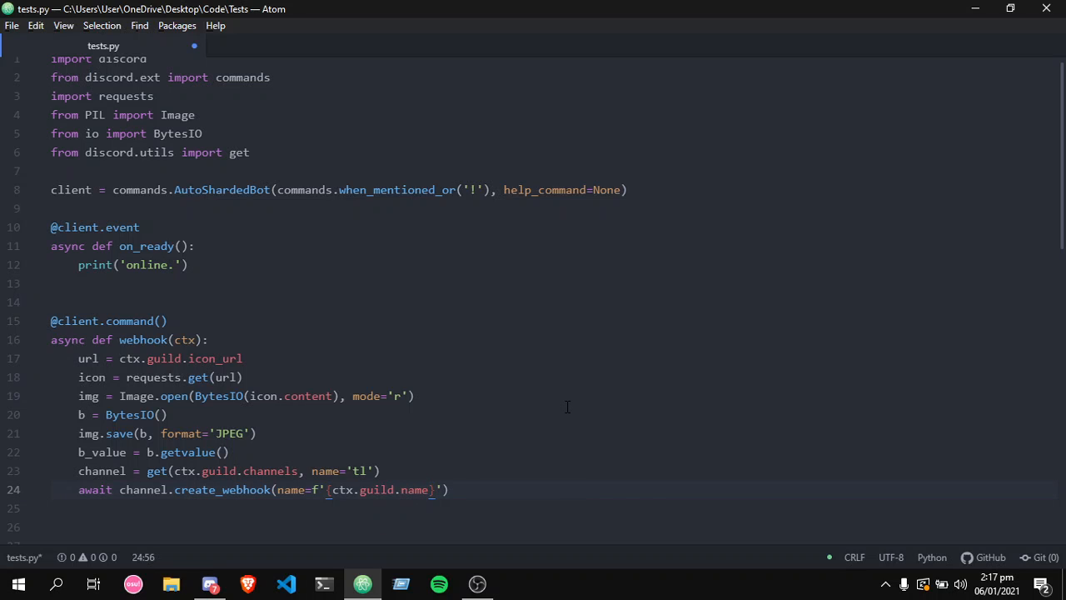
# - Add the avatar=b_value argument, accepting the b_value autocomplete suggestion
pyautogui.write(',')
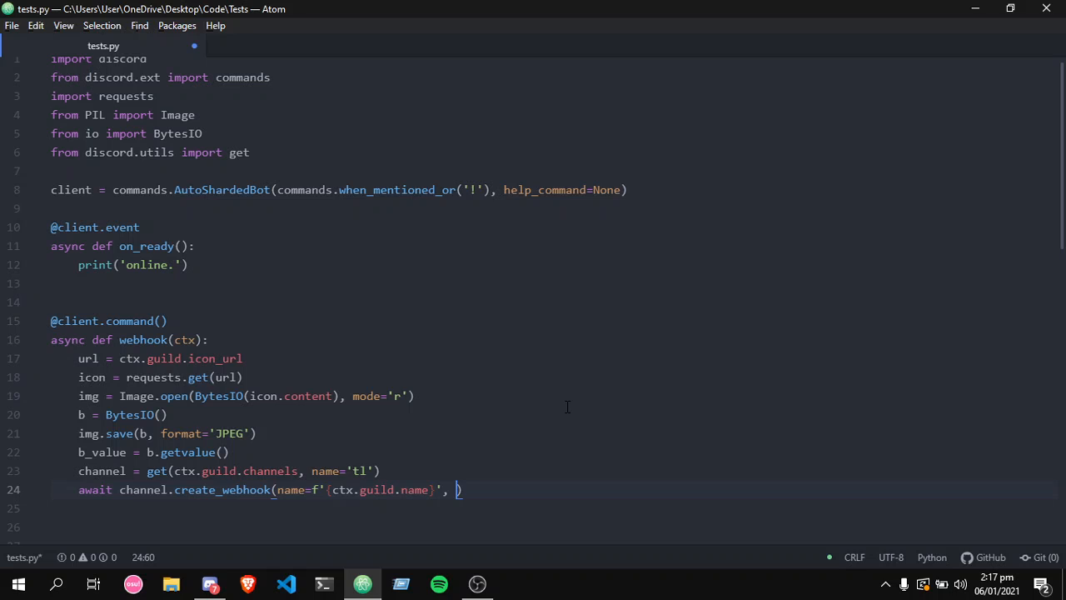
pyautogui.write('avata')
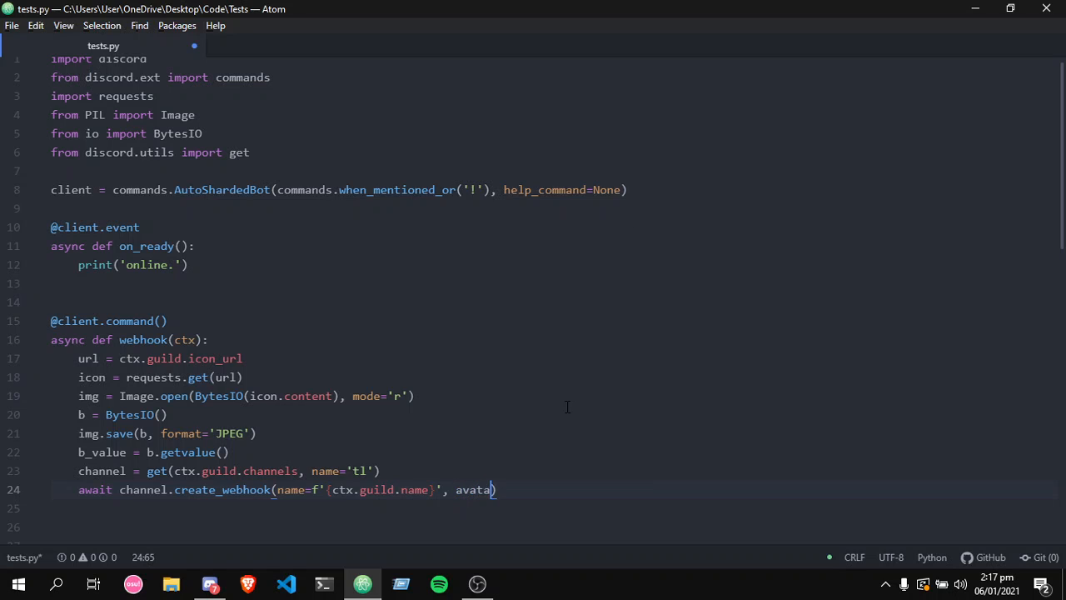
pyautogui.write('=')
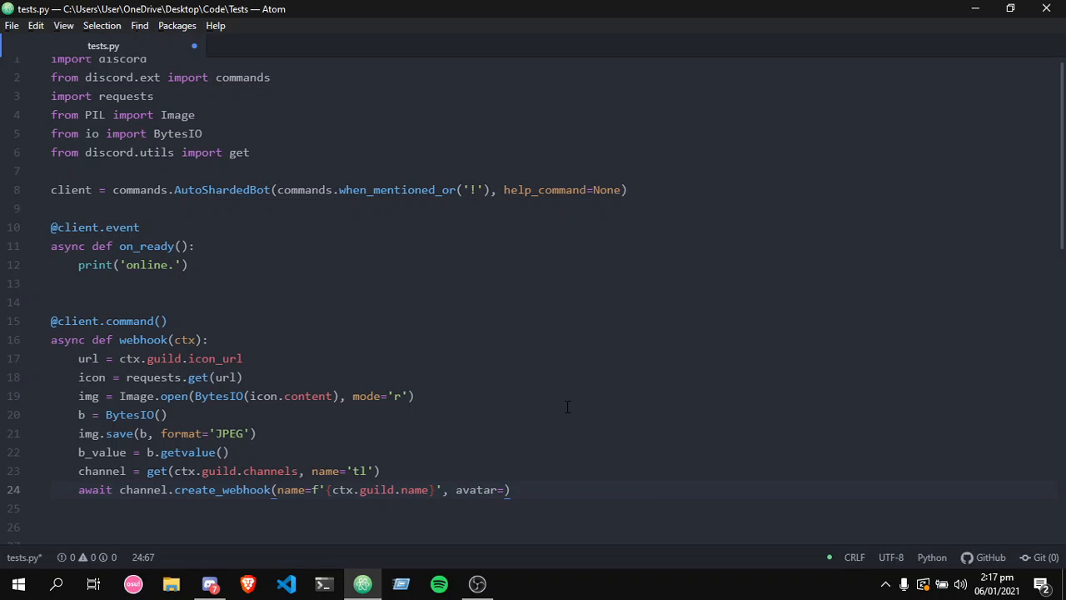
pyautogui.write('b_val')
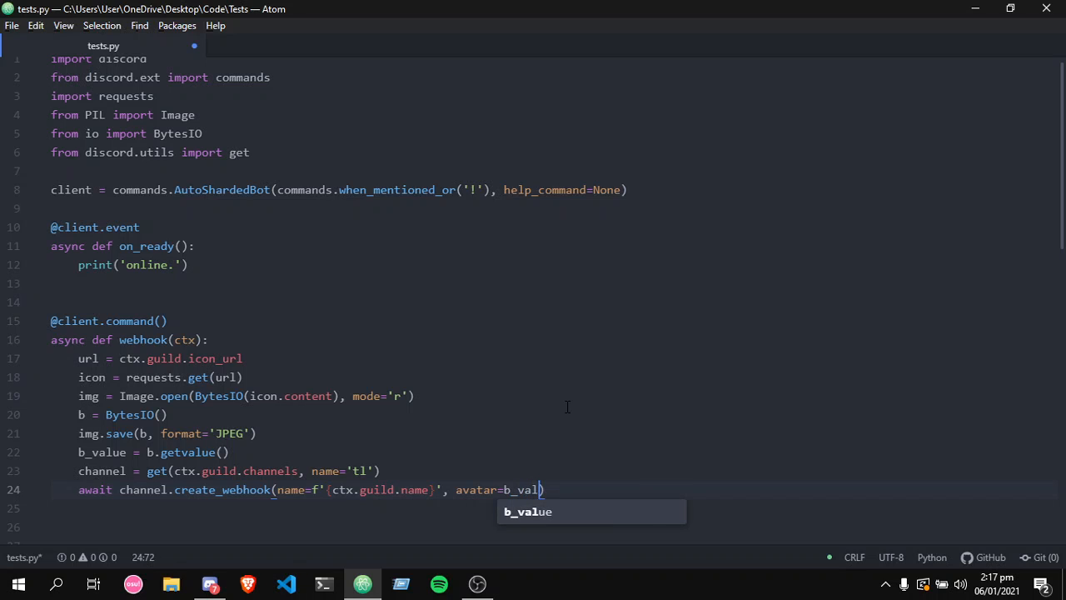
pyautogui.press('Tab')
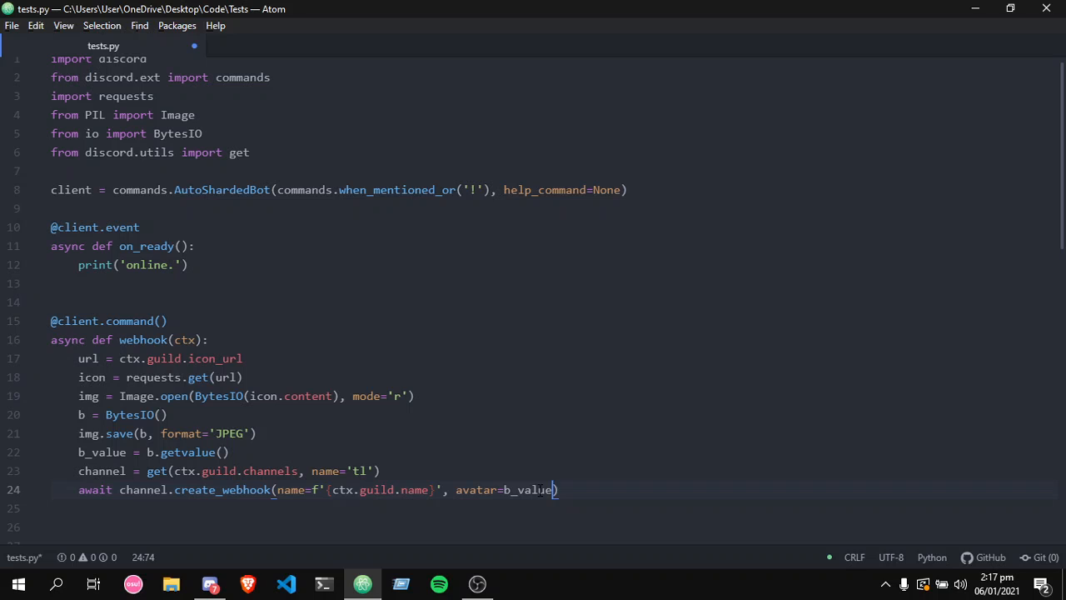
pyautogui.click(563, 490)
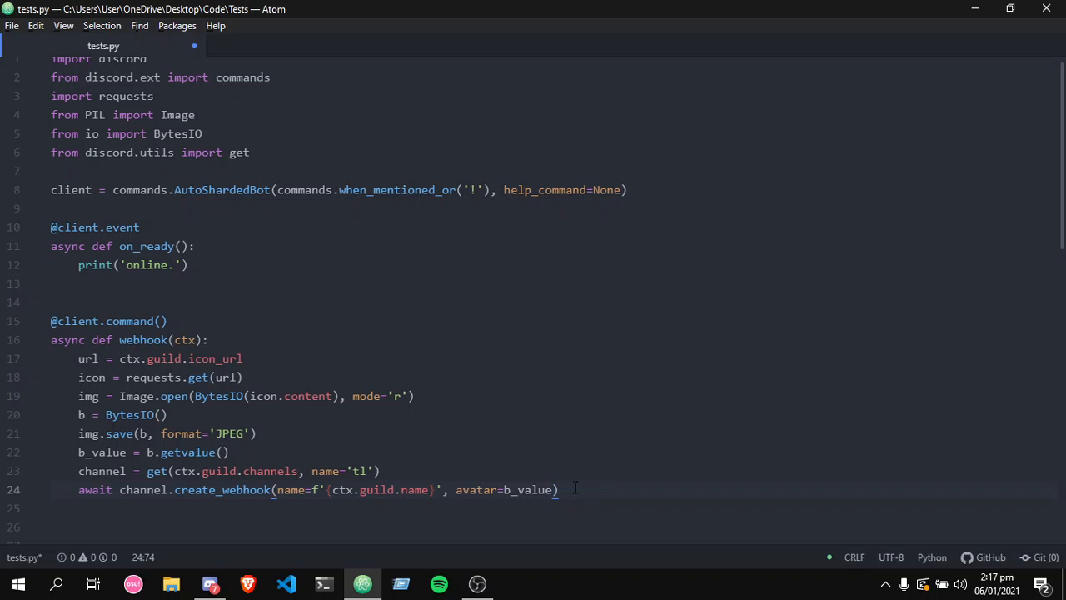
pyautogui.click(558, 490)
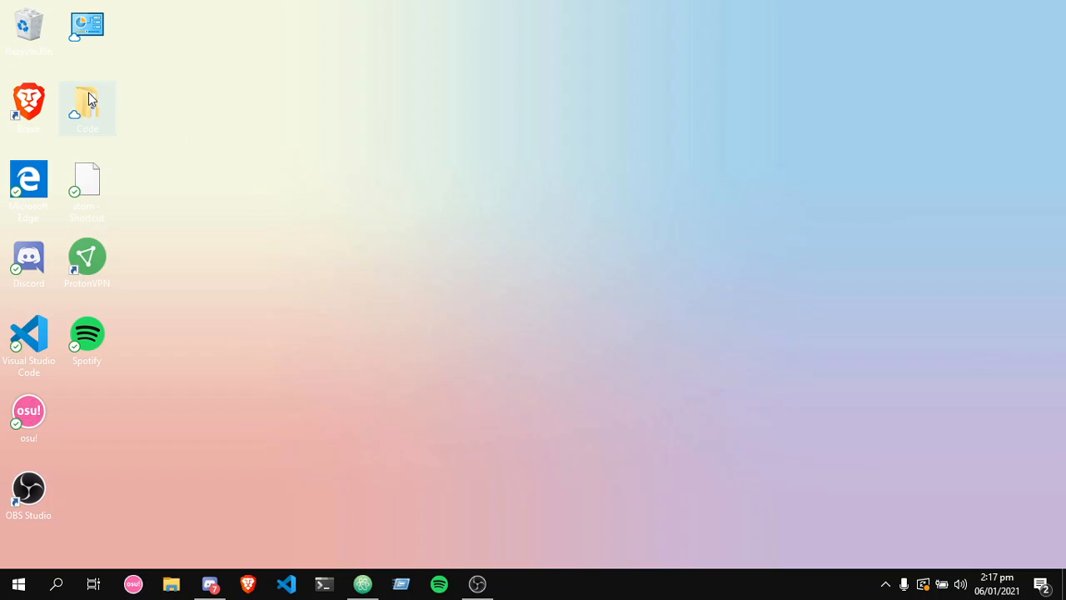
# - Launch a PowerShell terminal in the desktop Code folder via its context menu
pyautogui.click(87, 106)
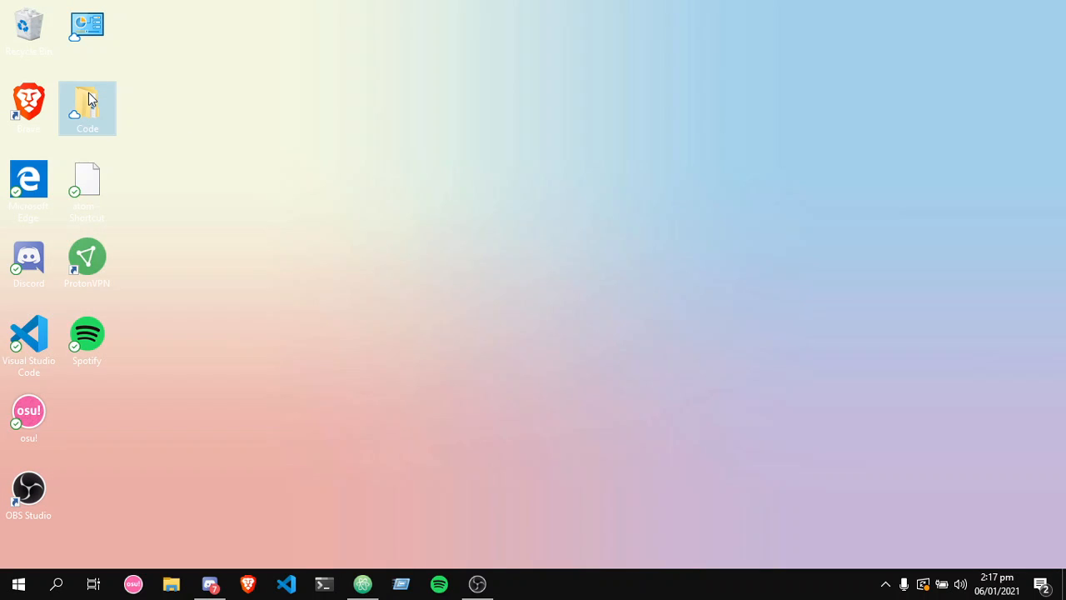
pyautogui.rightClick(87, 106)
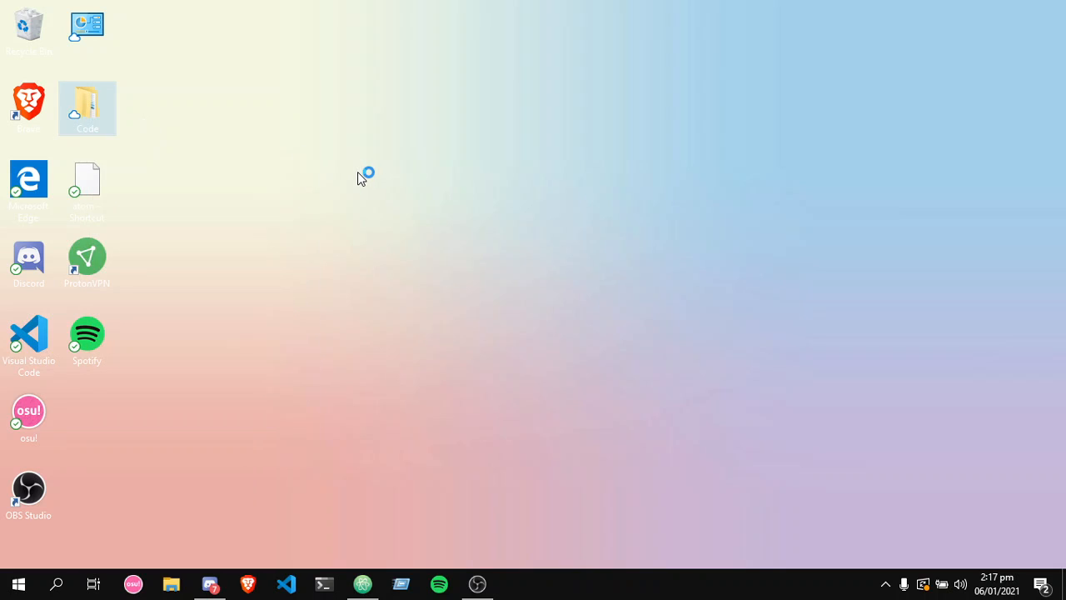
pyautogui.click(323, 584)
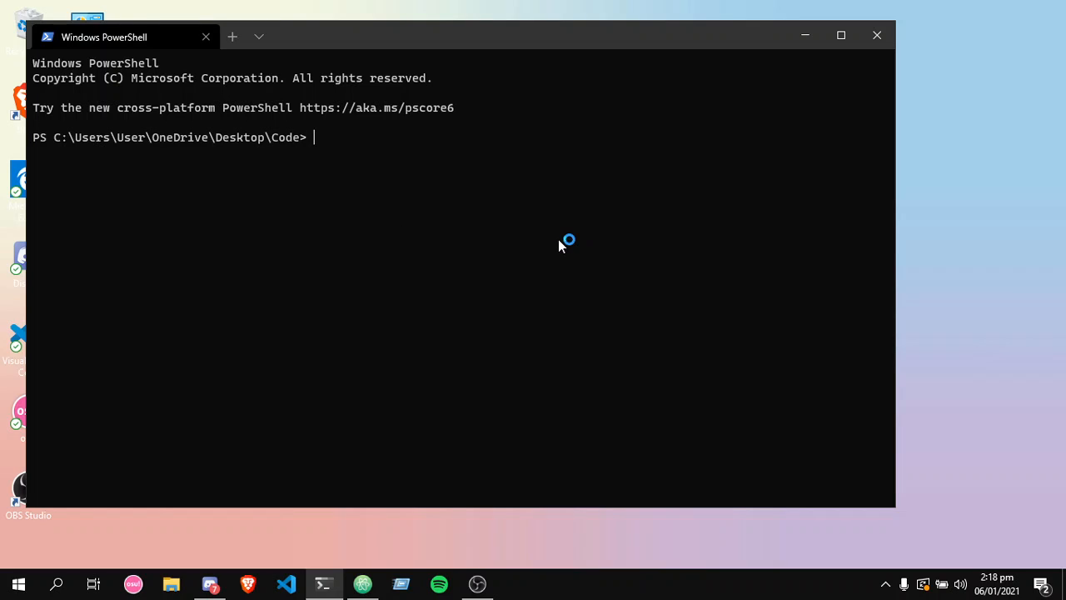
# - Move into the Tests folder and run python tests.py to start the bot
pyautogui.write('cd Tests')
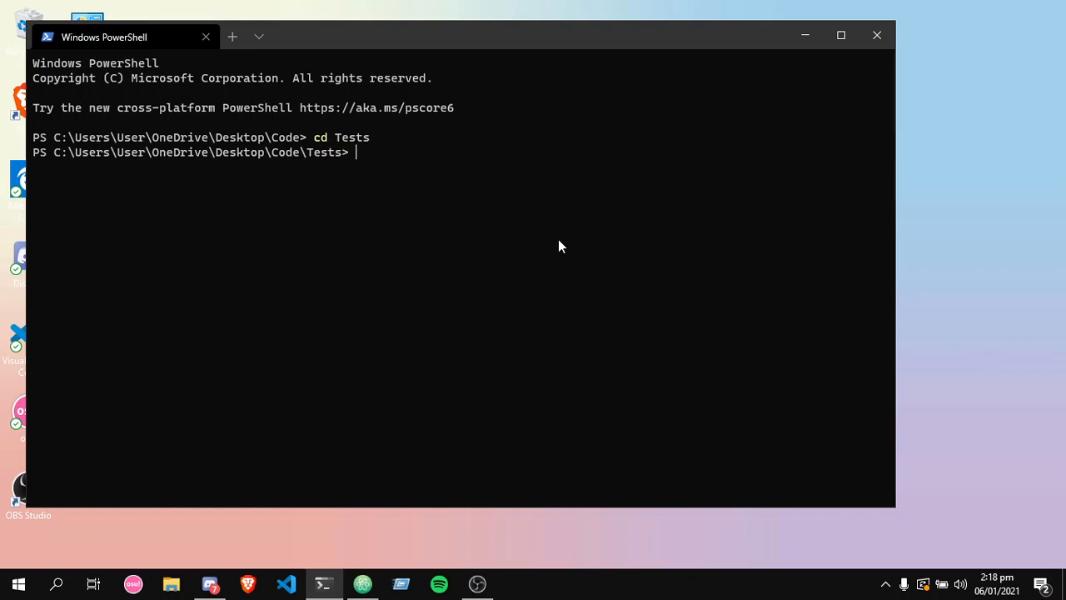
pyautogui.write('python tests.py')
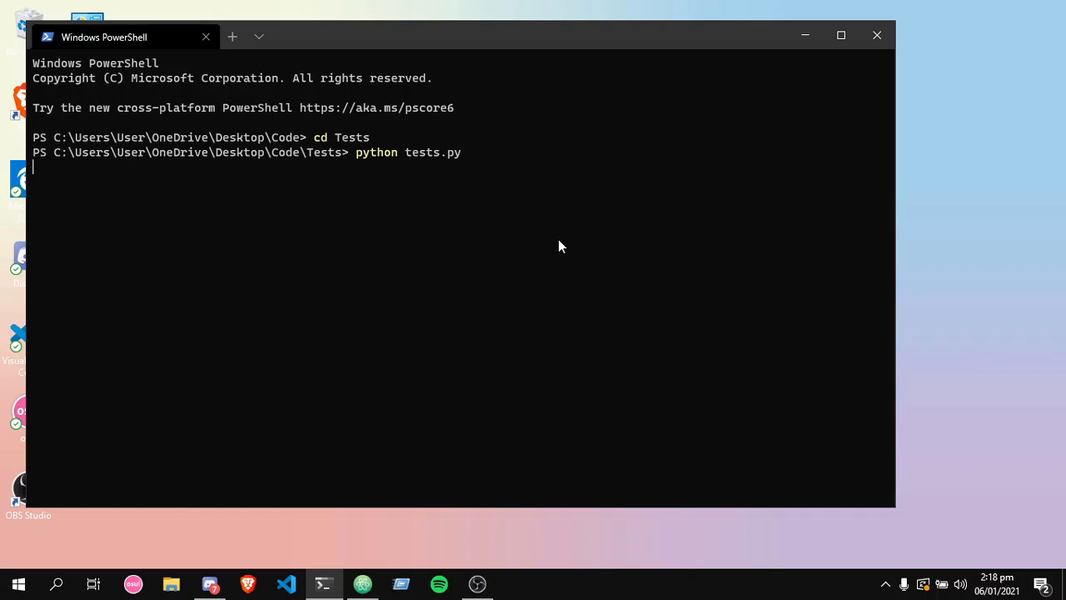
pyautogui.moveTo(454, 306)
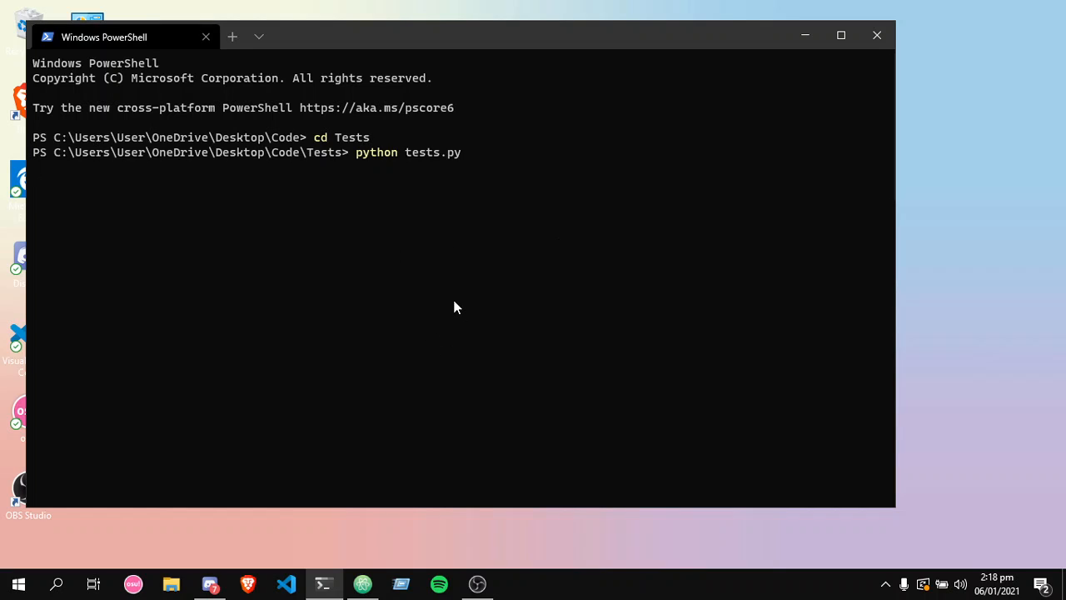
pyautogui.moveTo(363, 366)
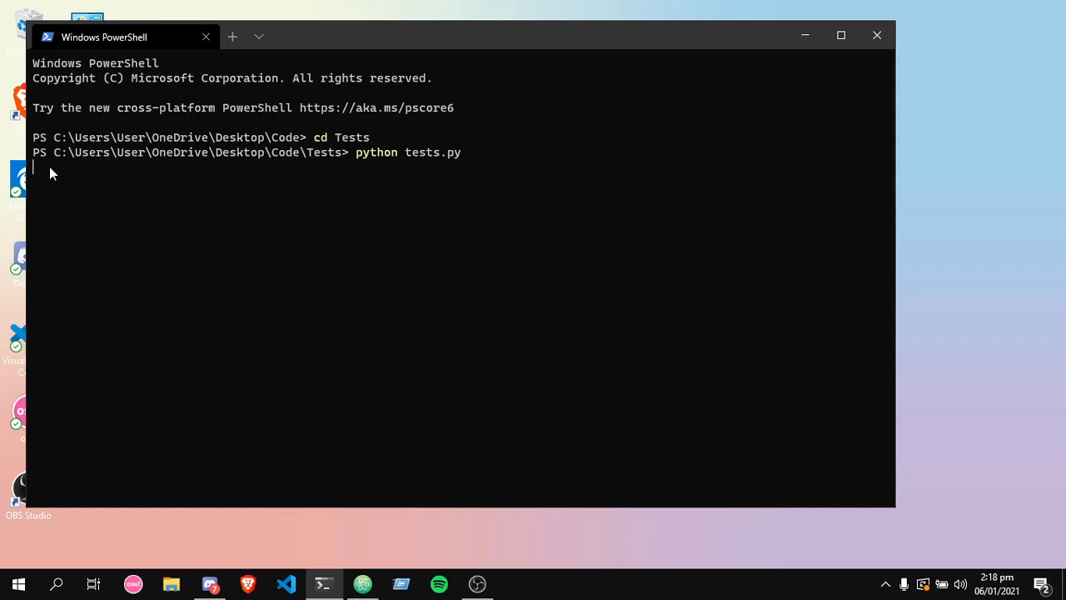
pyautogui.moveTo(325, 425)
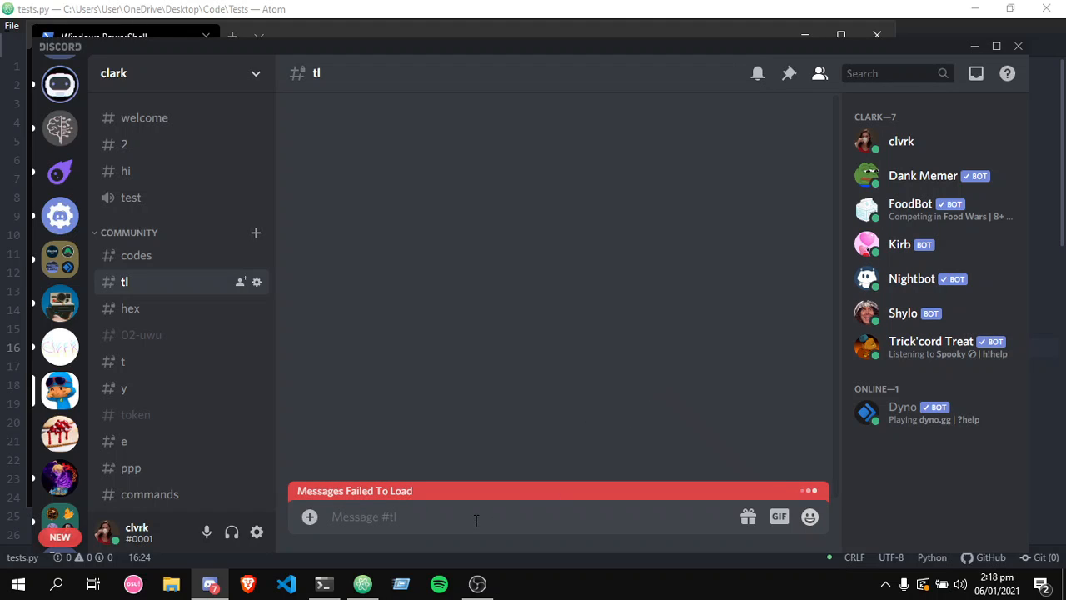
pyautogui.moveTo(147, 356)
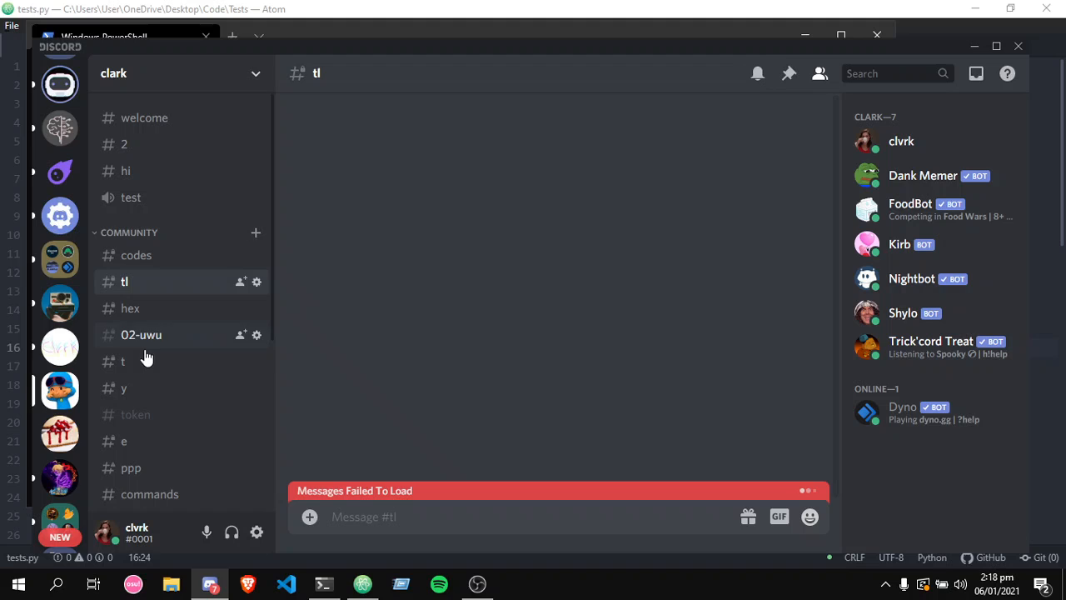
# - Send !webhook in the #t channel, then go to the tl channel's settings
pyautogui.click(124, 360)
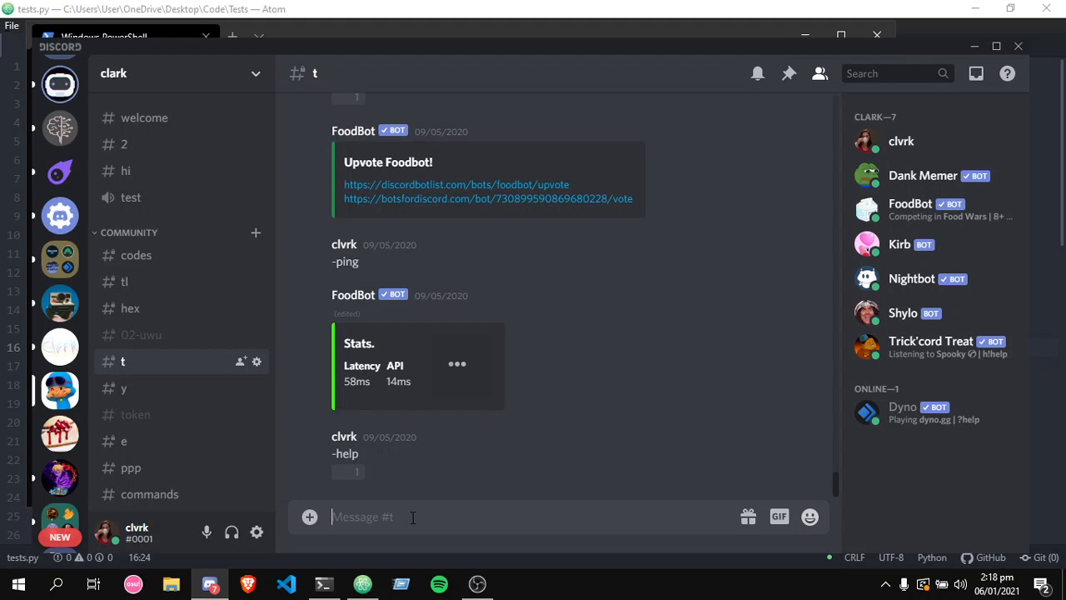
pyautogui.write('!')
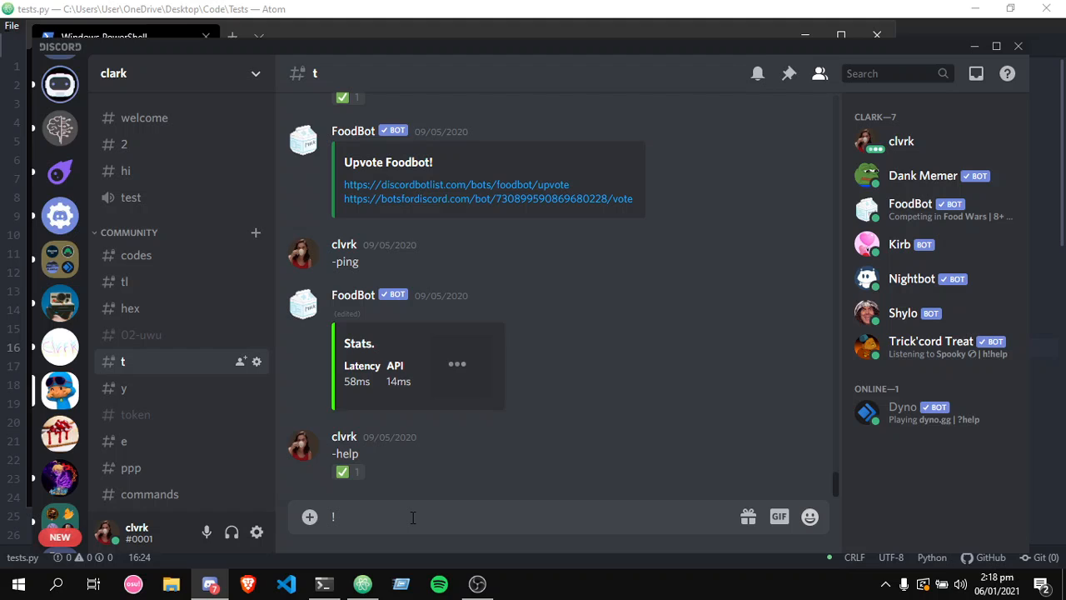
pyautogui.write('webhoo')
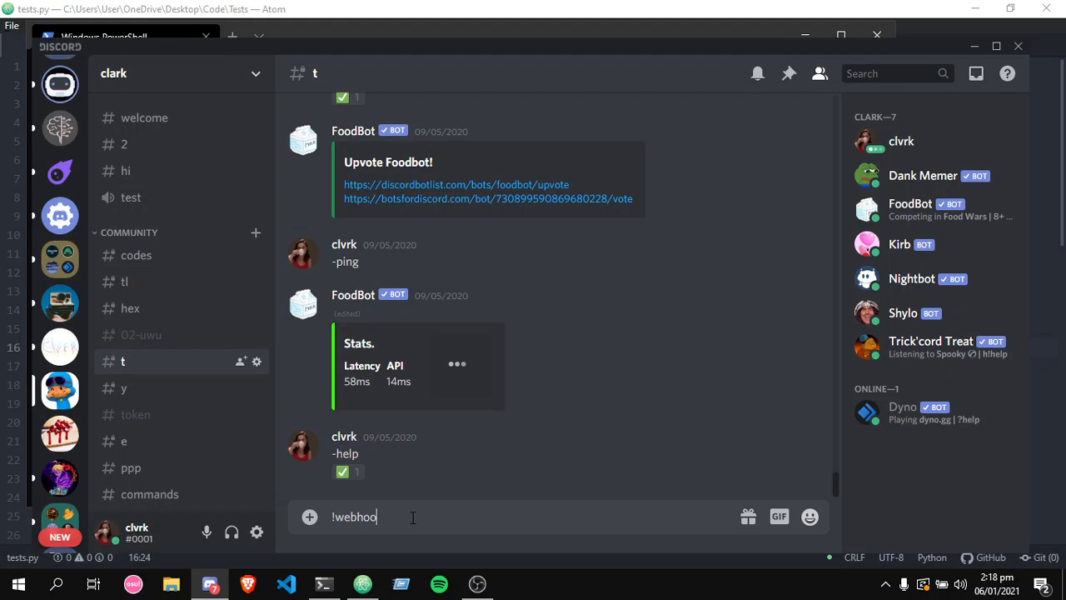
pyautogui.press('enter')
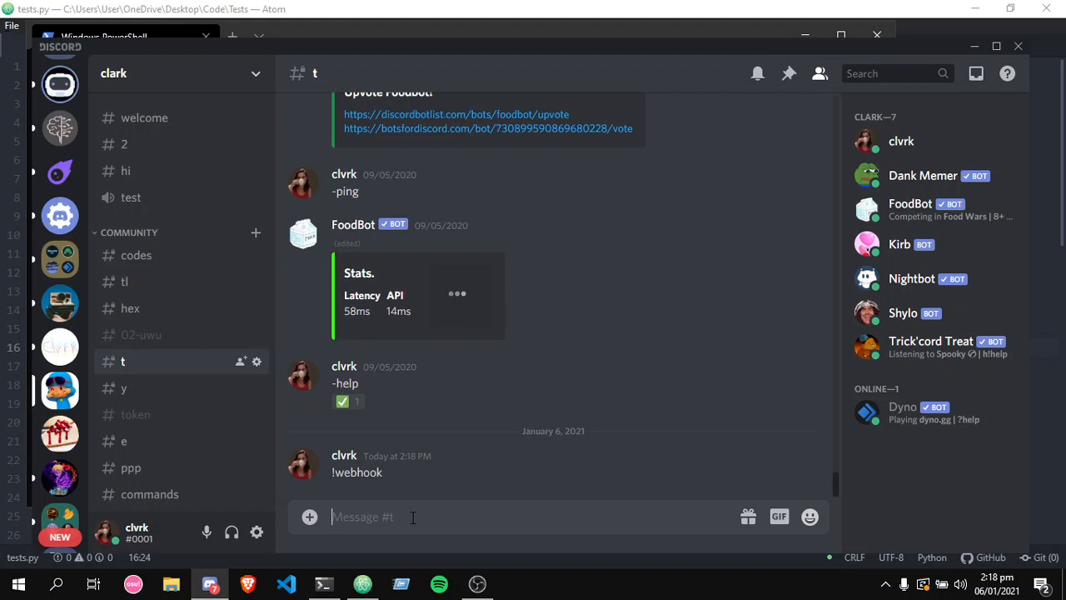
pyautogui.moveTo(241, 281)
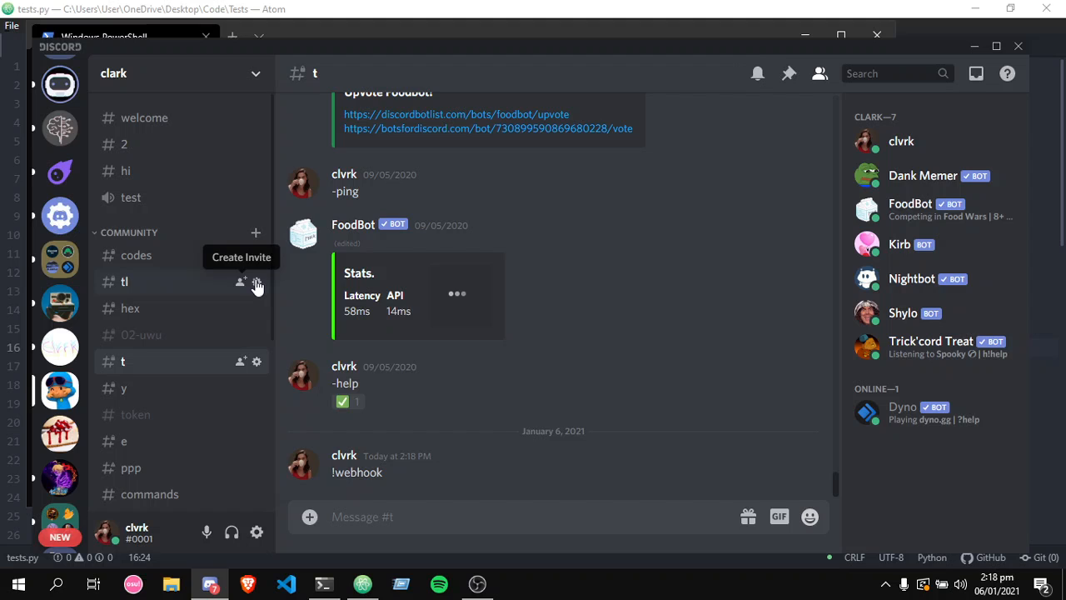
pyautogui.click(256, 281)
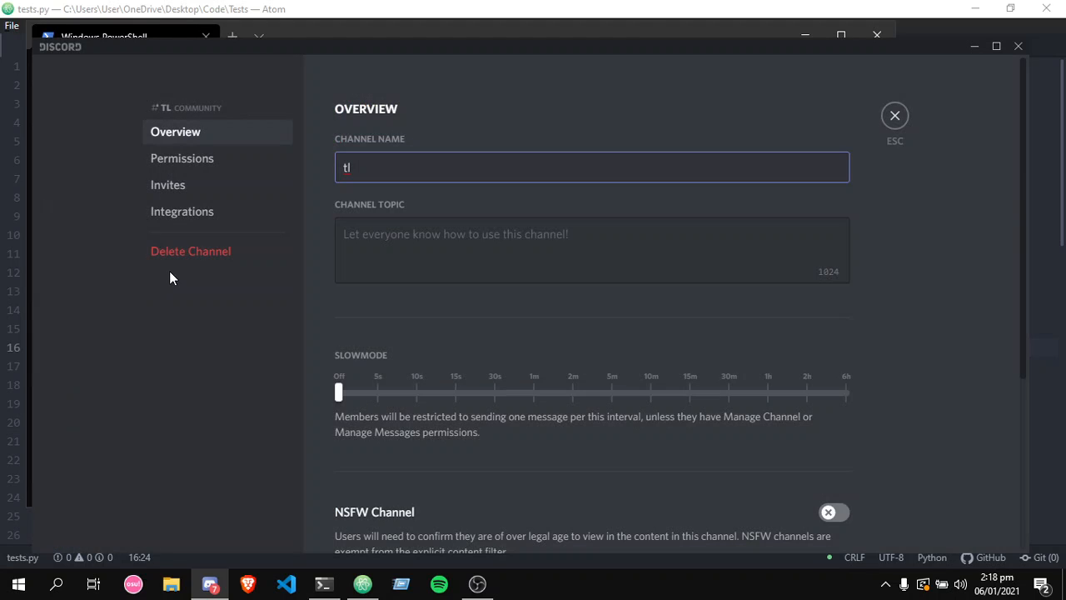
# - Show the tl channel's webhooks under Integrations and expand the clark webhook
pyautogui.click(181, 210)
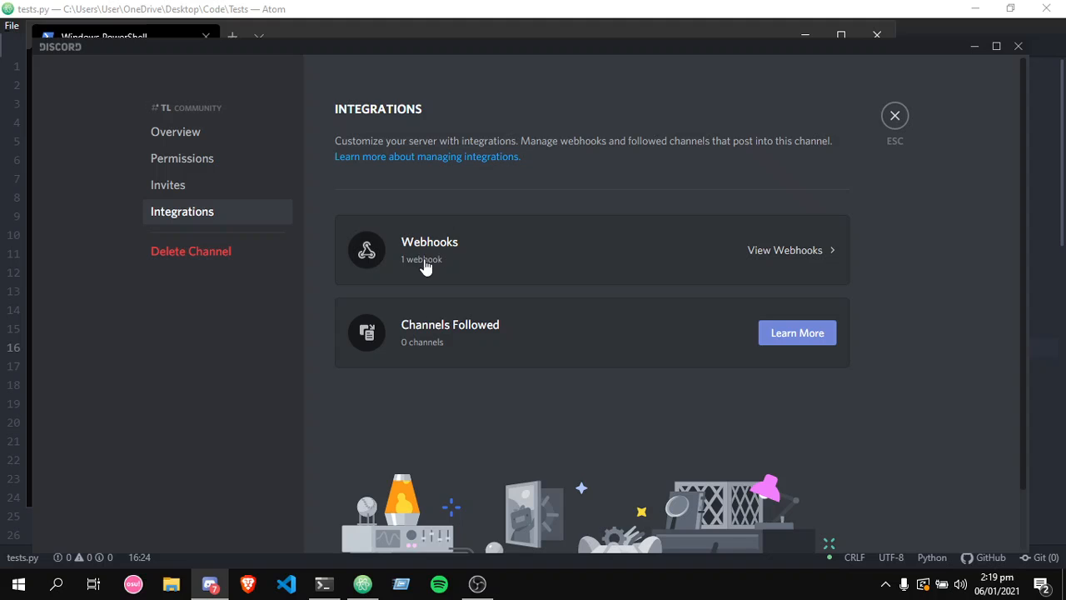
pyautogui.click(783, 250)
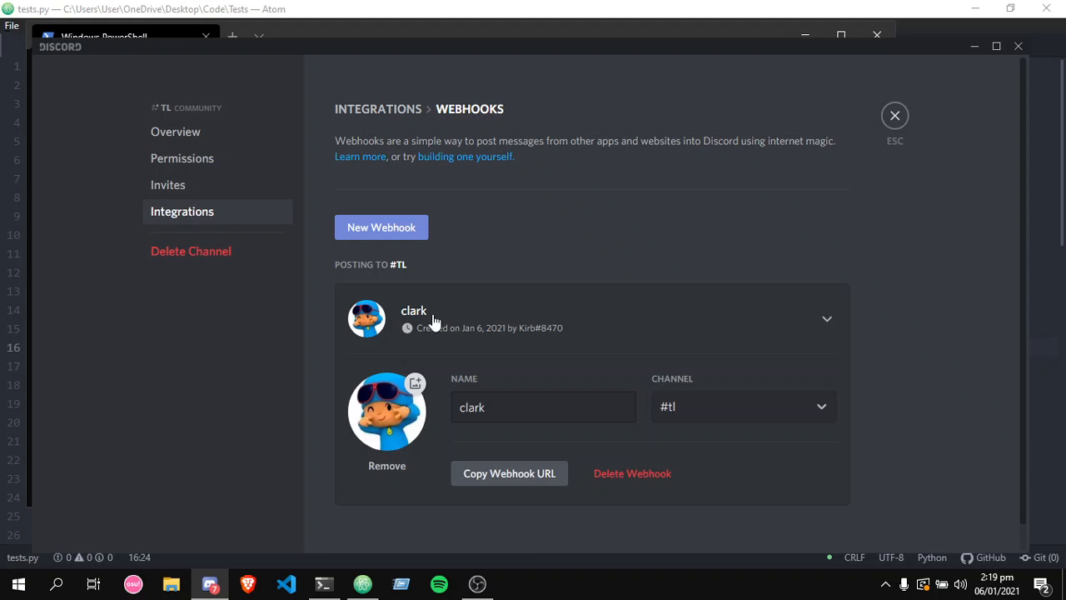
pyautogui.click(543, 407)
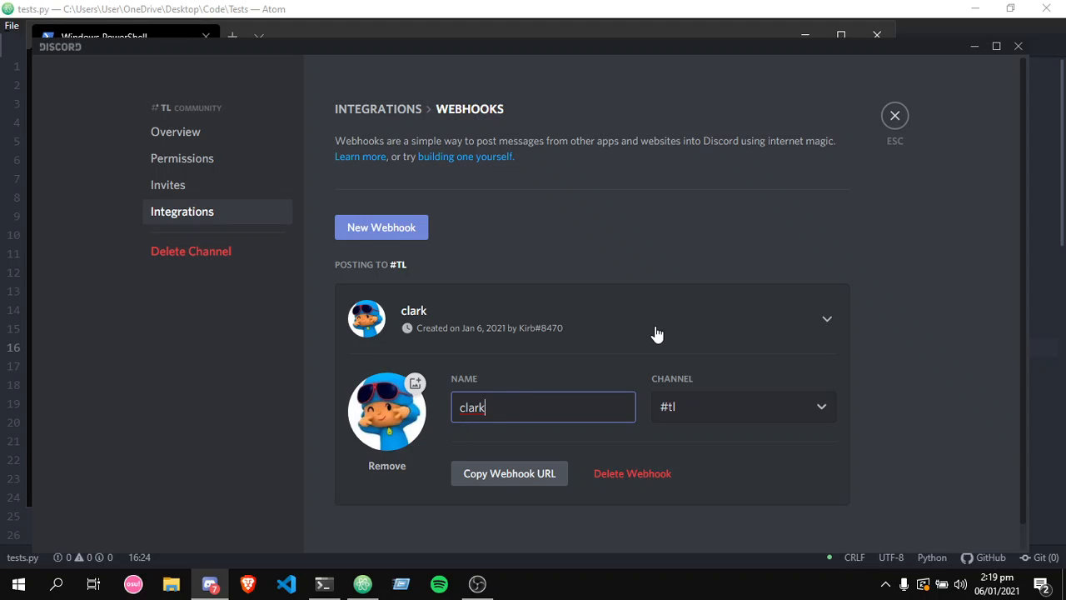
pyautogui.moveTo(769, 328)
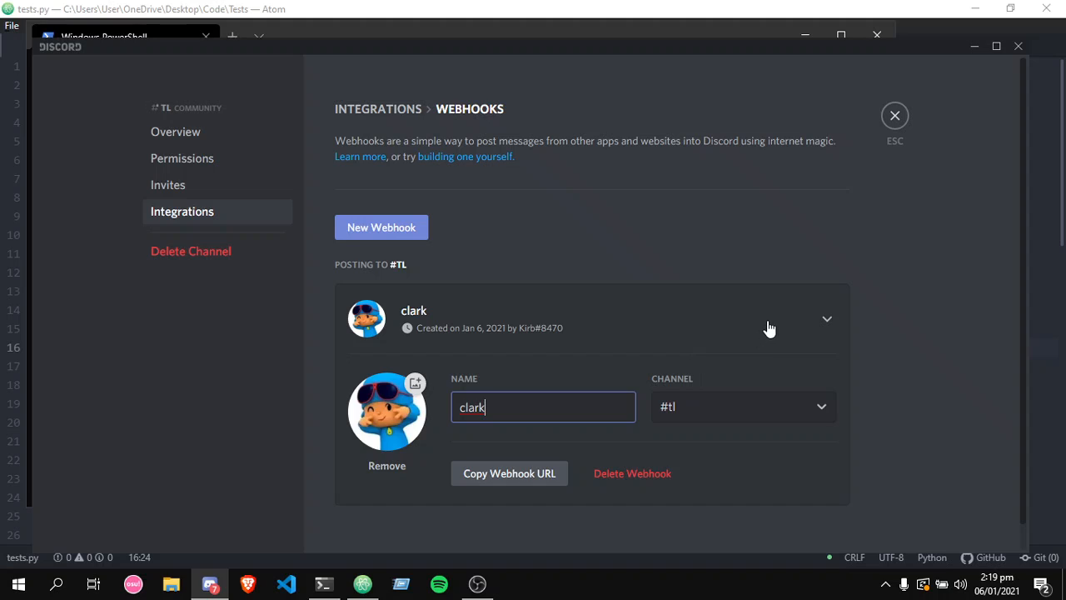
pyautogui.moveTo(632, 334)
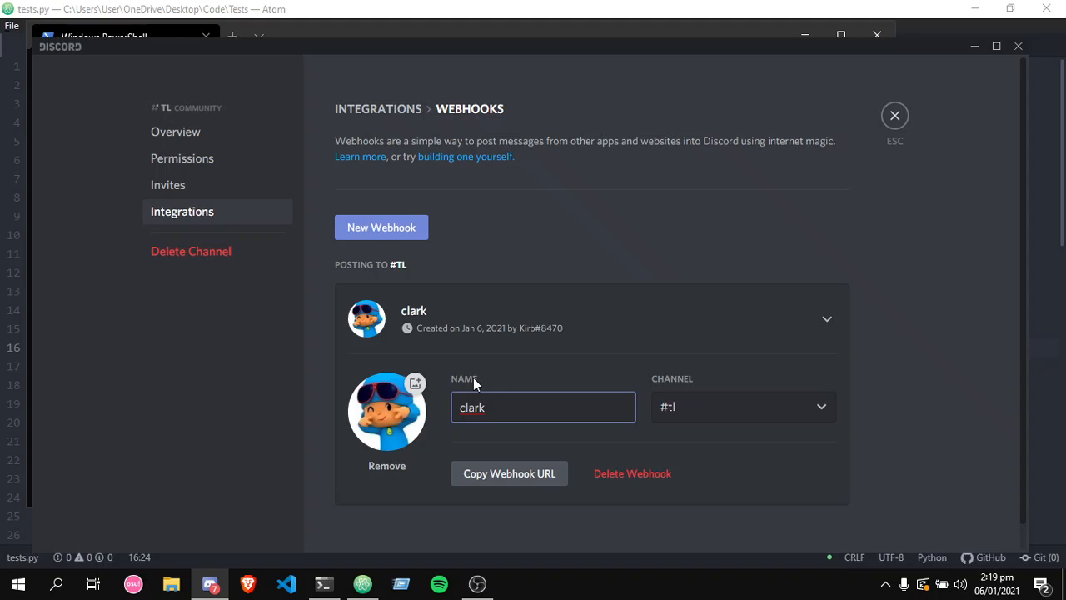
pyautogui.moveTo(559, 246)
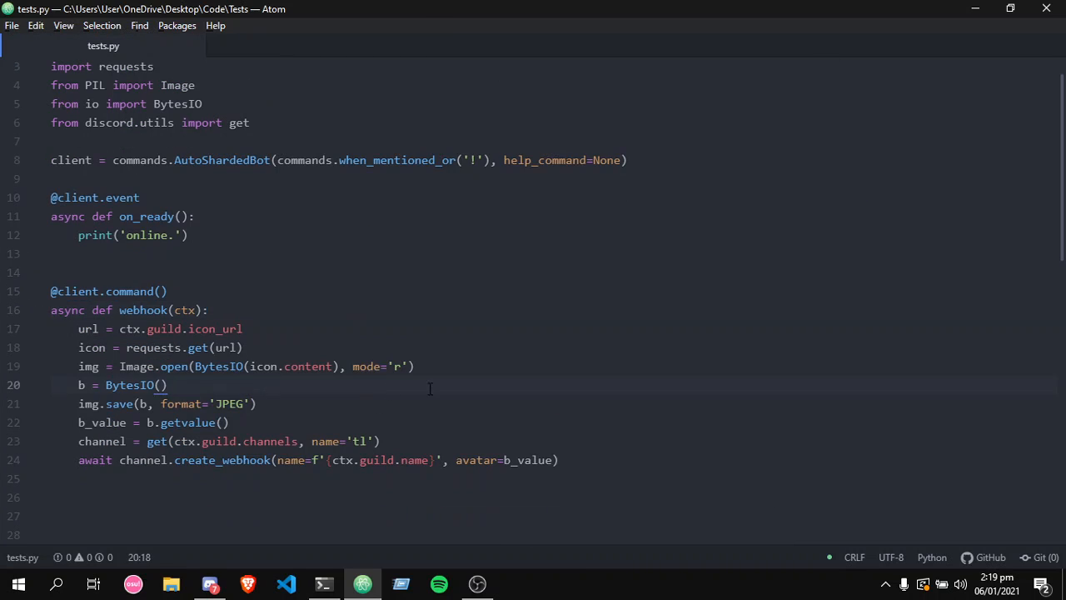
pyautogui.scroll(-3)
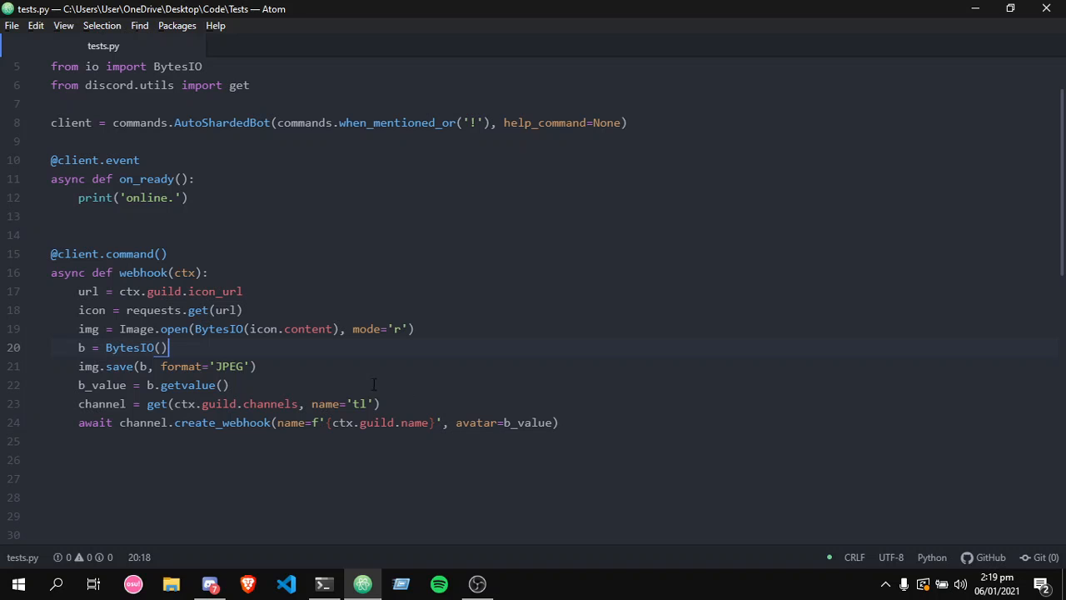
pyautogui.scroll(-3)
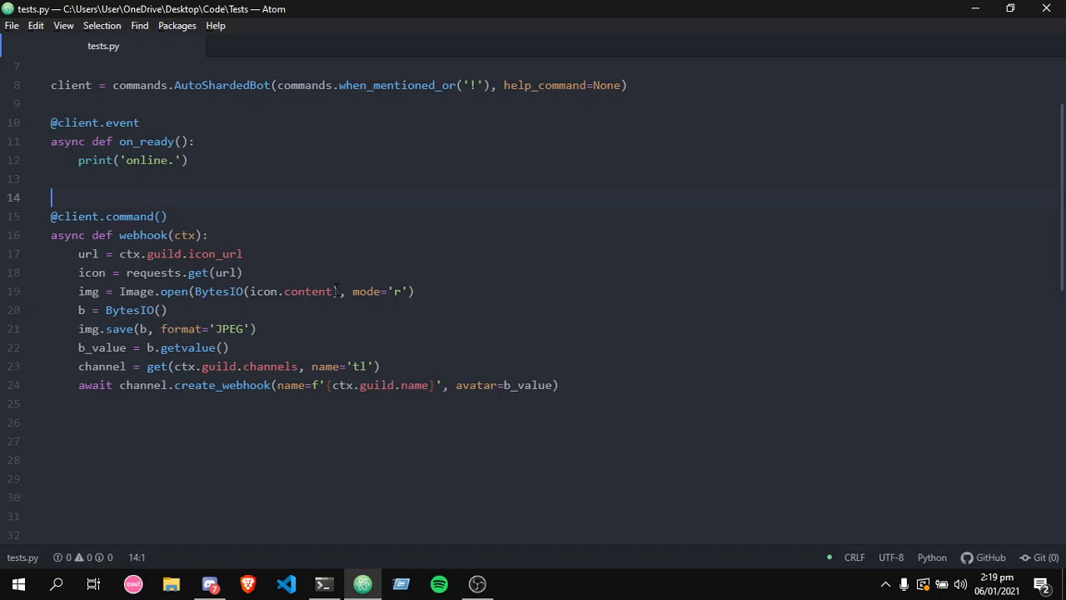
pyautogui.click(59, 178)
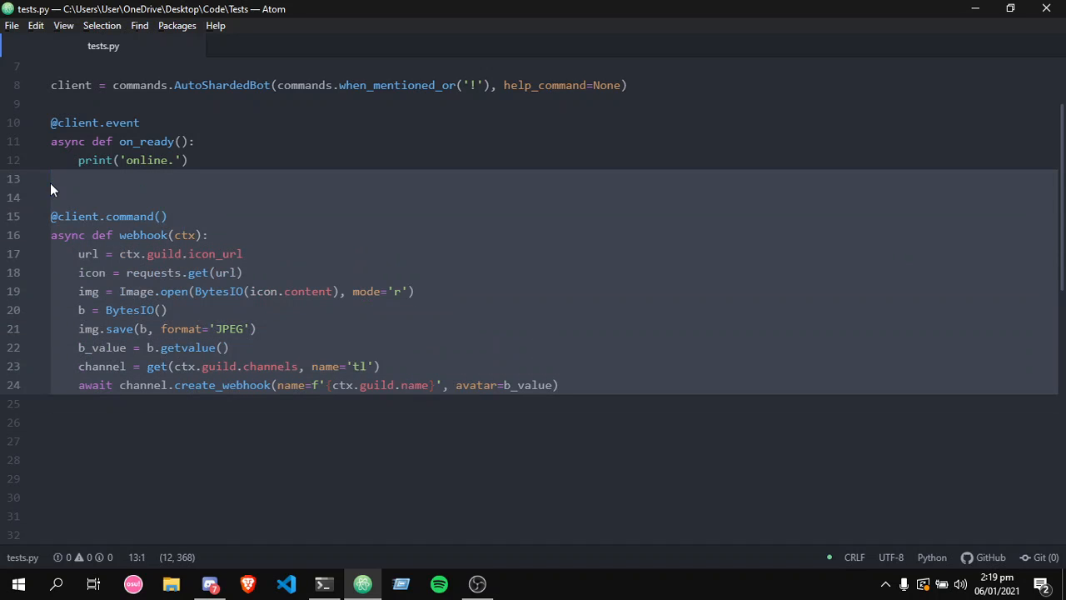
pyautogui.click(51, 197)
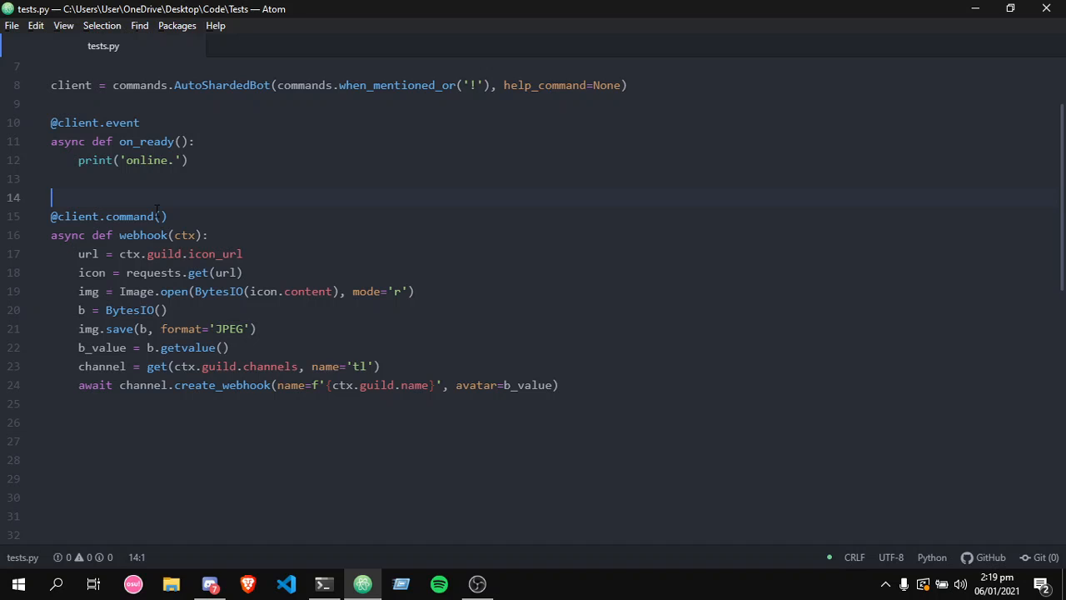
pyautogui.moveTo(80, 197)
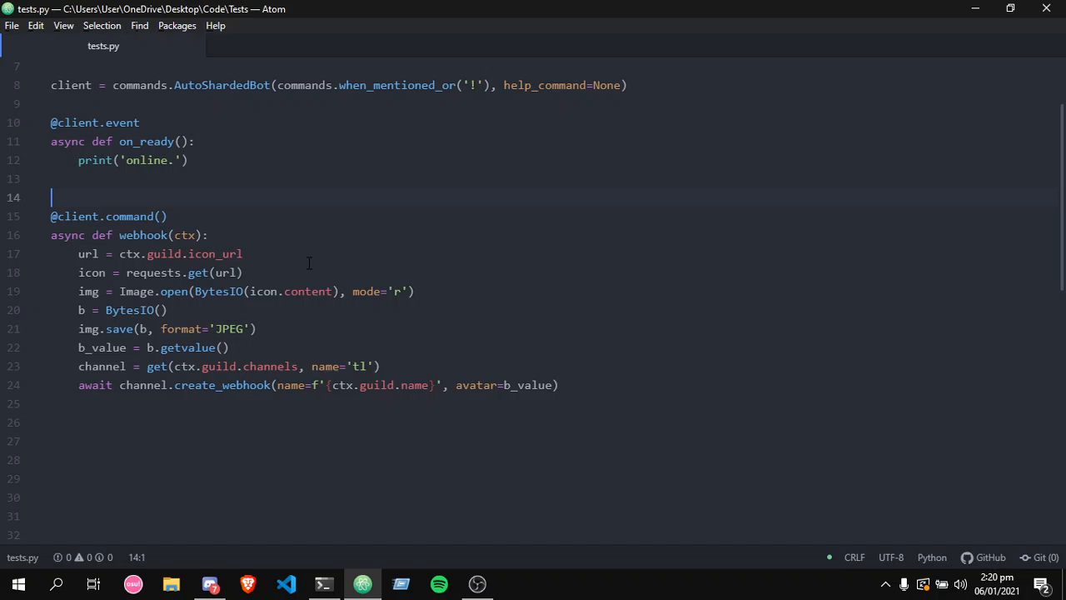
pyautogui.click(477, 584)
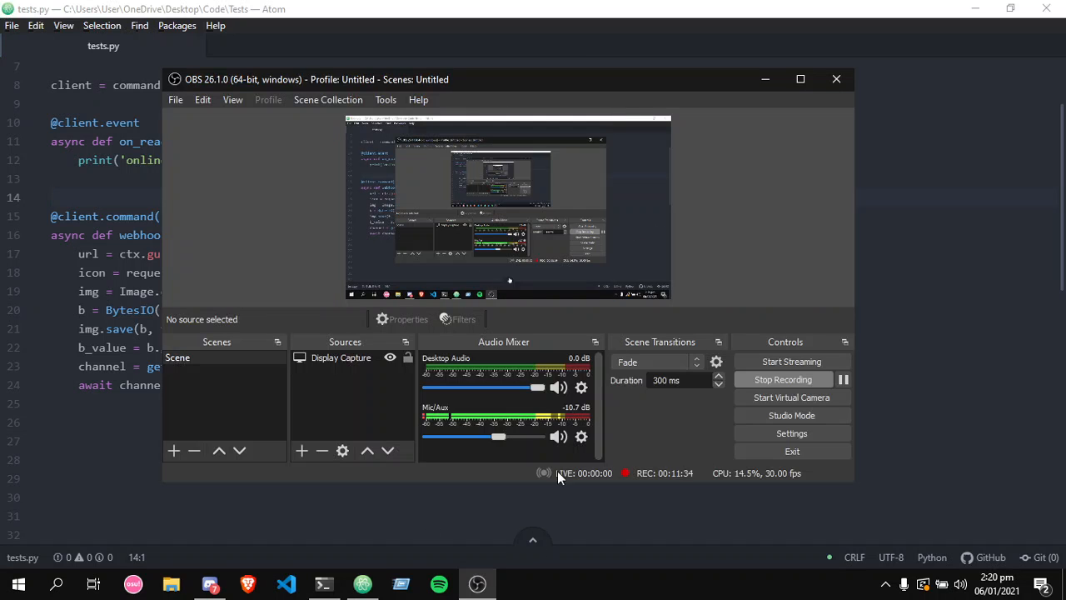